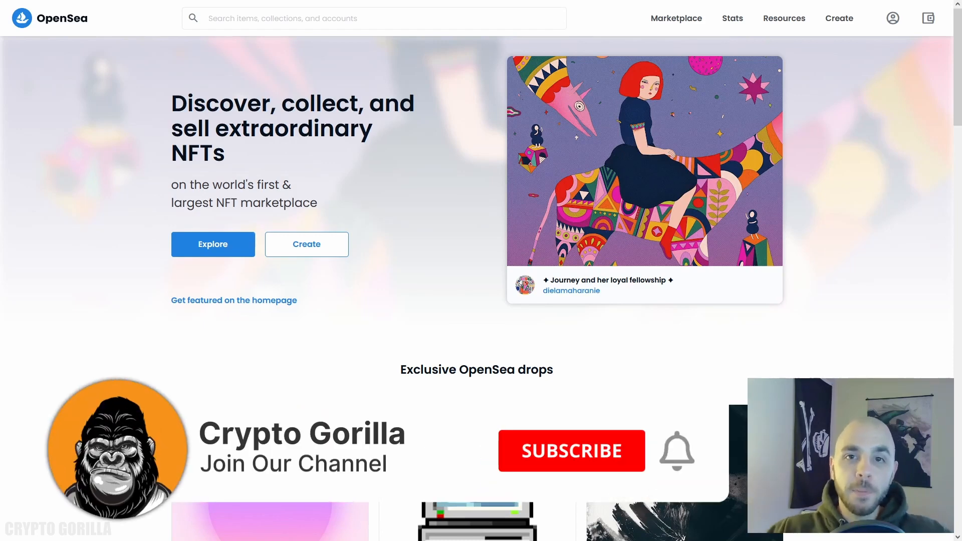
# Reach OpenSea's Ethereum-wallet-required page with the alternative wallet options expanded
pyautogui.click(570, 450)
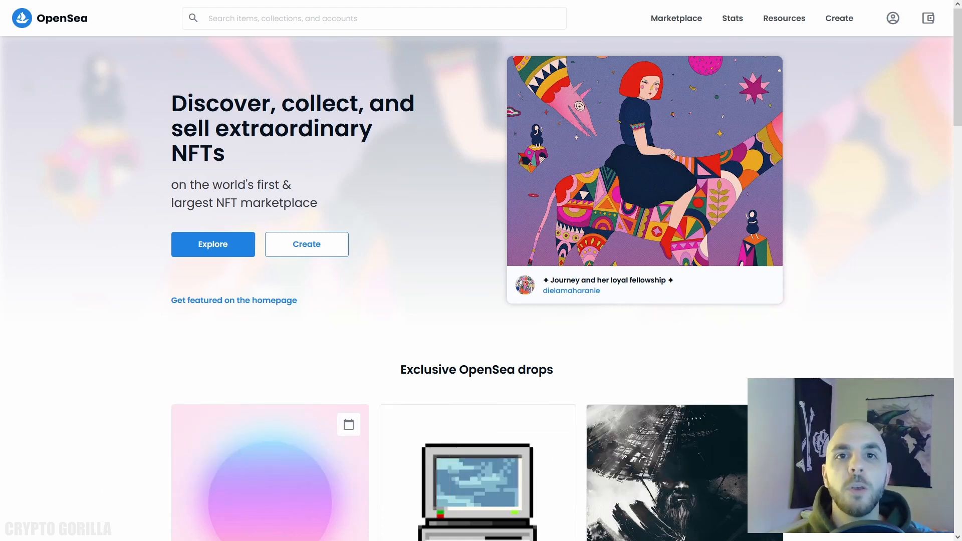
pyautogui.moveTo(343, 232)
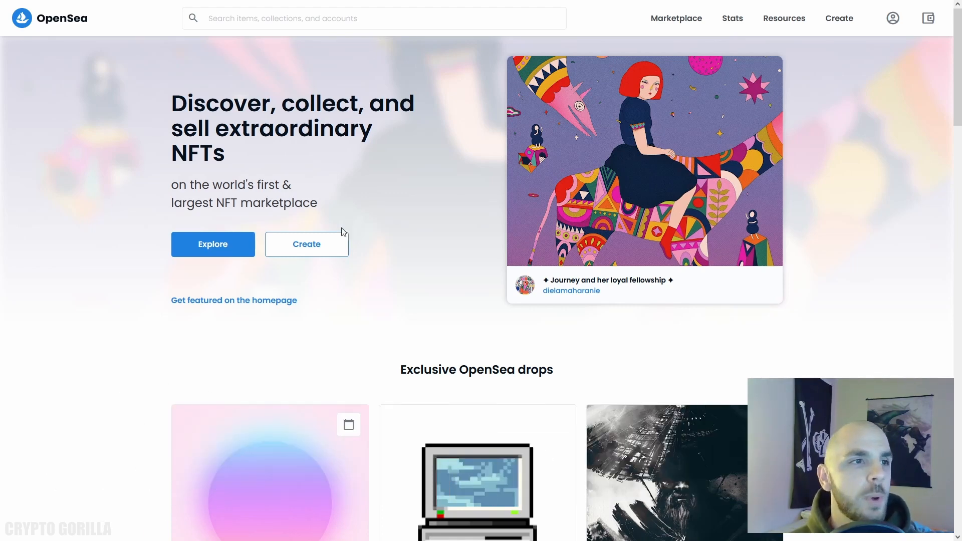
pyautogui.click(307, 244)
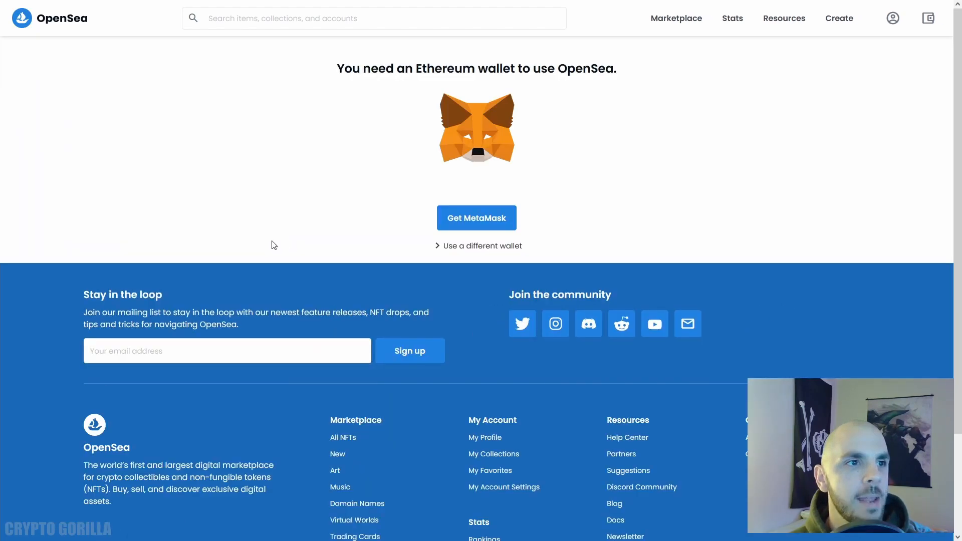
pyautogui.moveTo(258, 222)
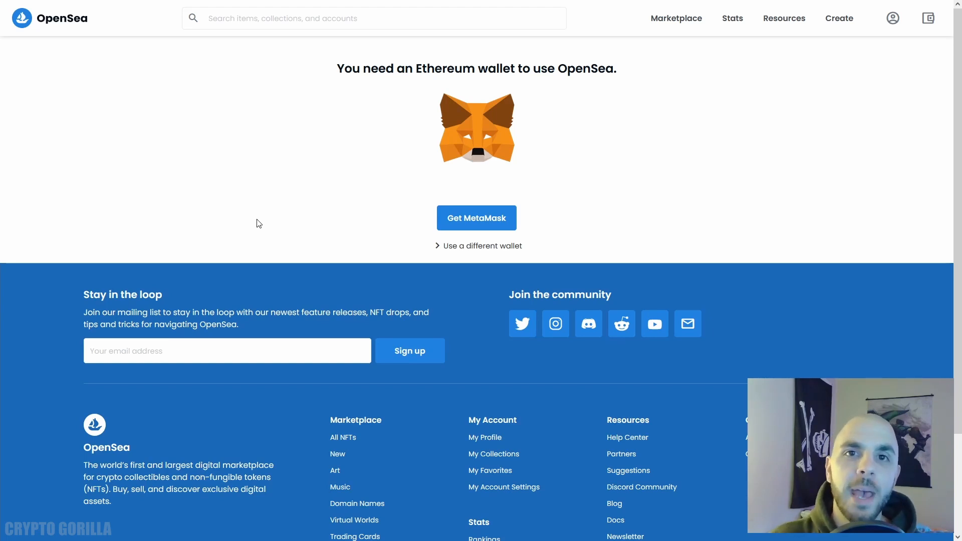
pyautogui.moveTo(387, 220)
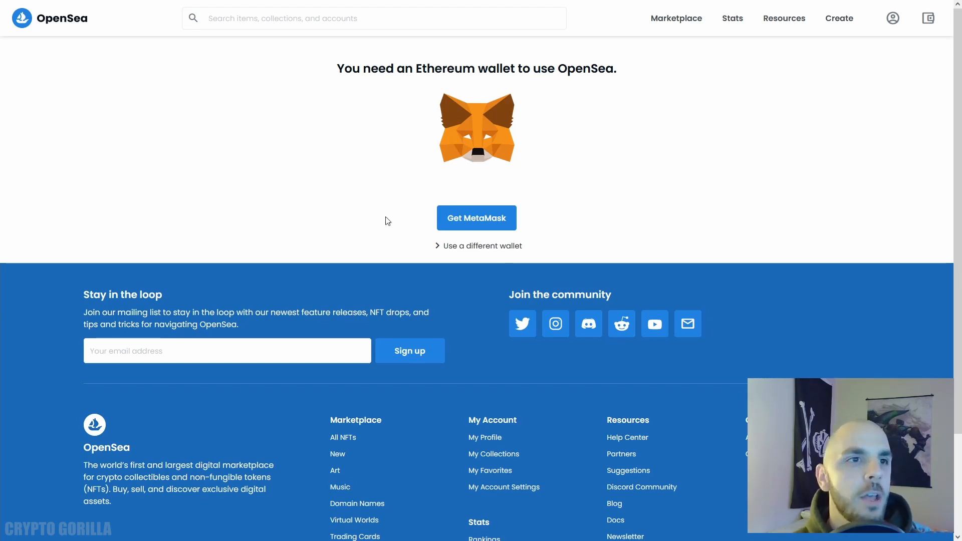
pyautogui.click(482, 245)
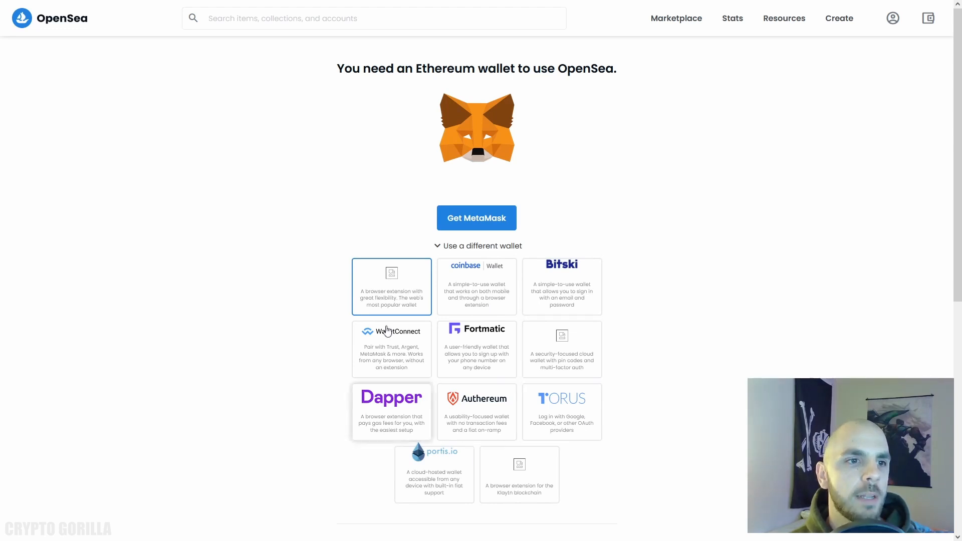
pyautogui.moveTo(476, 217)
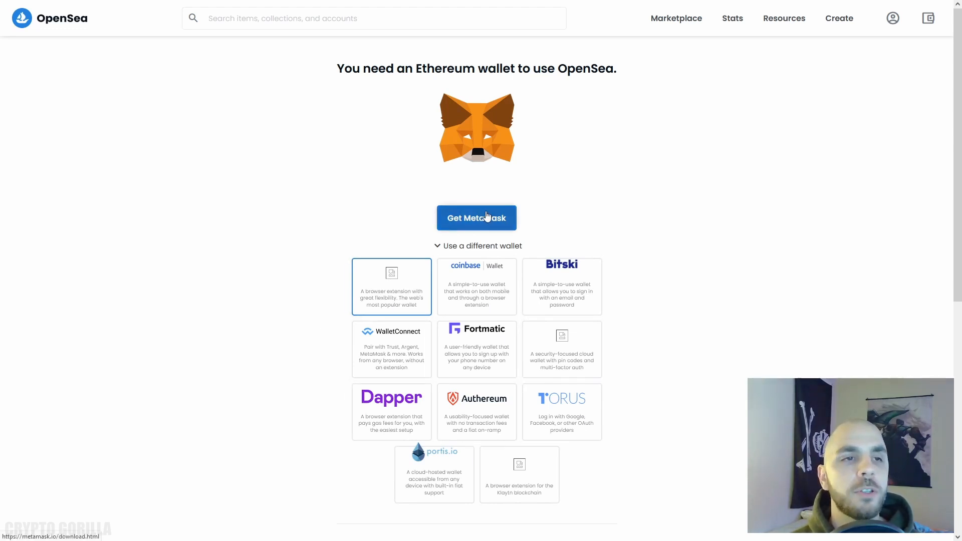
# Add the MetaMask add-on to Firefox from its download page, granting the requested permissions
pyautogui.click(476, 218)
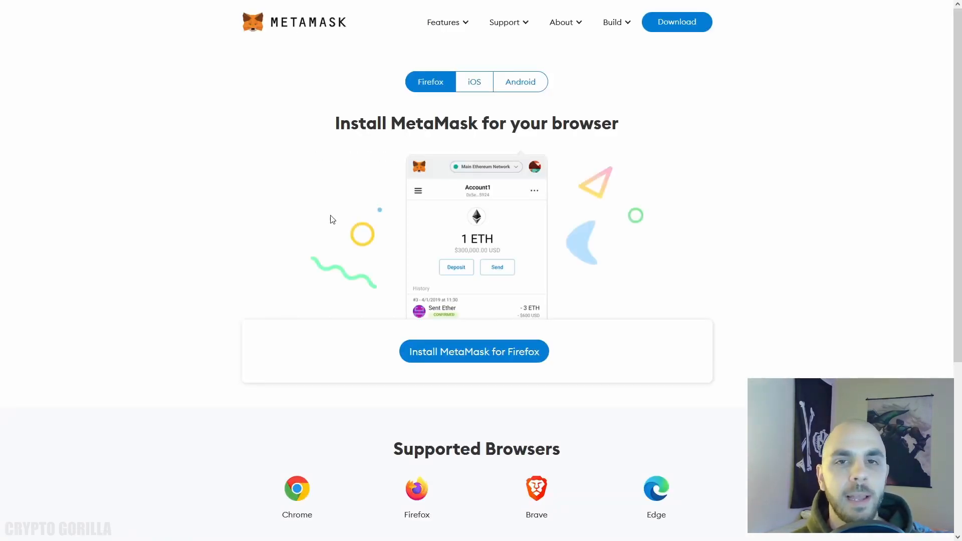
pyautogui.click(474, 352)
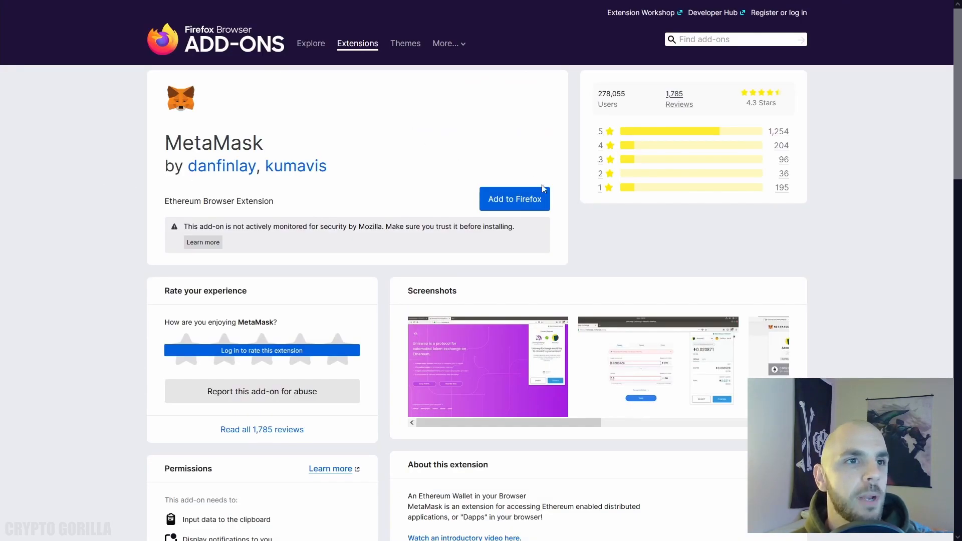
pyautogui.click(514, 198)
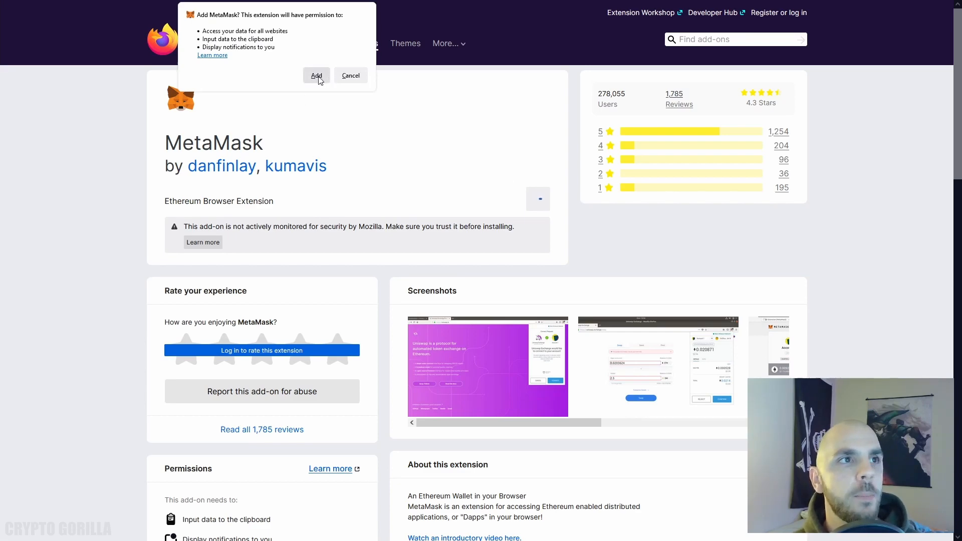
pyautogui.click(315, 76)
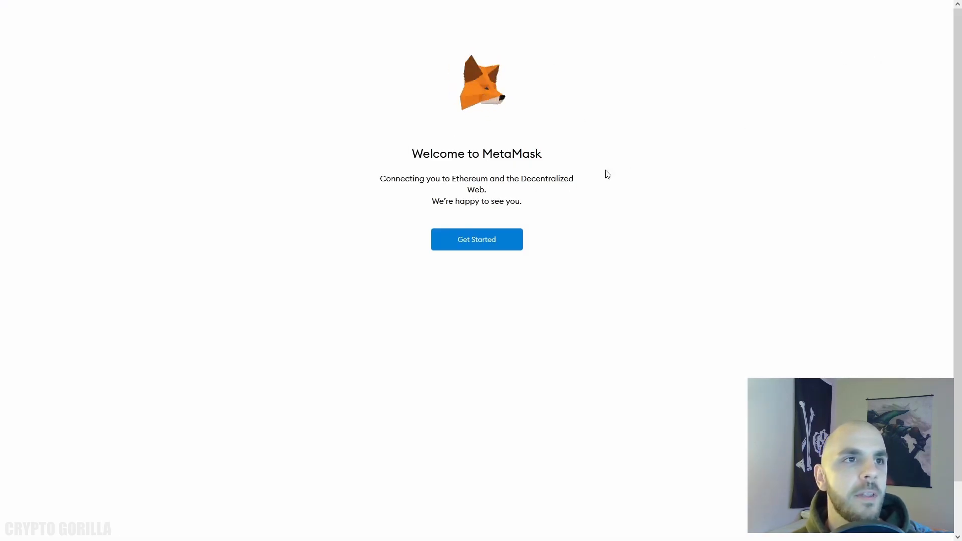
pyautogui.moveTo(498, 96)
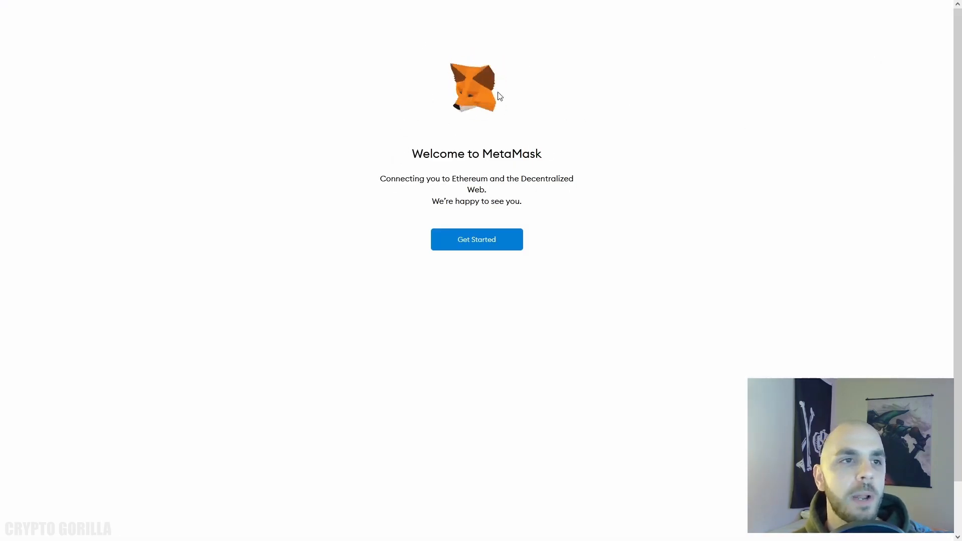
# Create a brand-new MetaMask wallet with a password and accepted Terms of Use
pyautogui.click(476, 239)
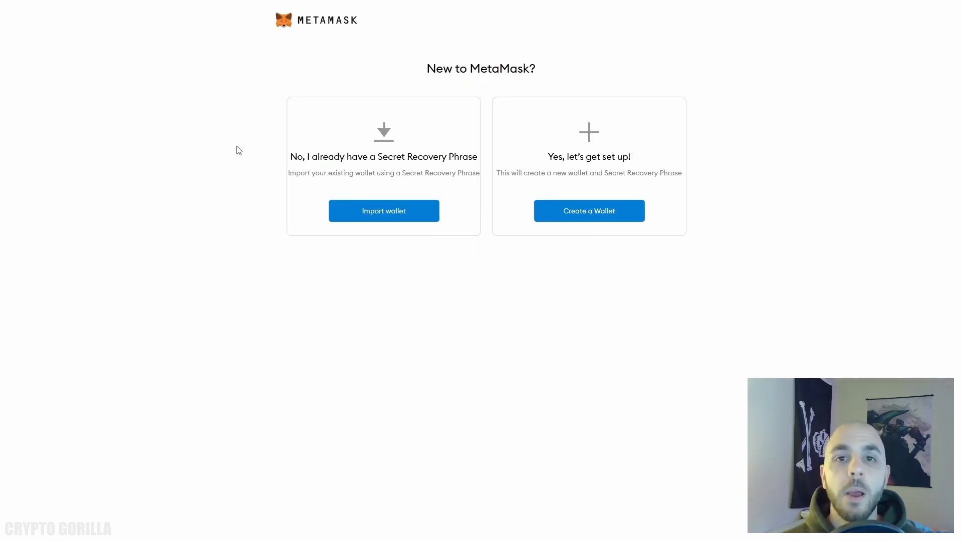
pyautogui.moveTo(384, 220)
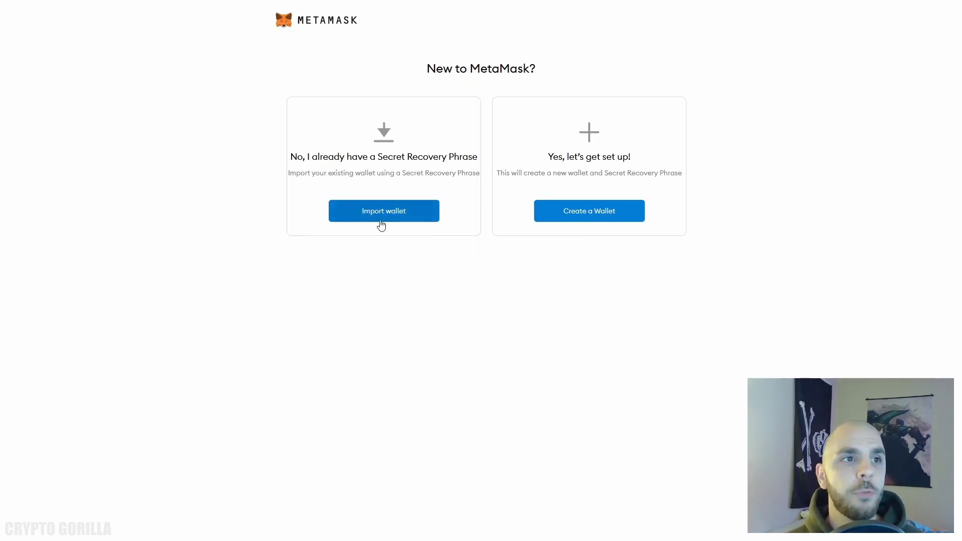
pyautogui.moveTo(601, 187)
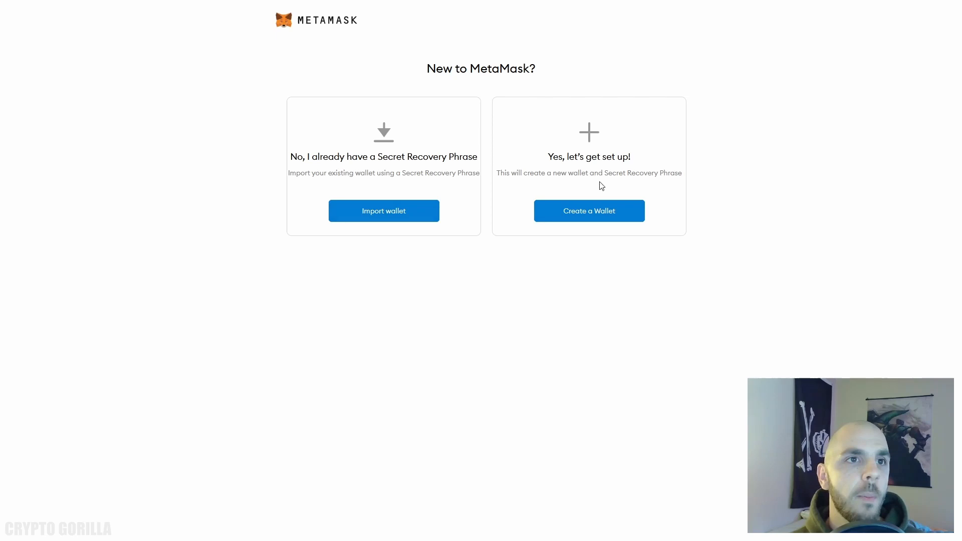
pyautogui.click(588, 210)
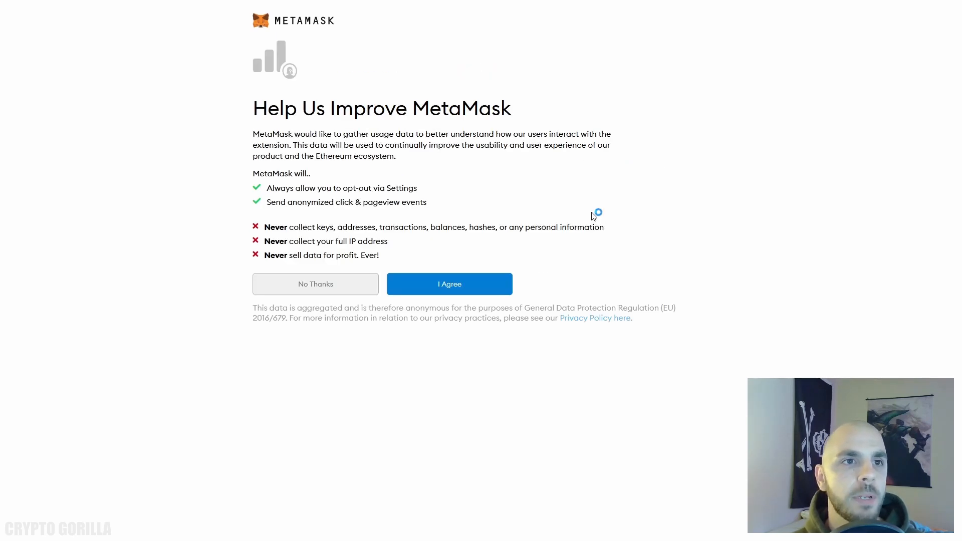
pyautogui.click(449, 284)
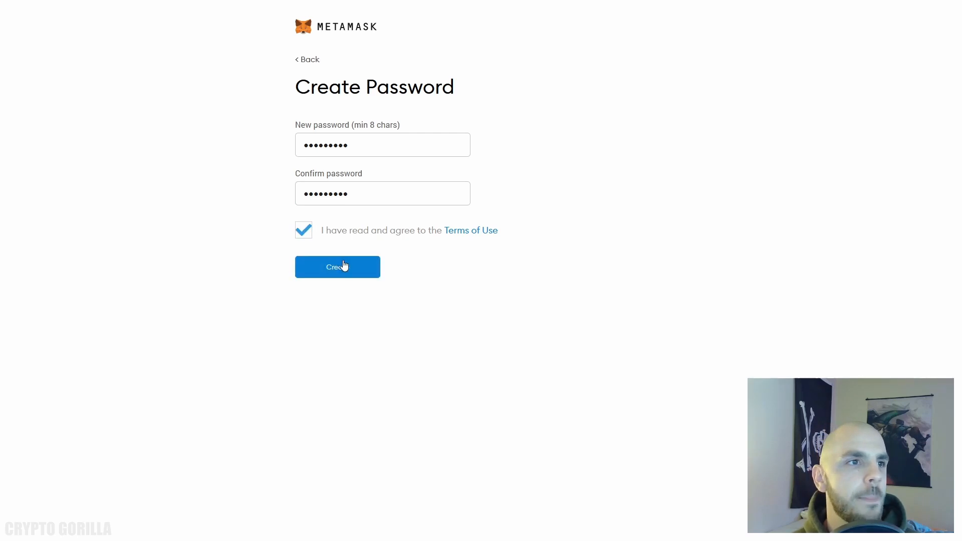
pyautogui.click(338, 266)
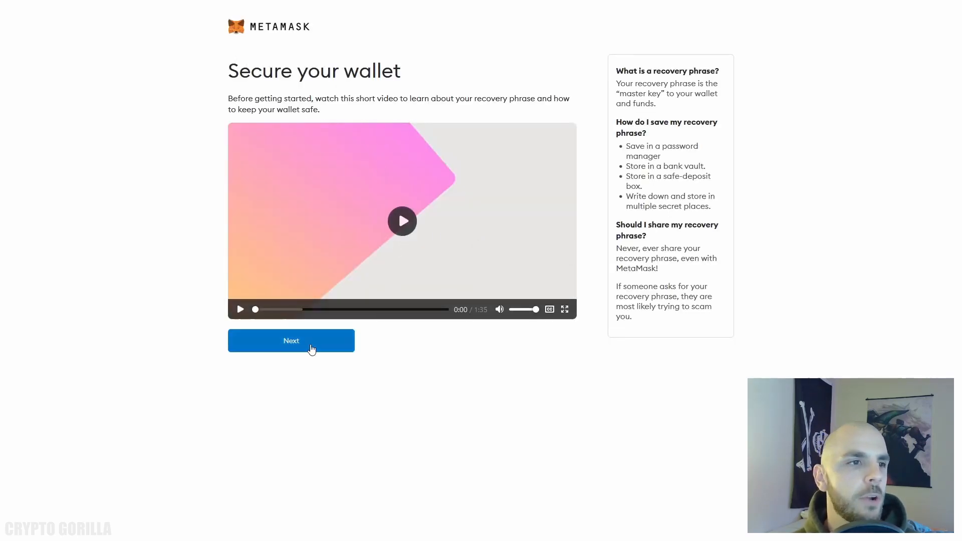
# Reveal the secret backup phrase and confirm it by selecting its words in order
pyautogui.click(291, 341)
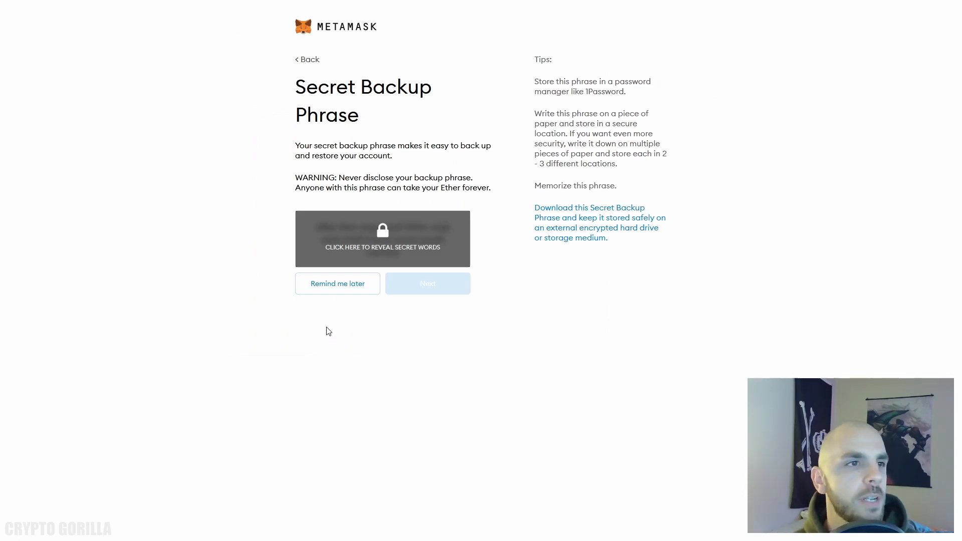
pyautogui.moveTo(385, 244)
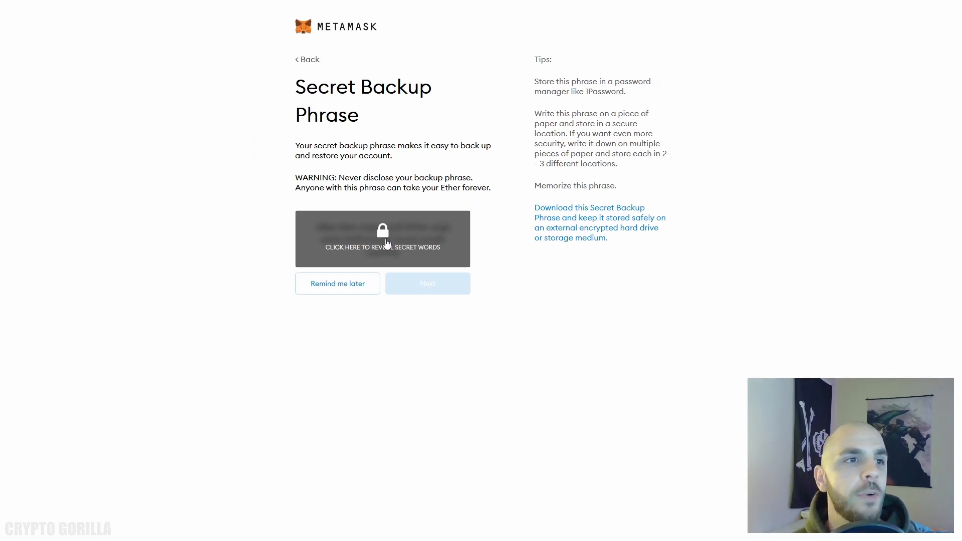
pyautogui.moveTo(382, 232)
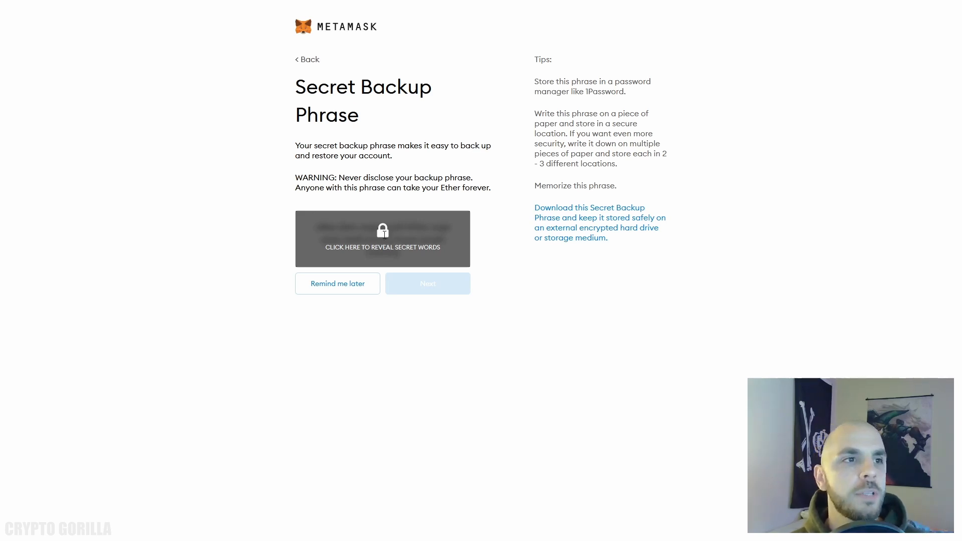
pyautogui.click(381, 238)
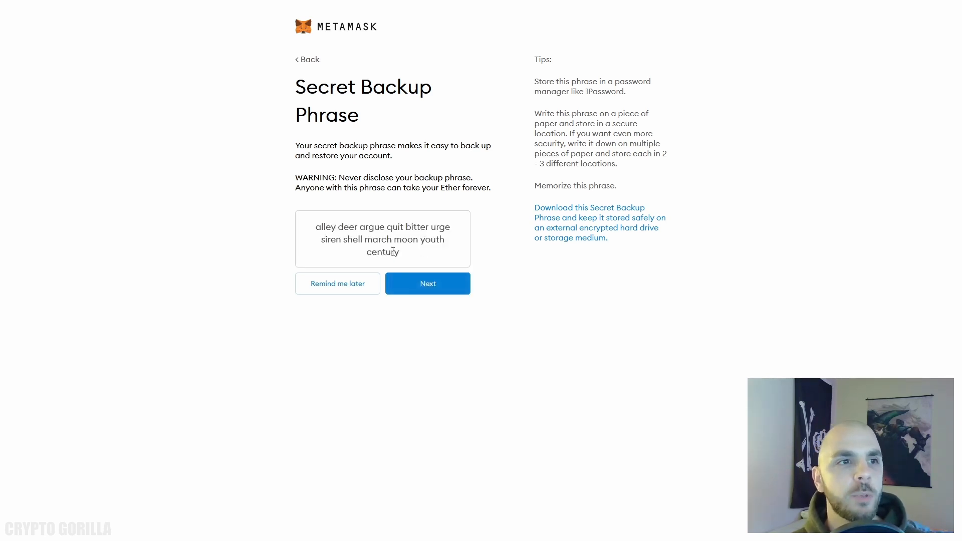
pyautogui.click(427, 283)
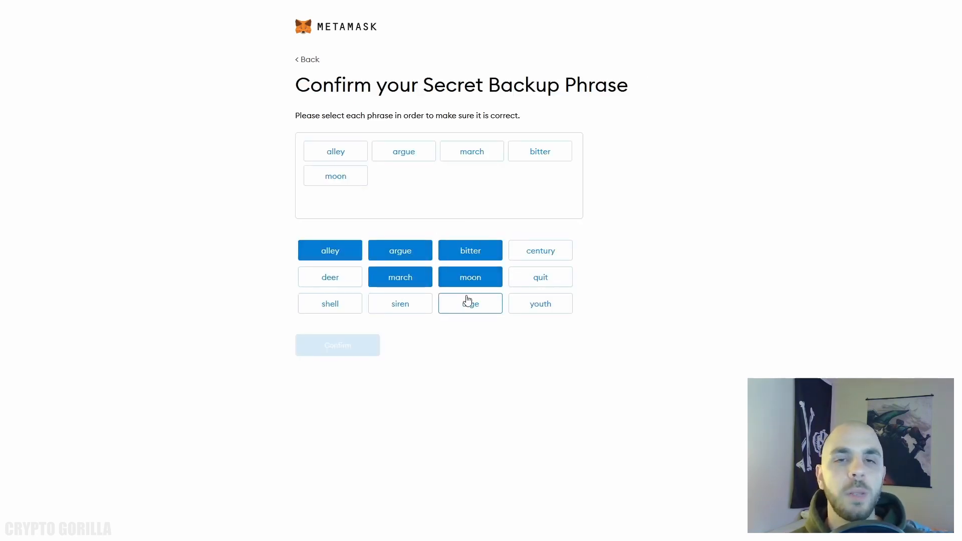
pyautogui.click(307, 59)
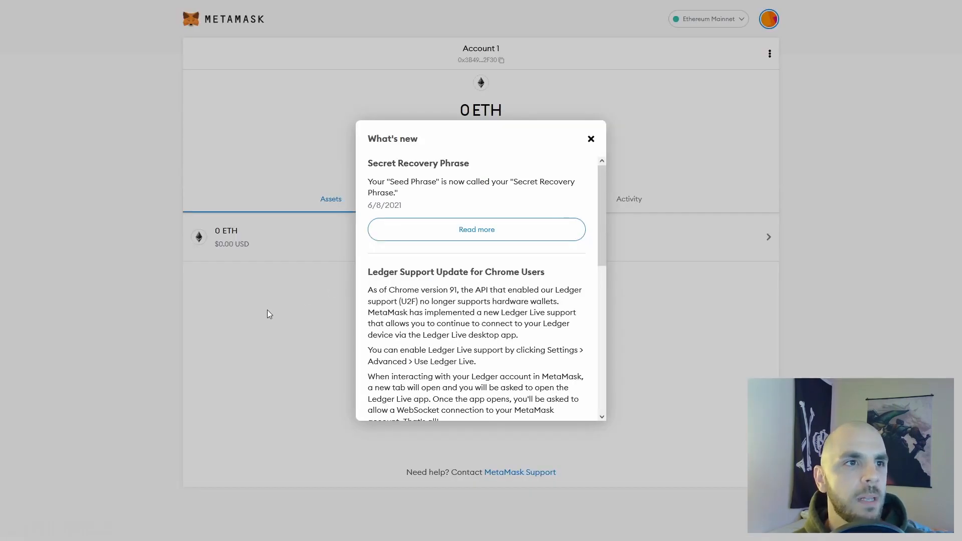
# Dismiss the announcements and search 'bnb' on MetaMask's Add Tokens screen
pyautogui.click(590, 139)
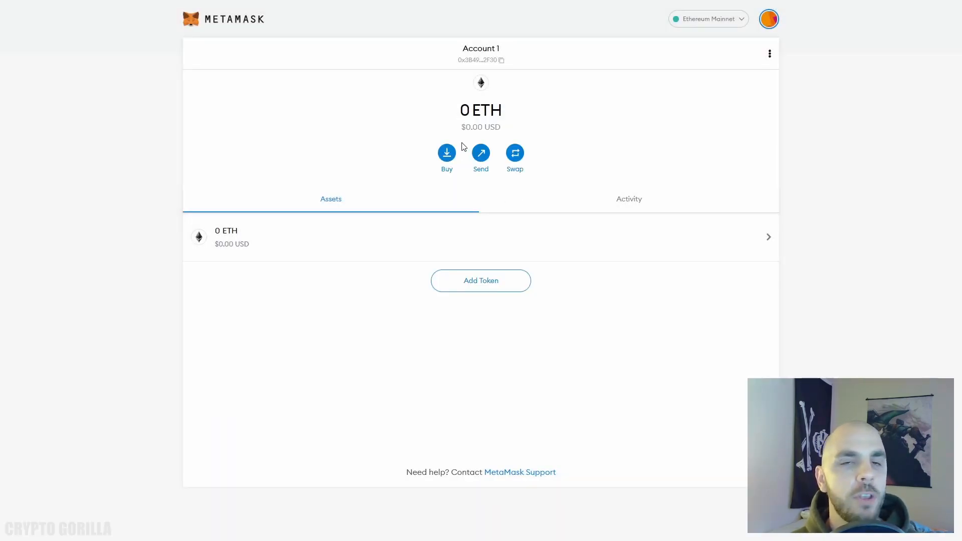
pyautogui.moveTo(357, 112)
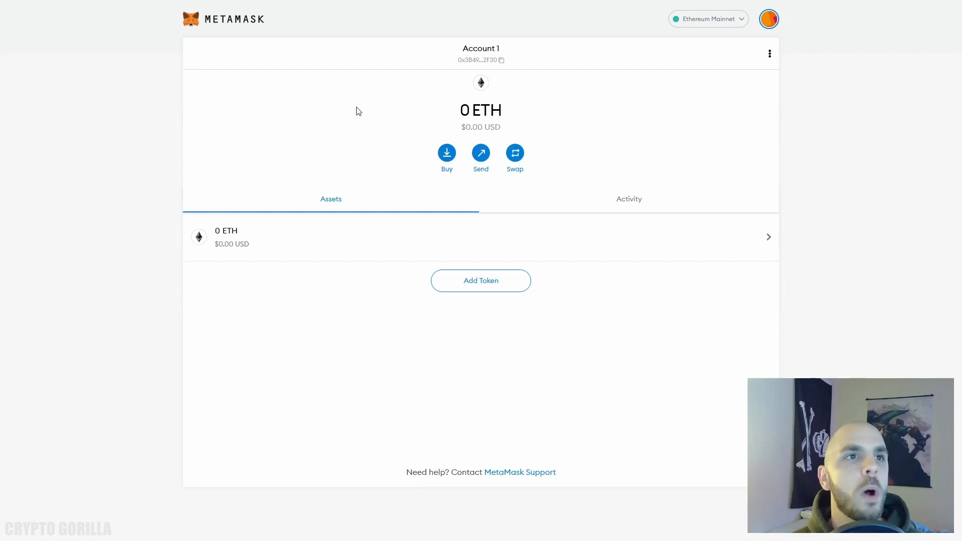
pyautogui.click(481, 59)
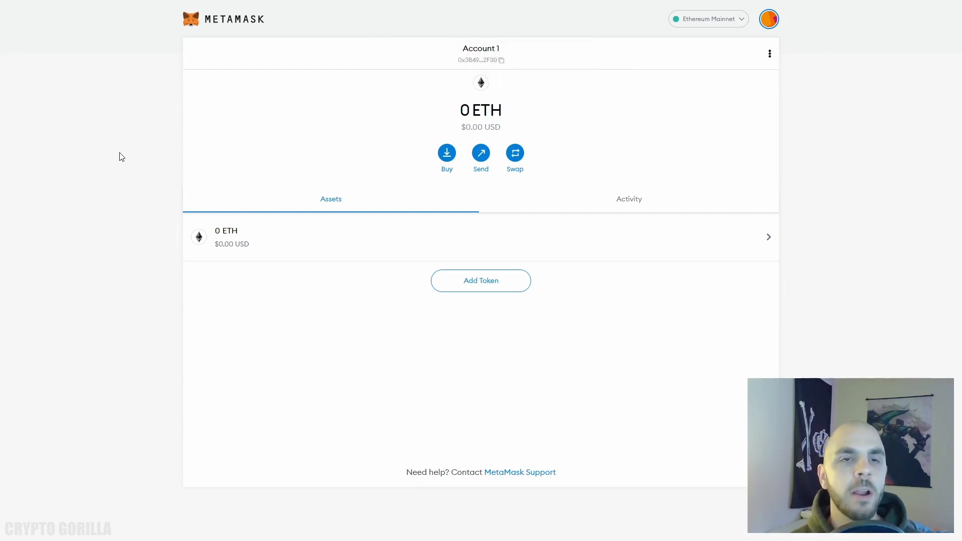
pyautogui.moveTo(130, 139)
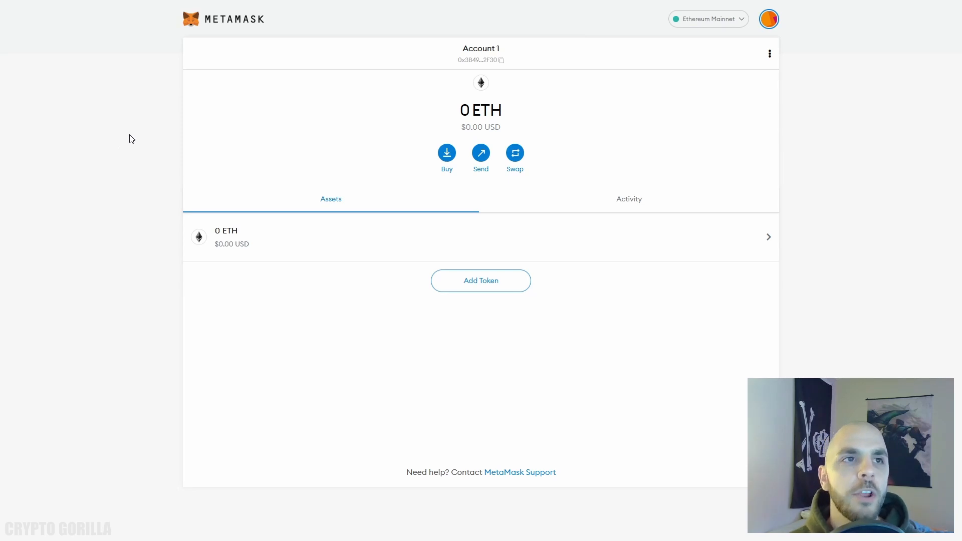
pyautogui.moveTo(284, 129)
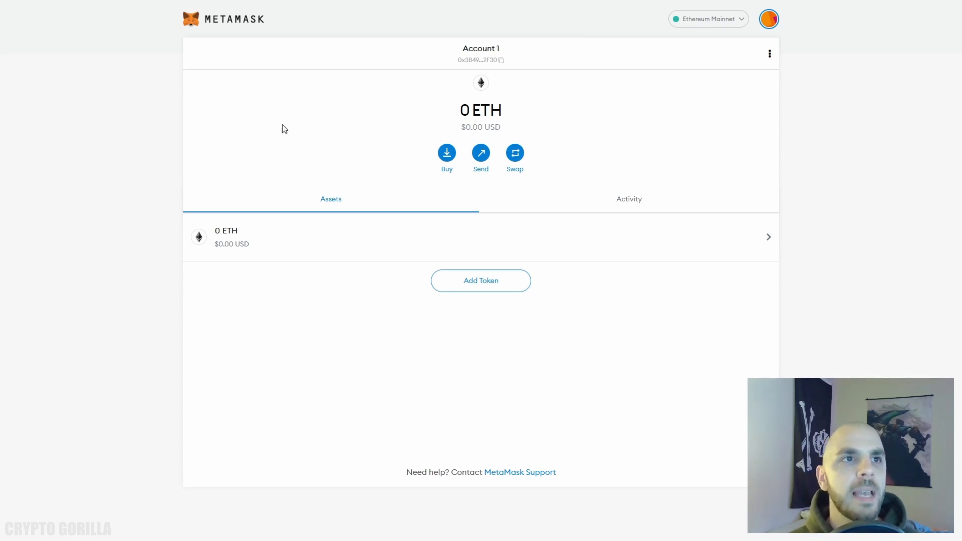
pyautogui.moveTo(503, 289)
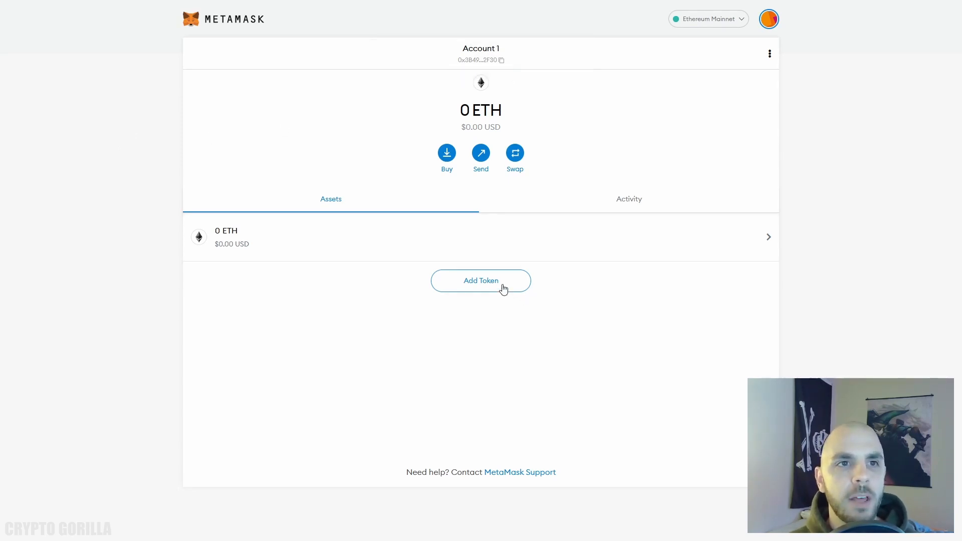
pyautogui.click(480, 281)
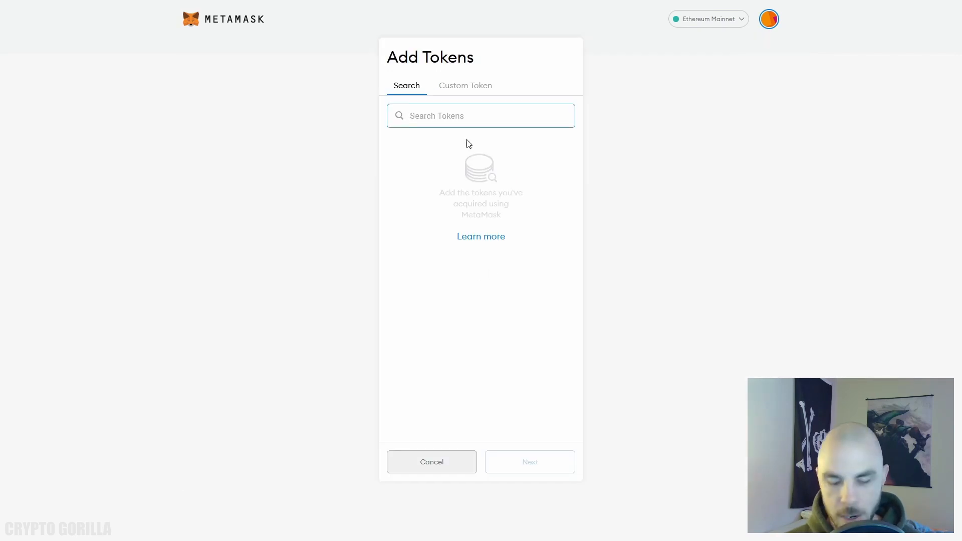
pyautogui.write('bnb')
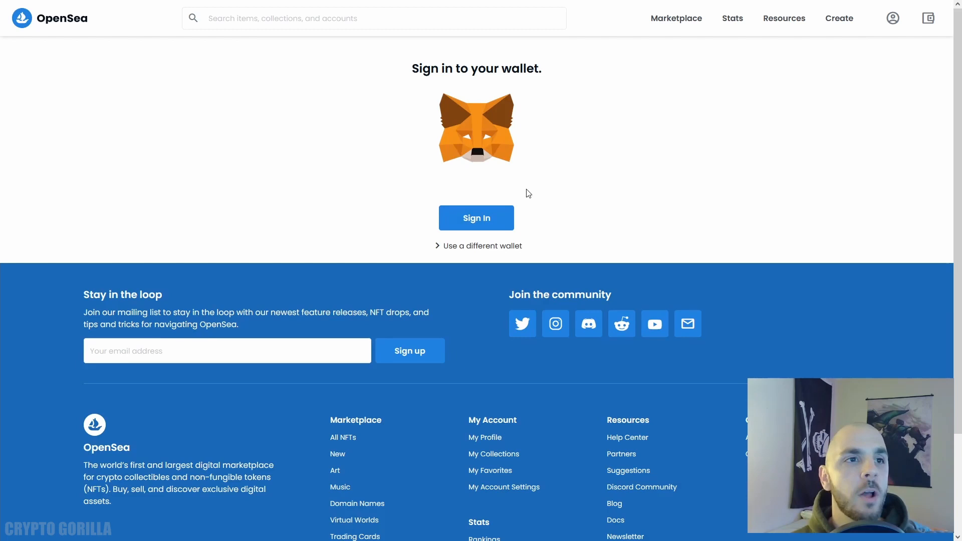
pyautogui.moveTo(476, 146)
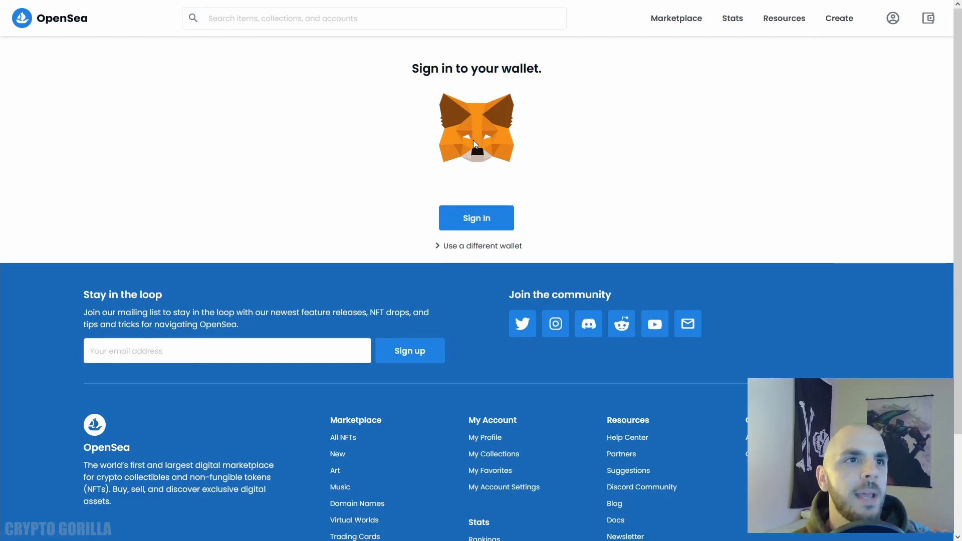
pyautogui.moveTo(363, 176)
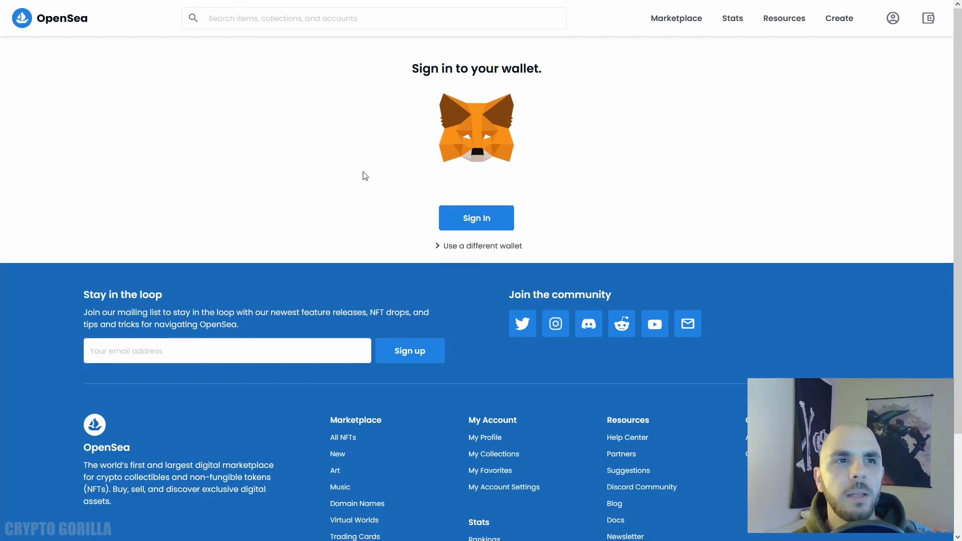
pyautogui.moveTo(158, 92)
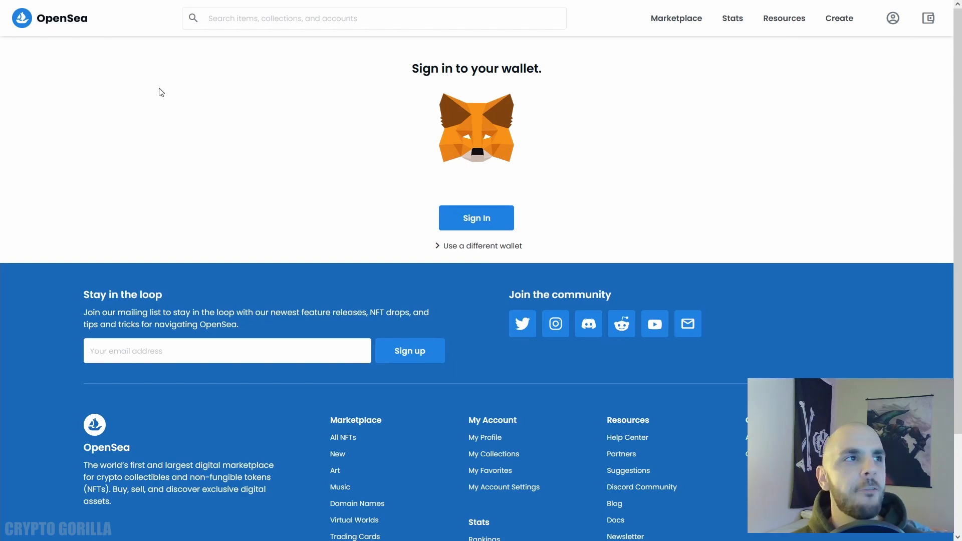
# Connect the MetaMask account to OpenSea via My Profile, landing on the empty unnamed profile
pyautogui.click(892, 18)
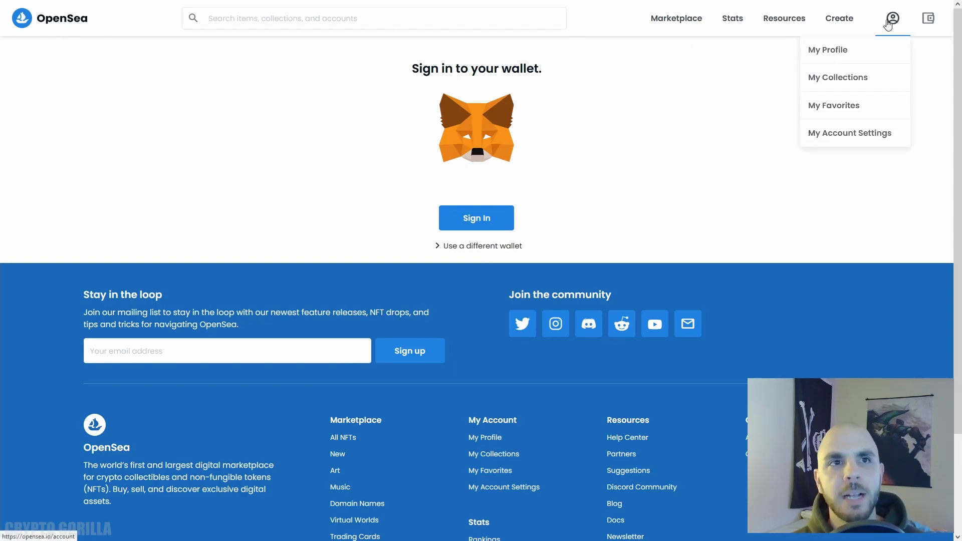
pyautogui.moveTo(851, 64)
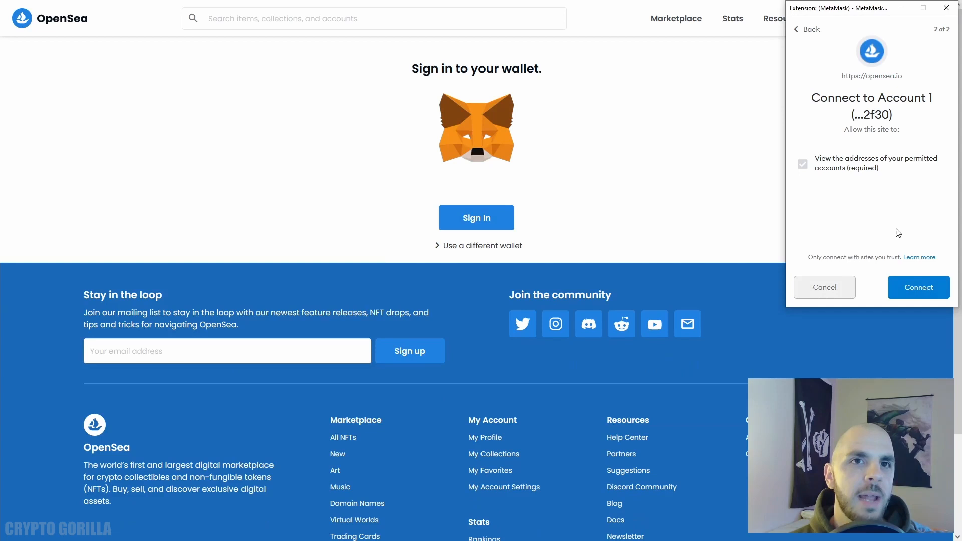
pyautogui.click(918, 287)
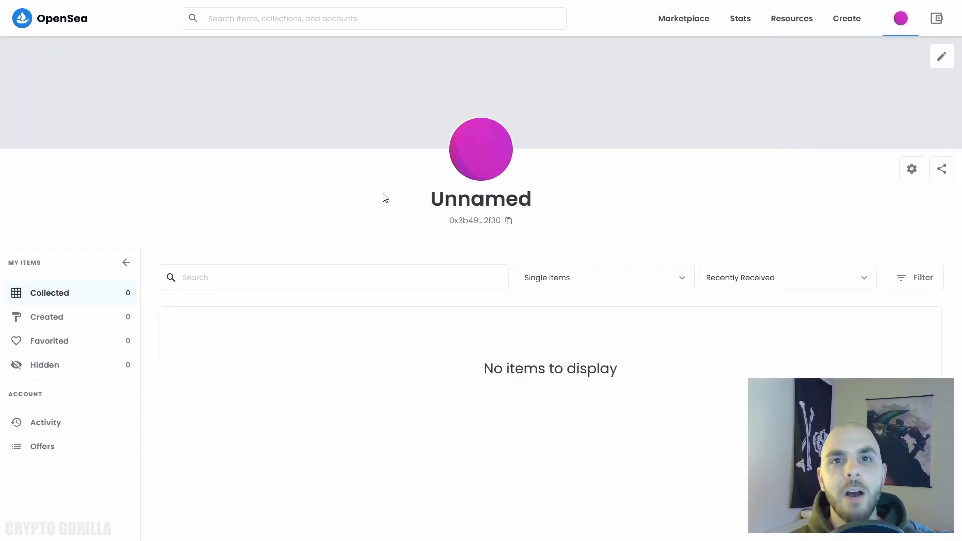
pyautogui.moveTo(409, 210)
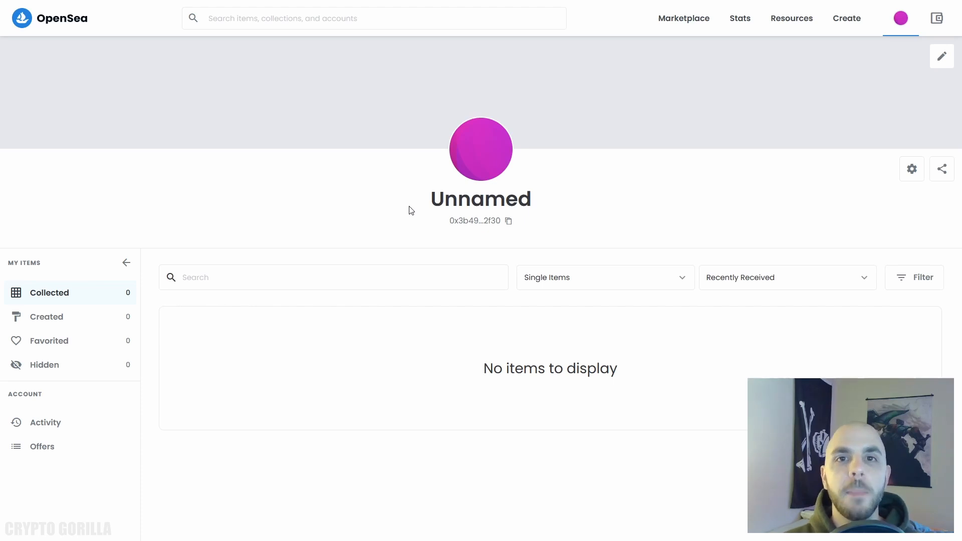
# Return to the OpenSea marketplace homepage with the wallet signed in
pyautogui.click(49, 18)
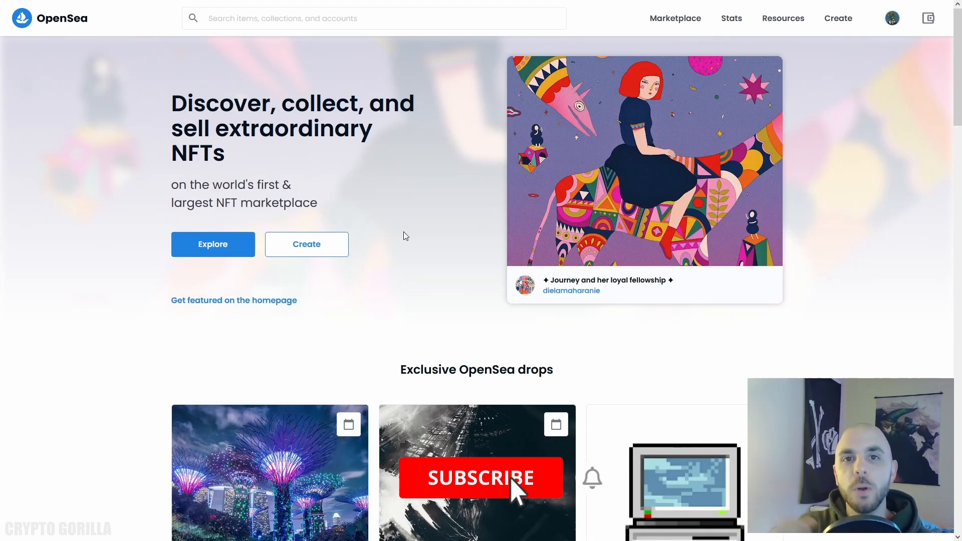
pyautogui.click(480, 478)
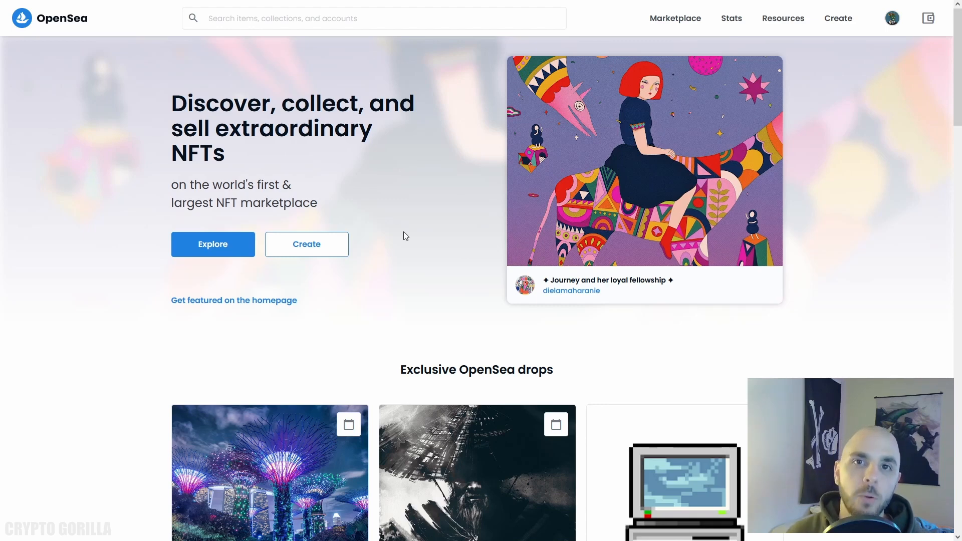
pyautogui.moveTo(927, 18)
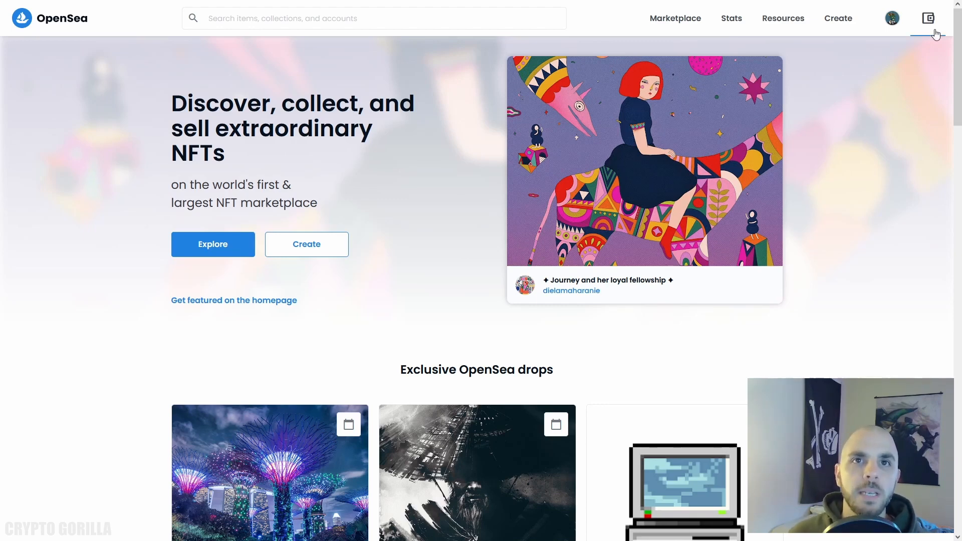
pyautogui.moveTo(824, 92)
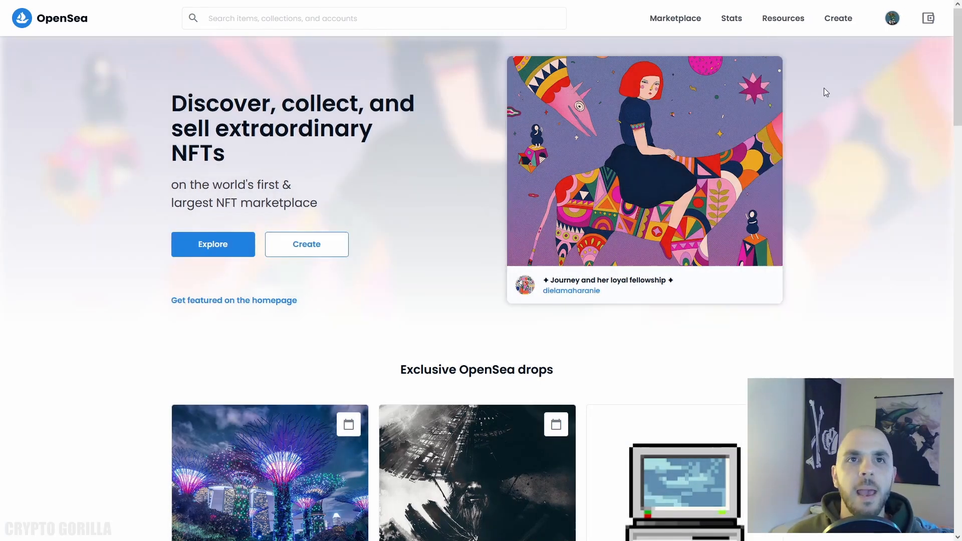
pyautogui.moveTo(416, 214)
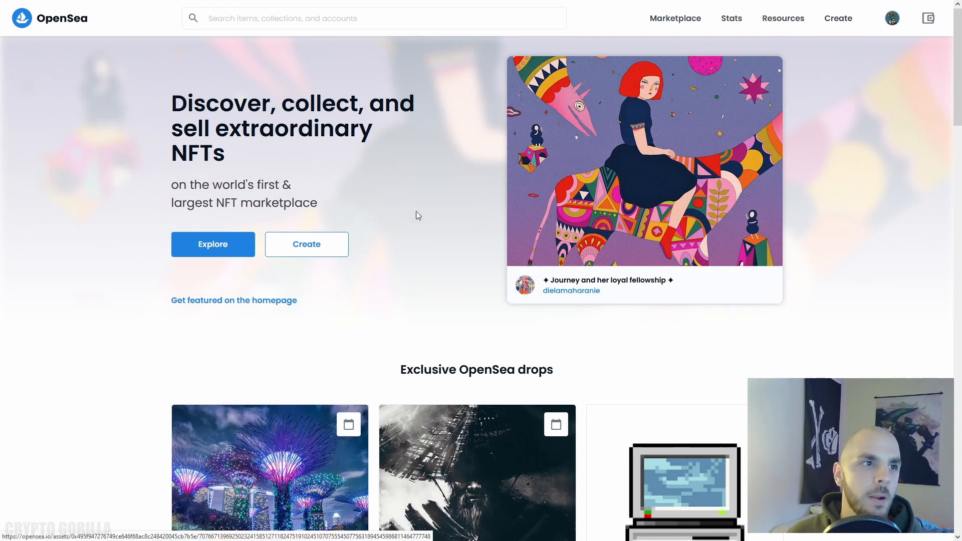
# Start a new NFT item from the top navigation's Create link
pyautogui.click(838, 18)
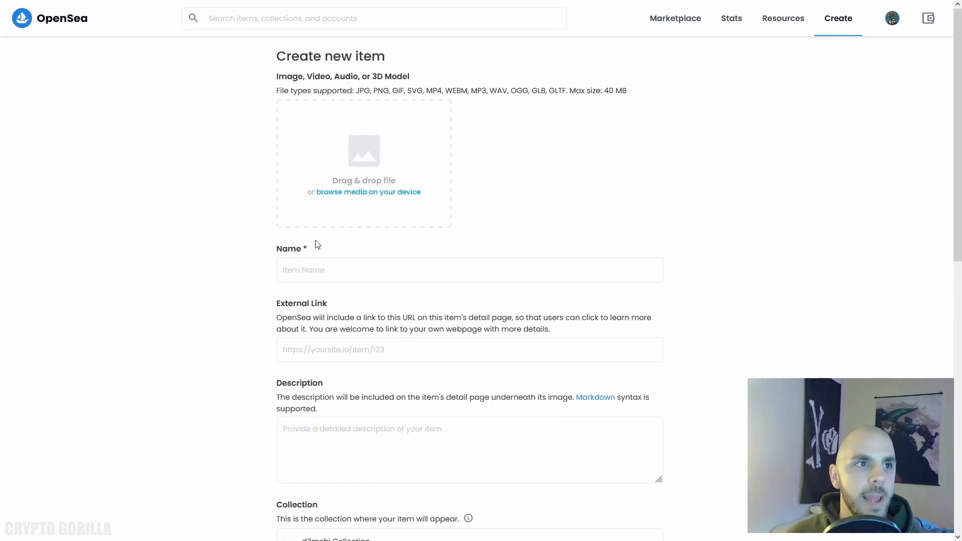
pyautogui.moveTo(215, 169)
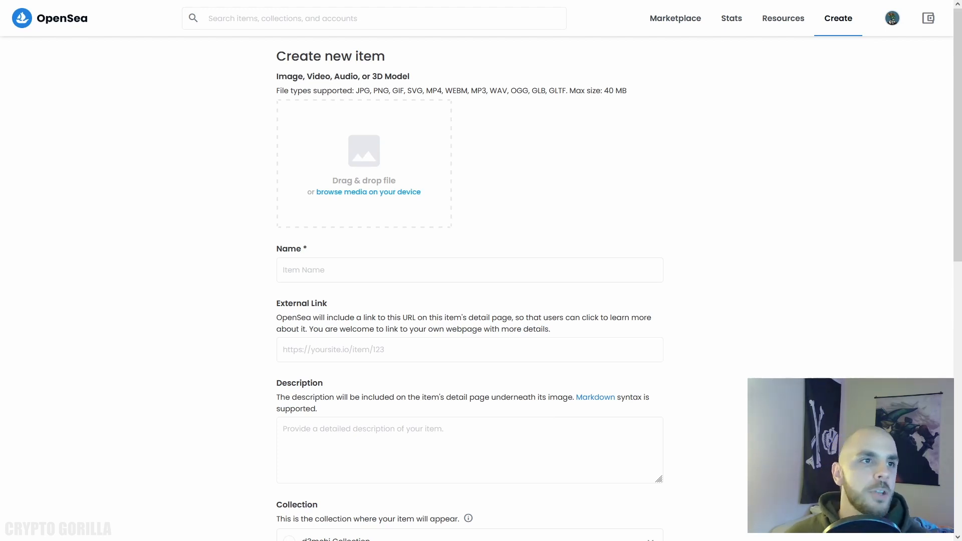
# Upload macpoulet.jpeg, name the item MacPoulet and describe it as 'This is my cat.'
pyautogui.click(368, 191)
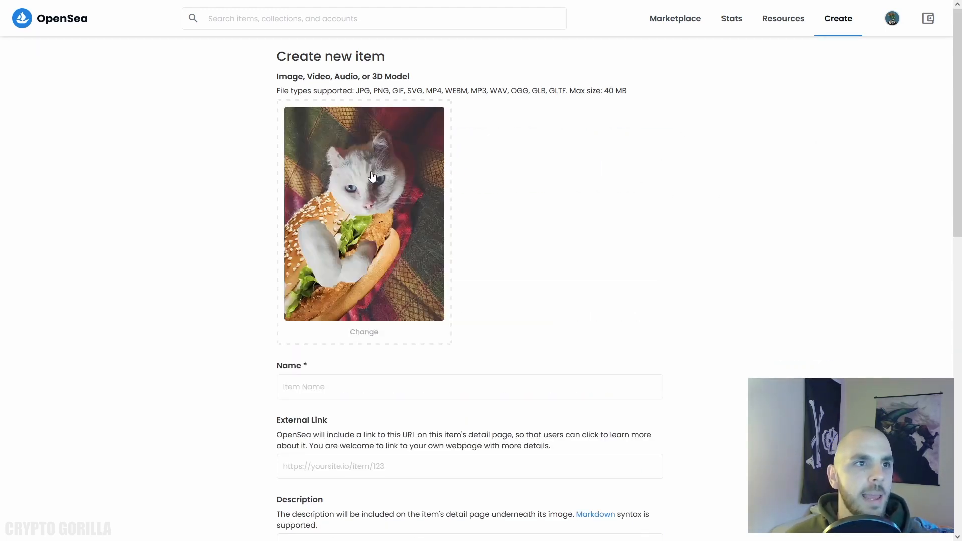
pyautogui.moveTo(414, 259)
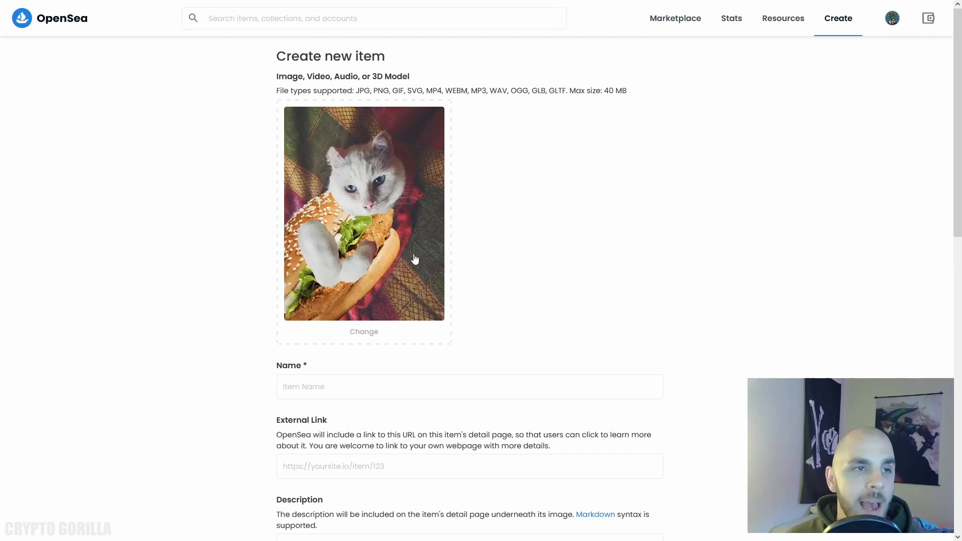
pyautogui.moveTo(395, 249)
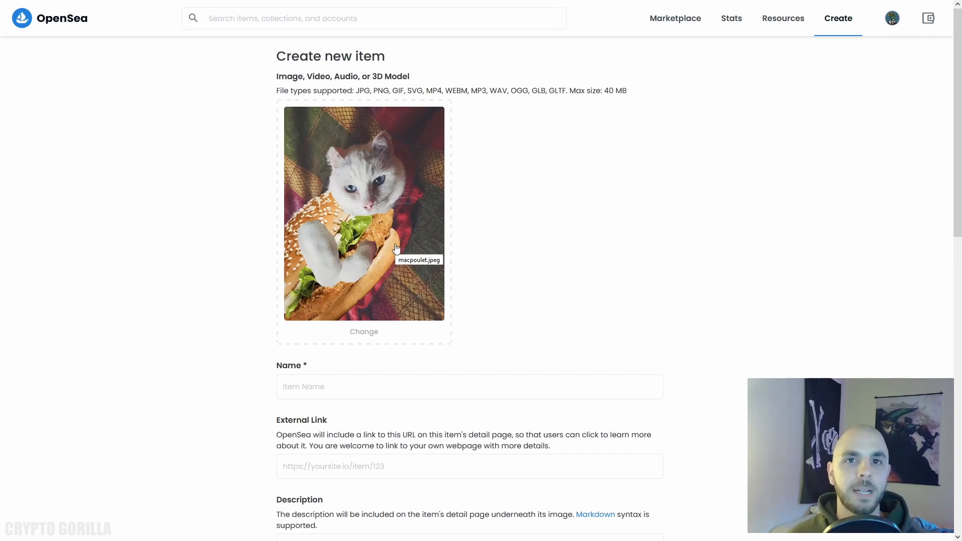
pyautogui.write('MacPoulet')
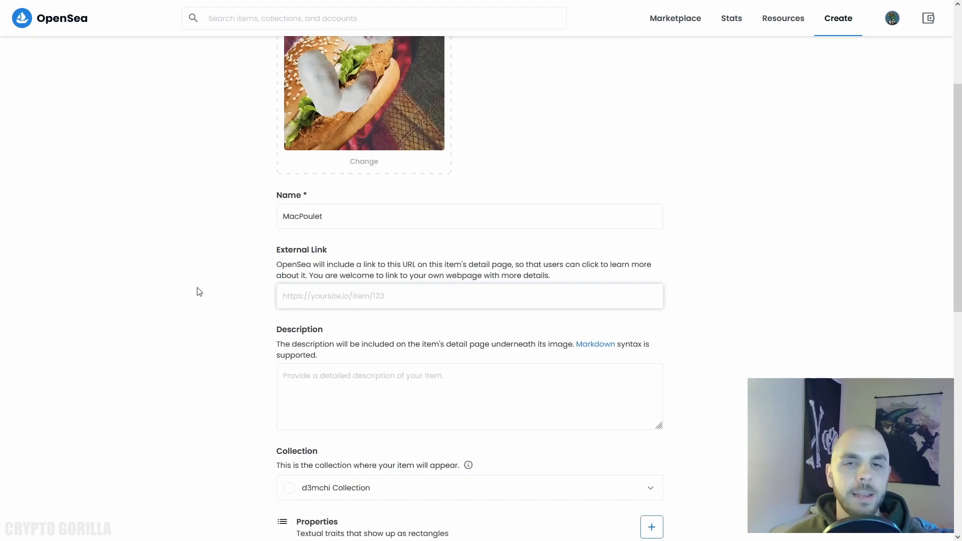
pyautogui.moveTo(135, 211)
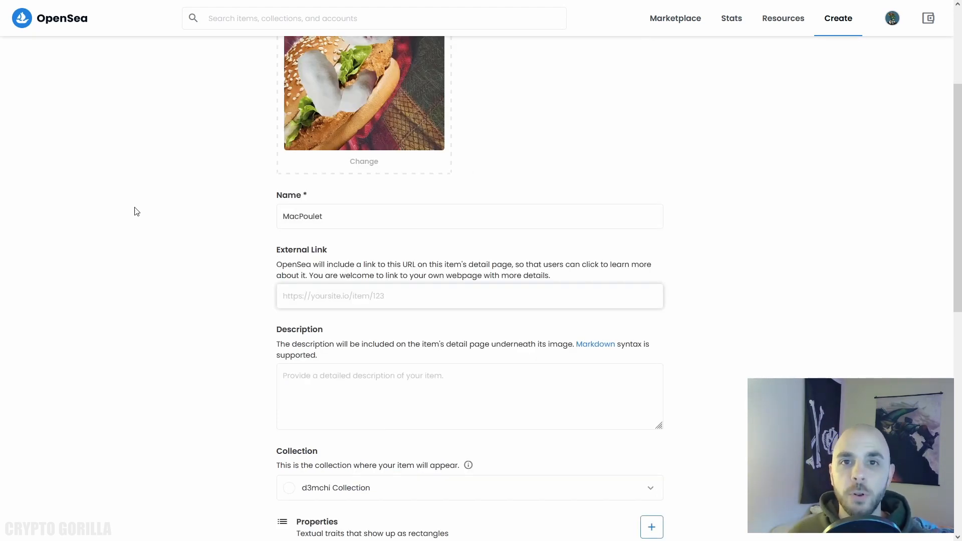
pyautogui.click(469, 296)
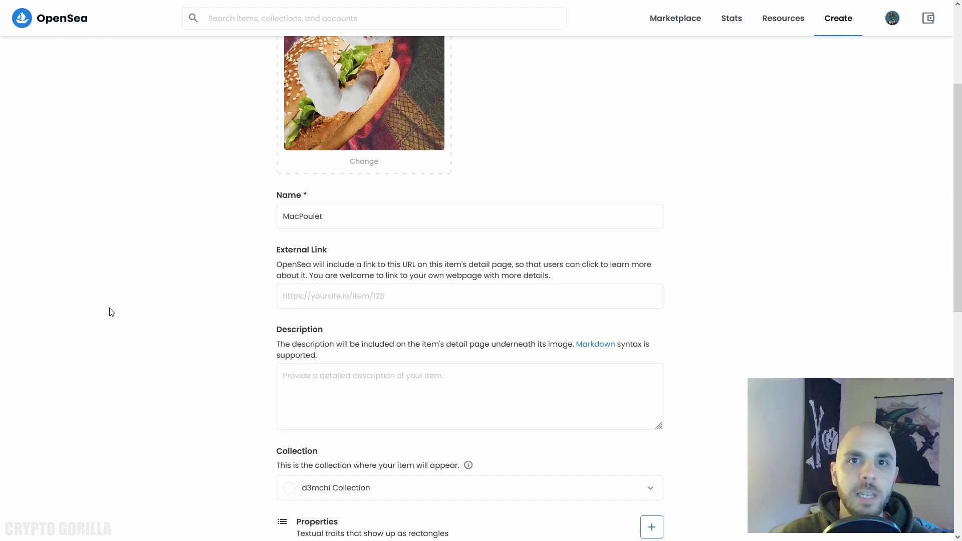
pyautogui.scroll(-3)
pyautogui.write('This is my cat.')
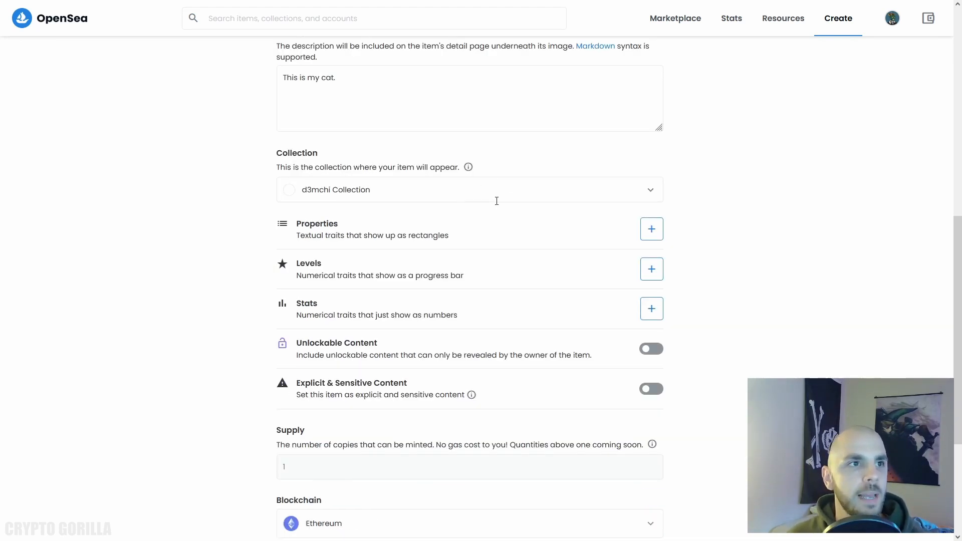
pyautogui.scroll(-3)
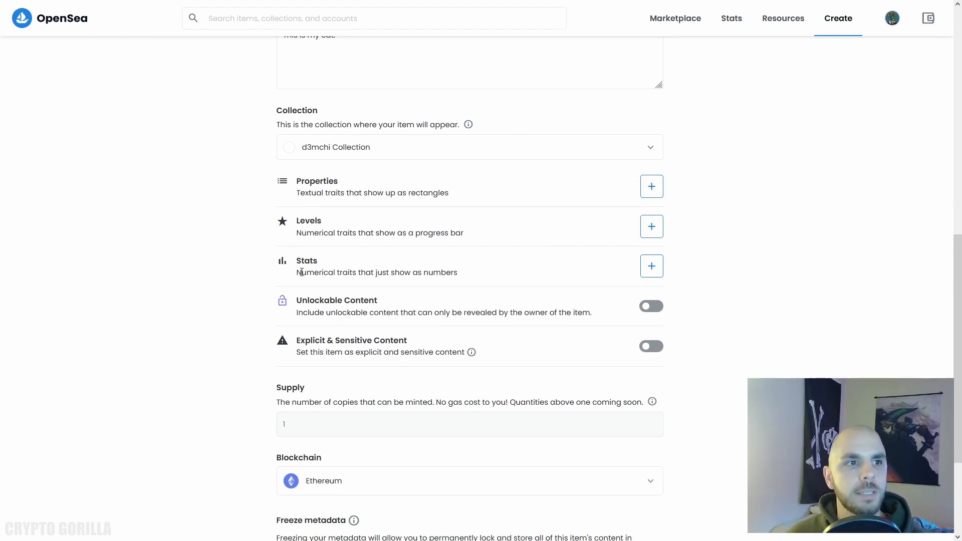
# Browse the marketplace into the Great Ape Society collection grid
pyautogui.click(675, 18)
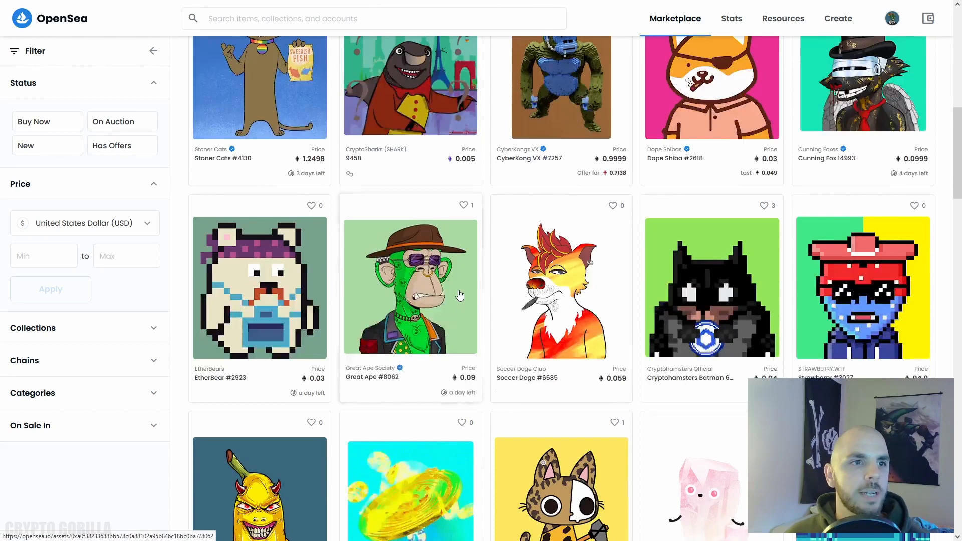
pyautogui.click(410, 287)
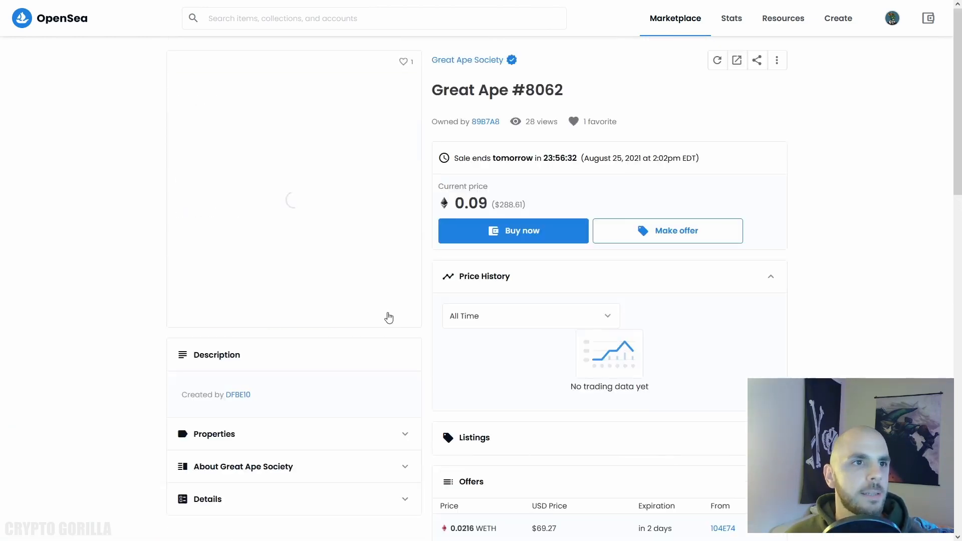
pyautogui.click(467, 60)
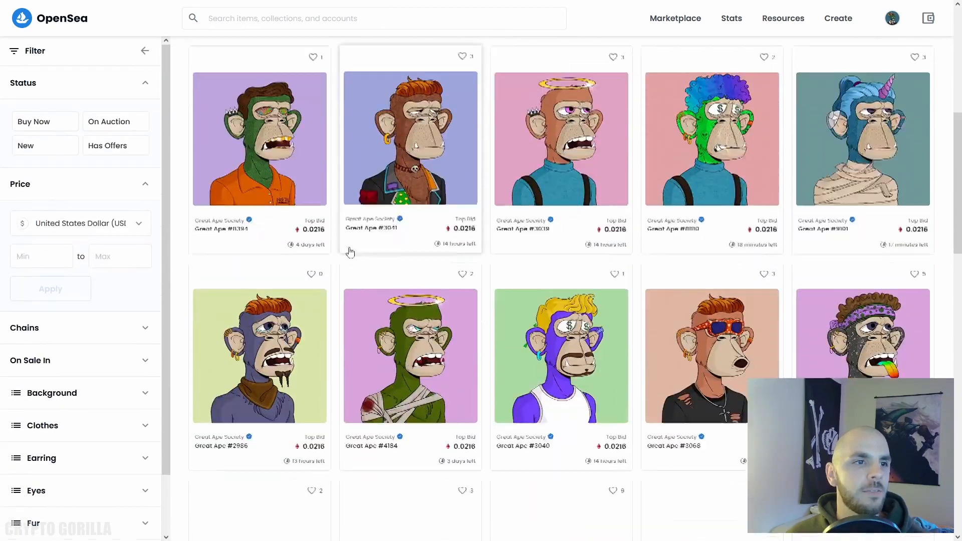
pyautogui.scroll(-3)
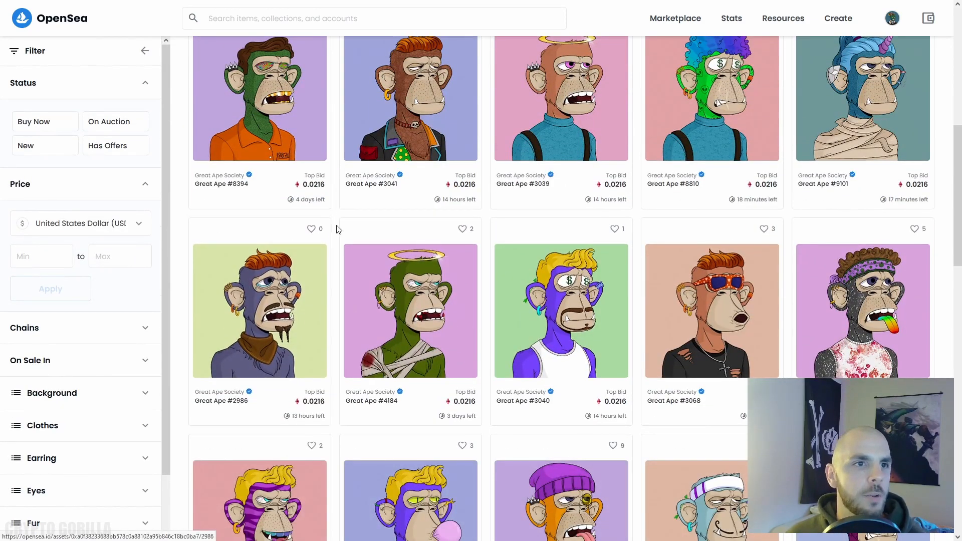
# View Great Ape #8062's item page and its traits such as Lime background and Cowboy Hat
pyautogui.click(258, 310)
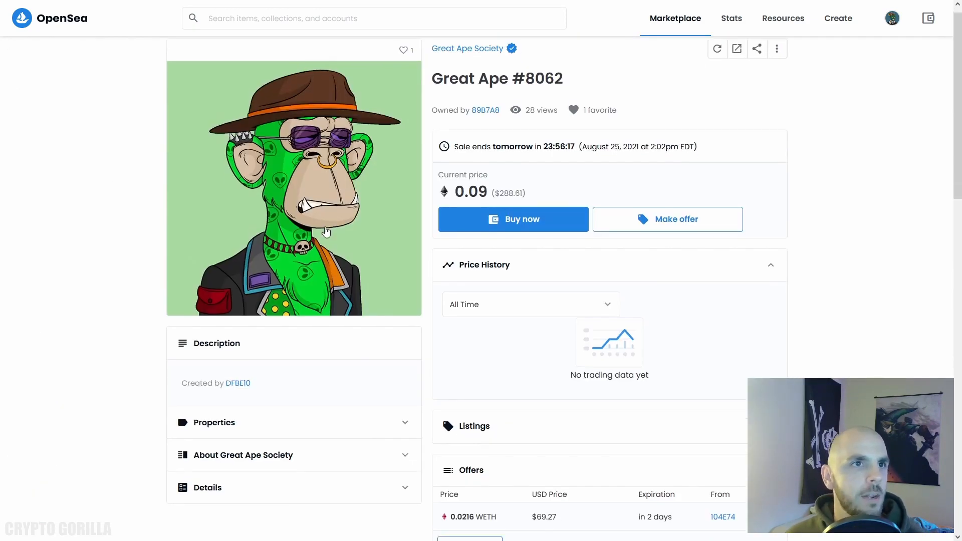
pyautogui.scroll(-3)
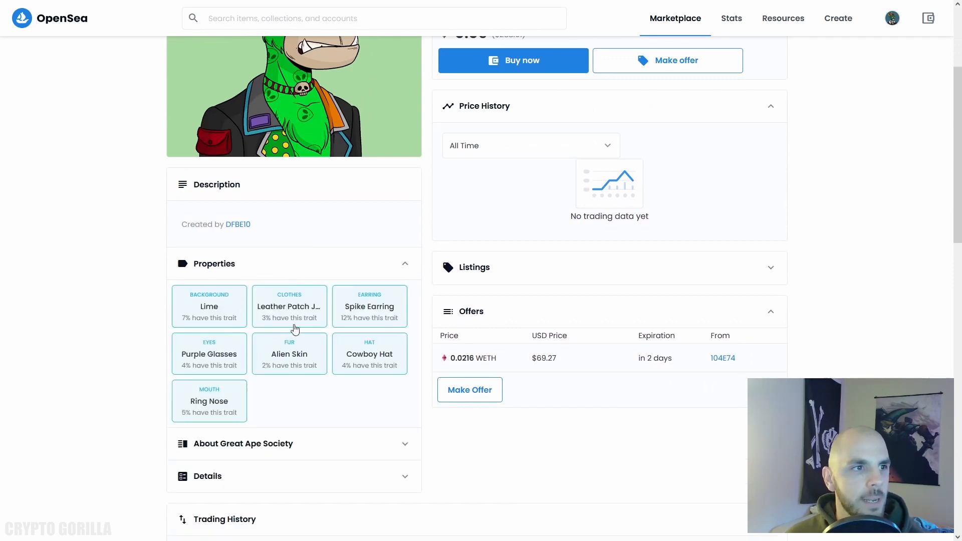
pyautogui.moveTo(289, 354)
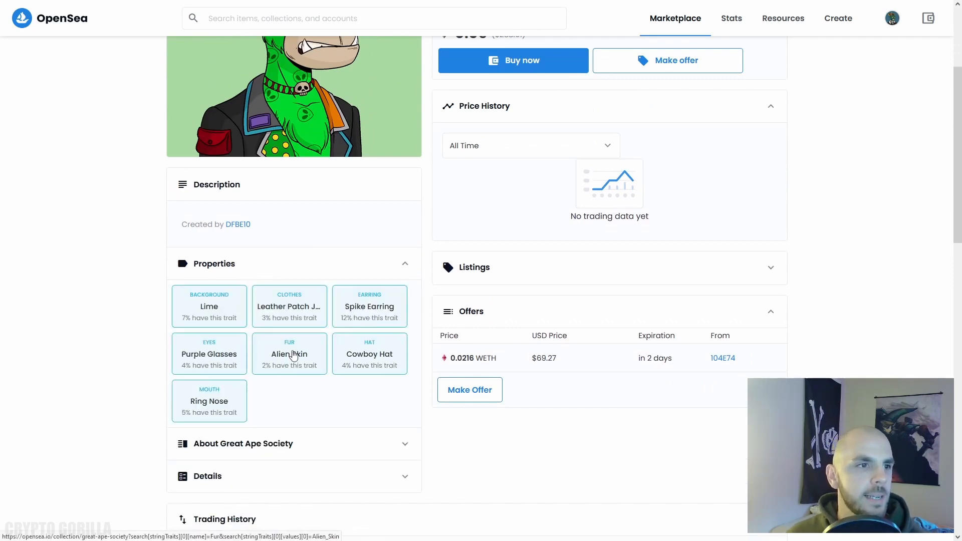
pyautogui.moveTo(84, 324)
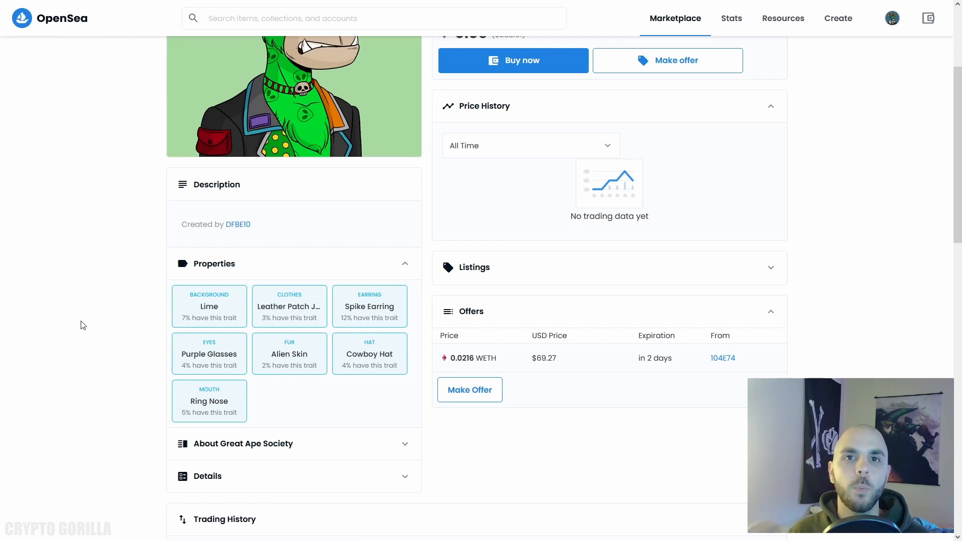
pyautogui.scroll(3)
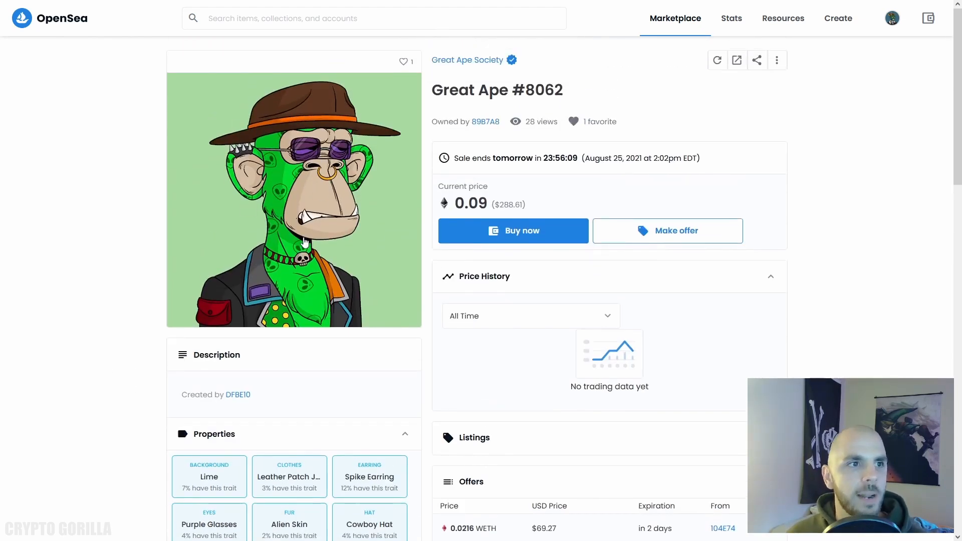
pyautogui.moveTo(158, 141)
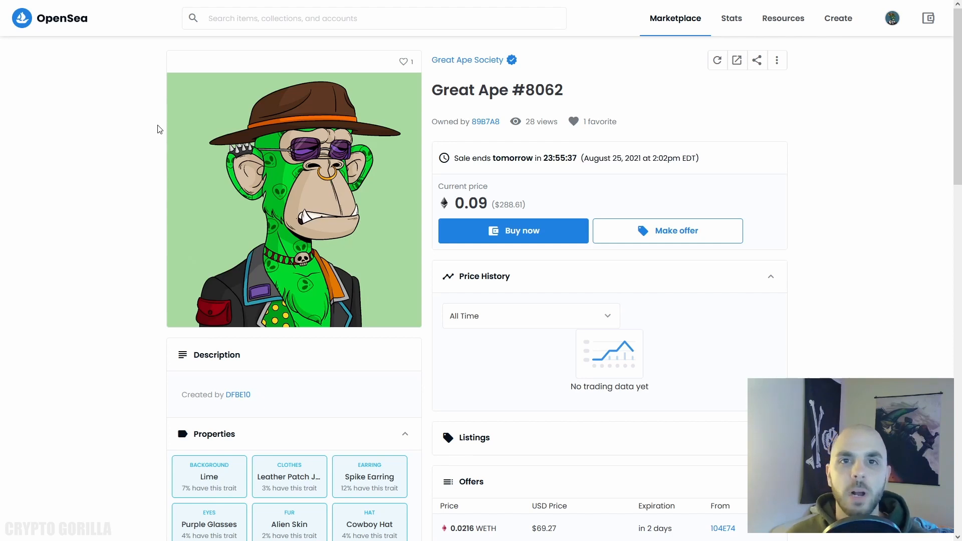
# Back on the Create item form, set Supply to 1 and keep Ethereum as the blockchain
pyautogui.click(837, 18)
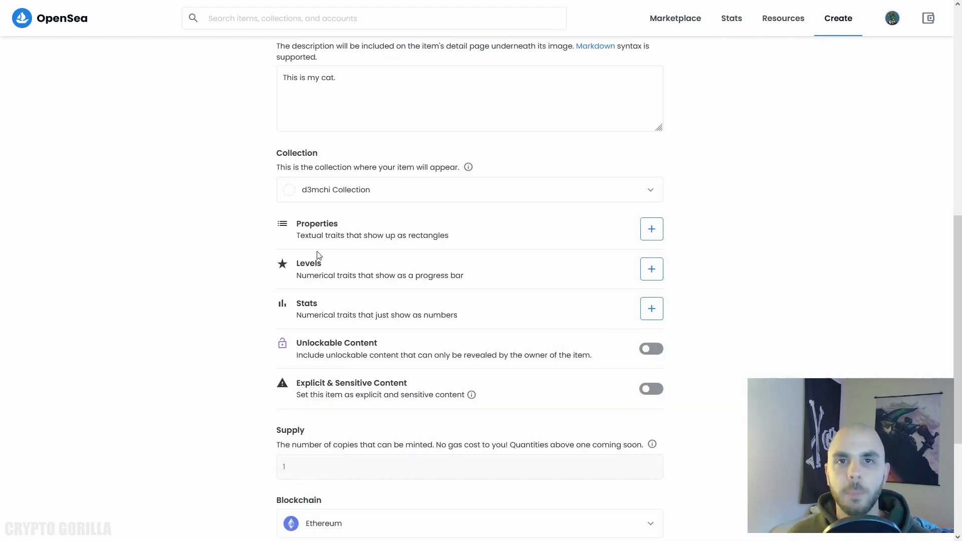
pyautogui.moveTo(361, 260)
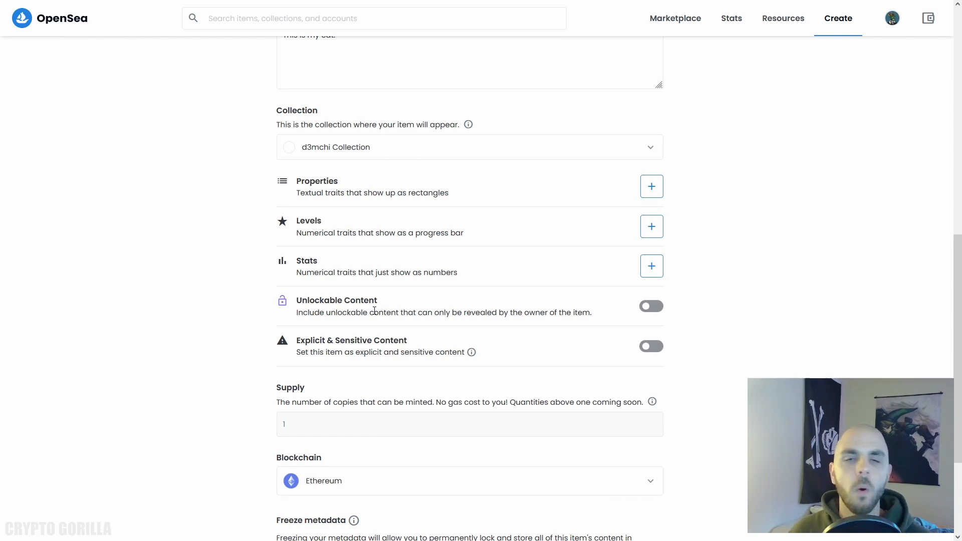
pyautogui.scroll(-3)
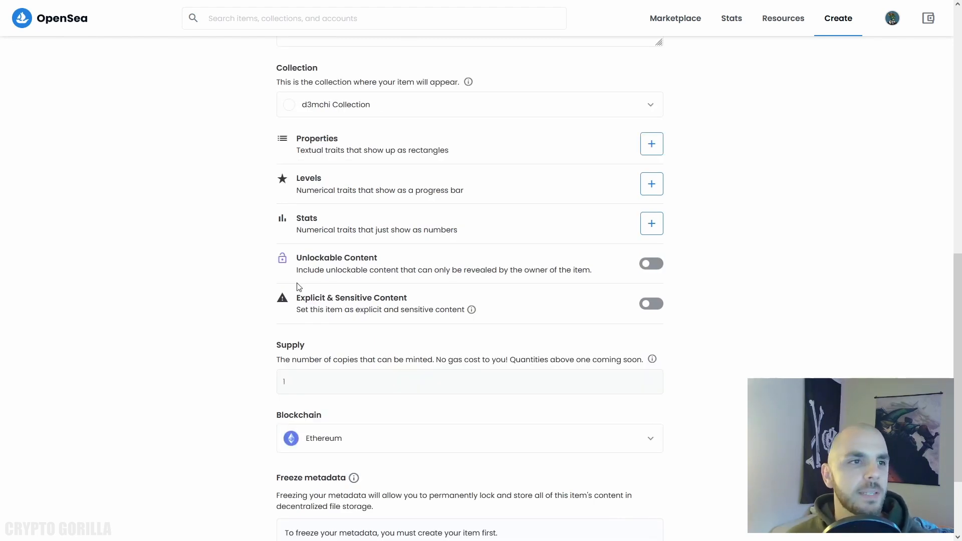
pyautogui.moveTo(387, 309)
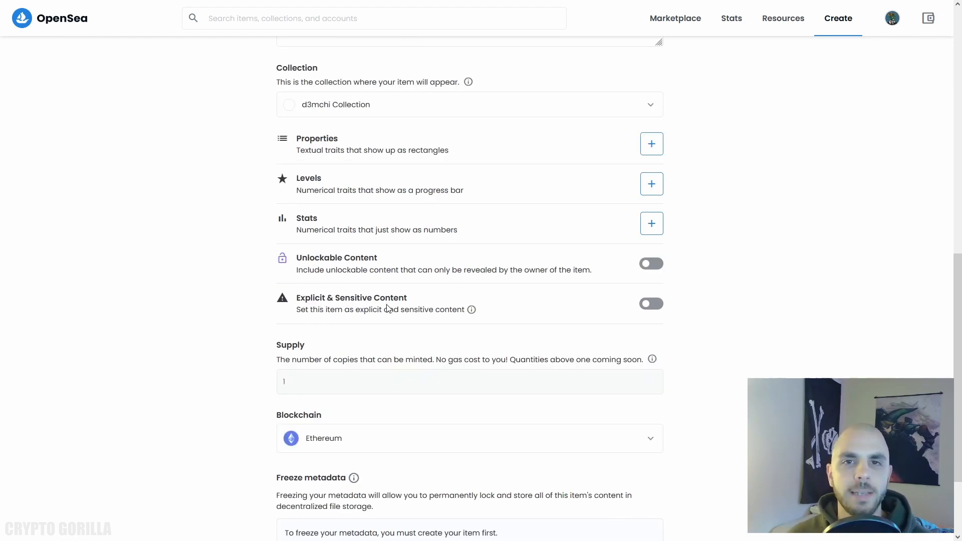
pyautogui.moveTo(359, 284)
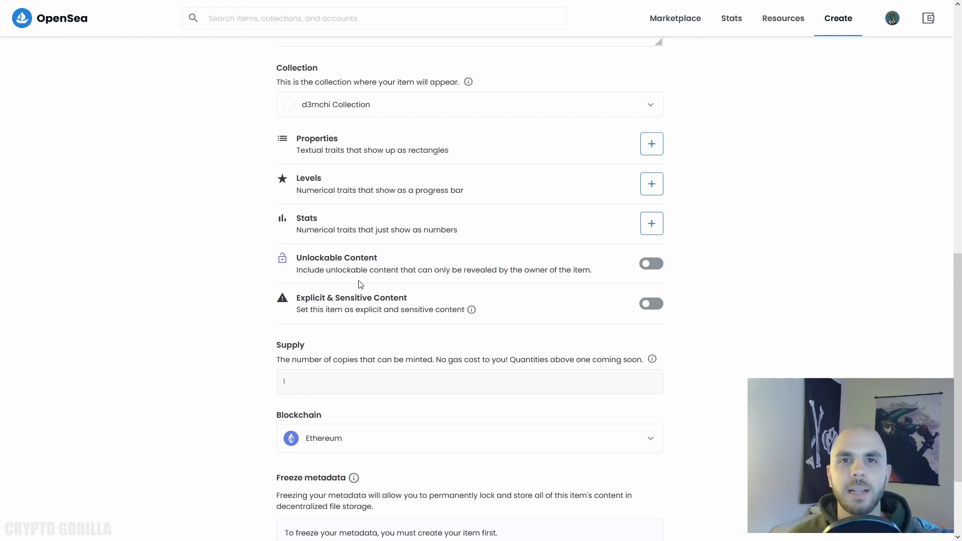
pyautogui.moveTo(471, 310)
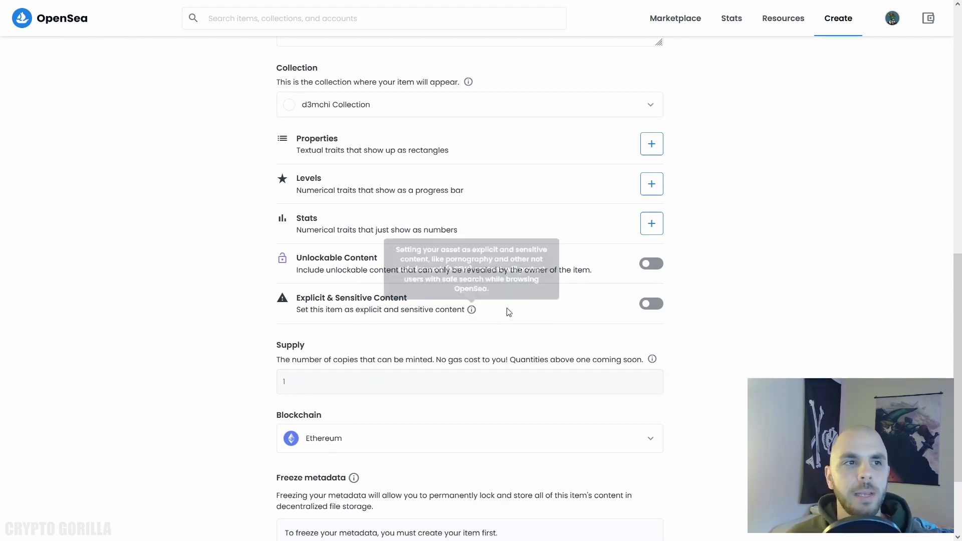
pyautogui.moveTo(509, 312)
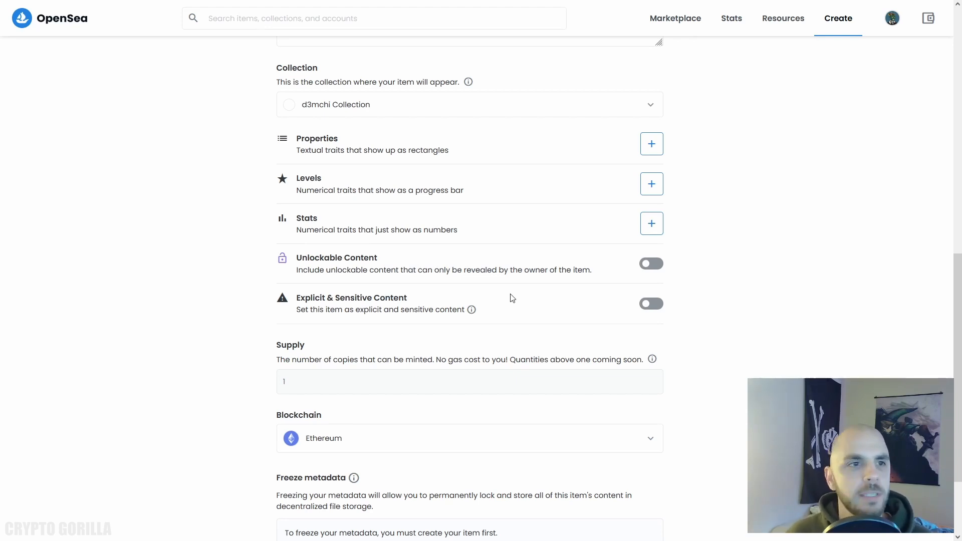
pyautogui.scroll(-3)
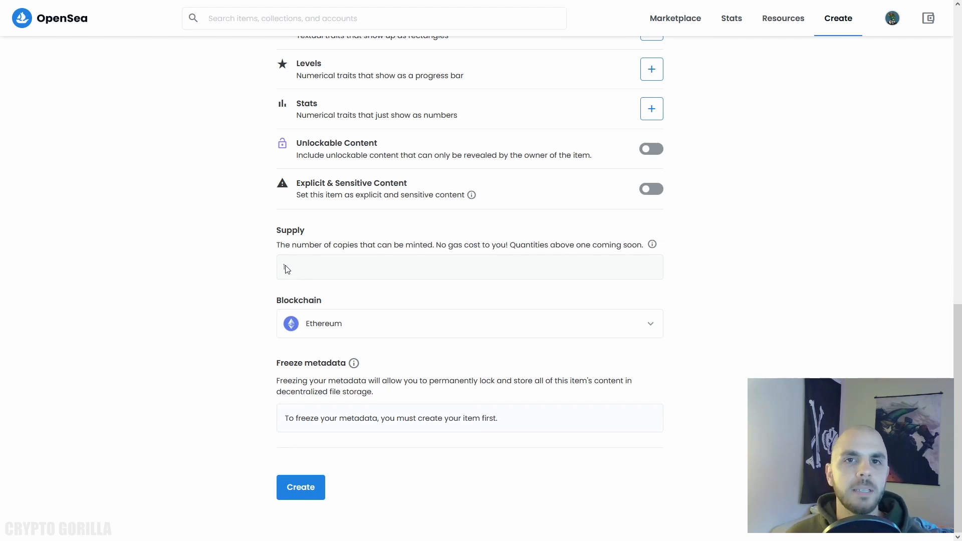
pyautogui.write('1')
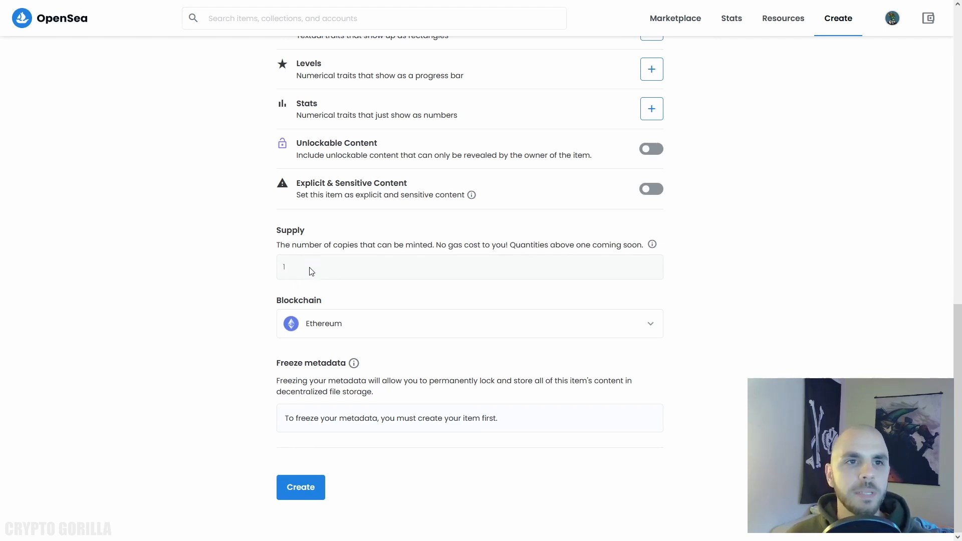
pyautogui.moveTo(307, 277)
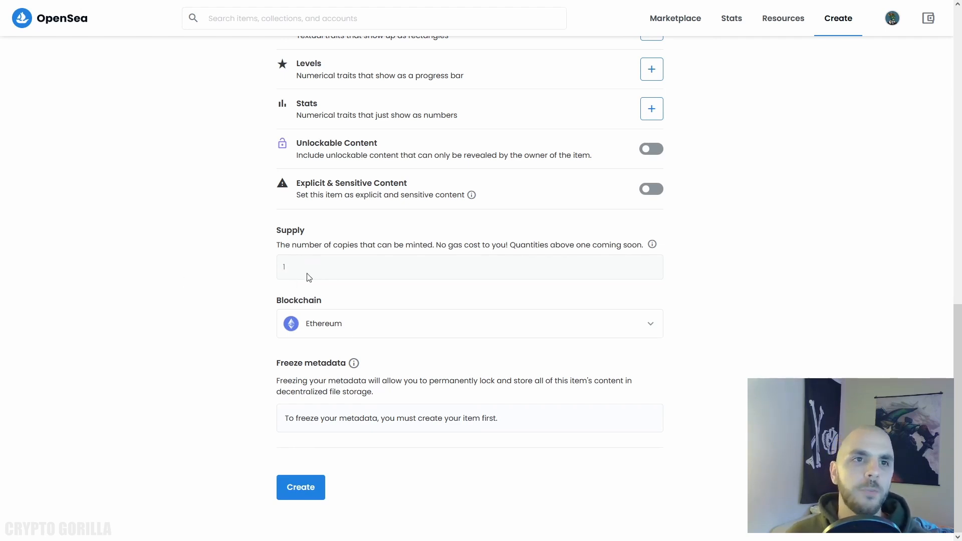
pyautogui.moveTo(479, 133)
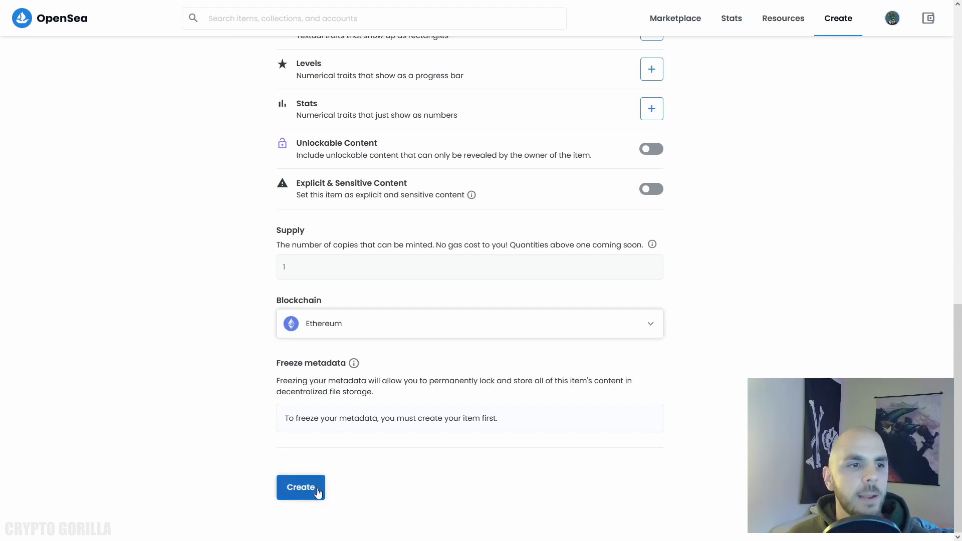
# Create MacPoulet, dismiss the 'You created MacPoulet!' popup and favorite it with the heart icon
pyautogui.click(301, 487)
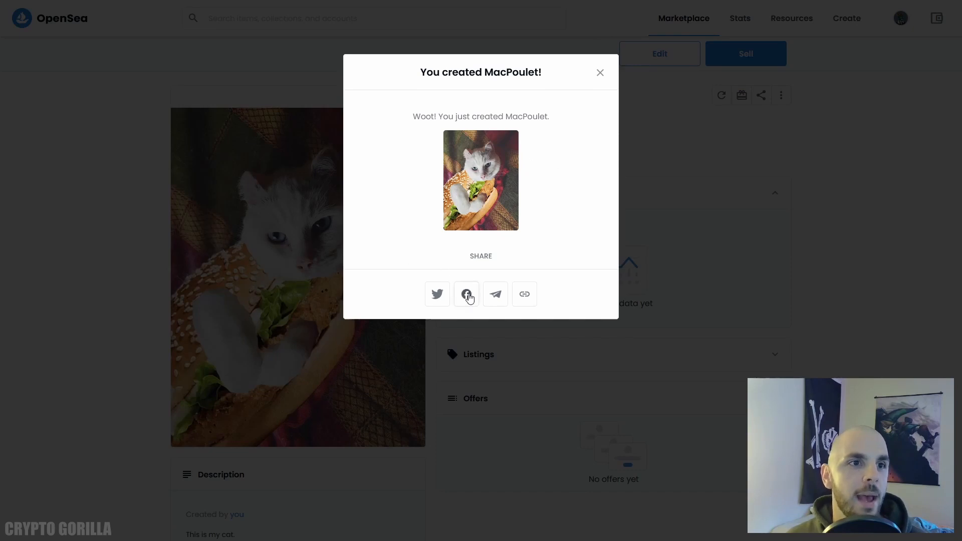
pyautogui.click(599, 72)
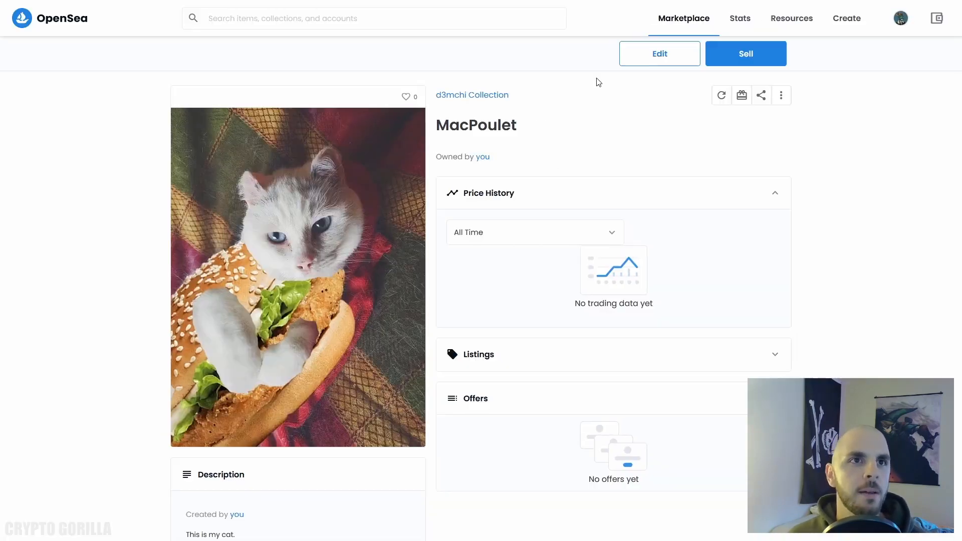
pyautogui.click(405, 97)
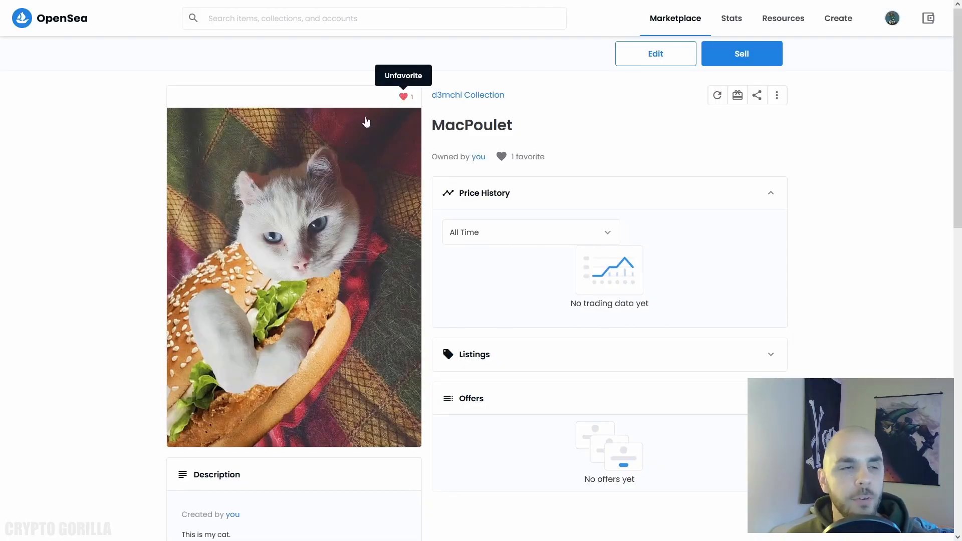
pyautogui.scroll(-3)
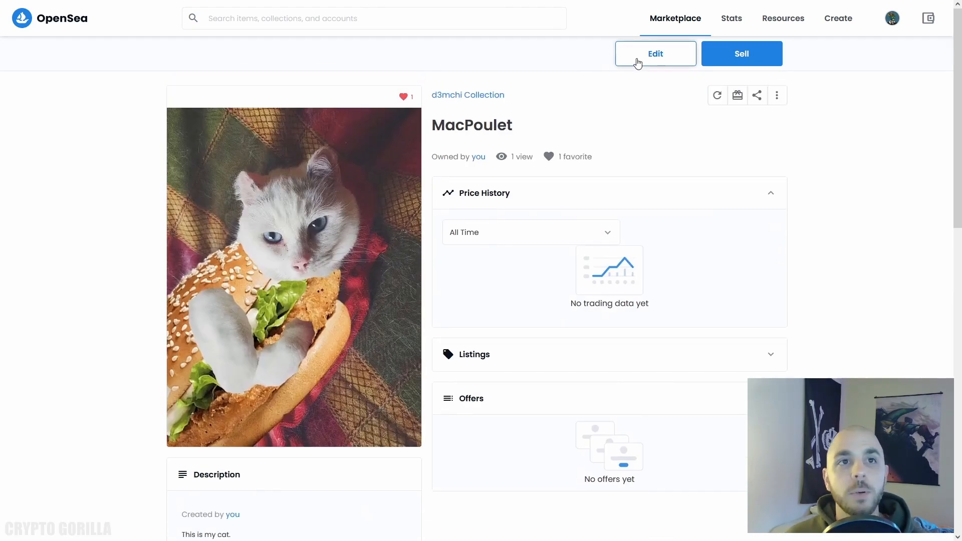
pyautogui.click(655, 53)
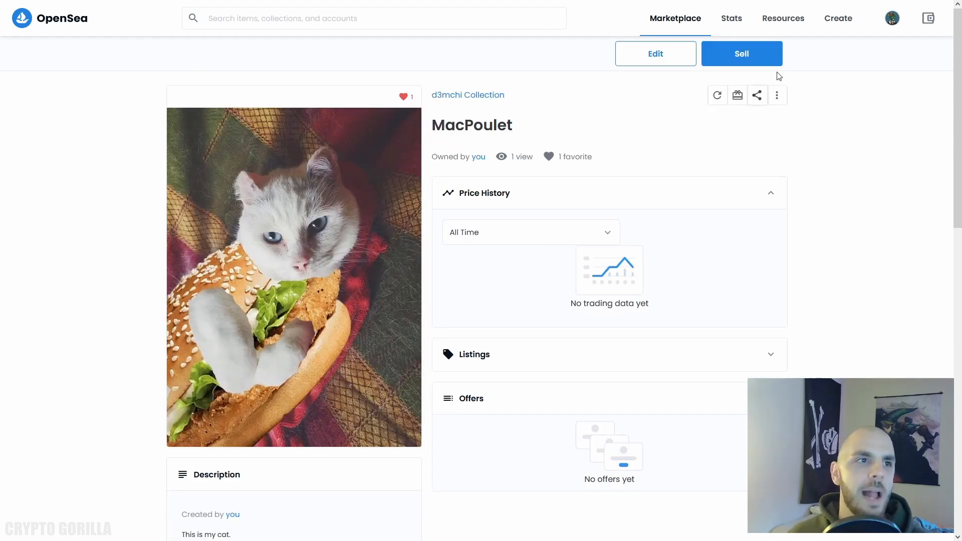
pyautogui.moveTo(558, 133)
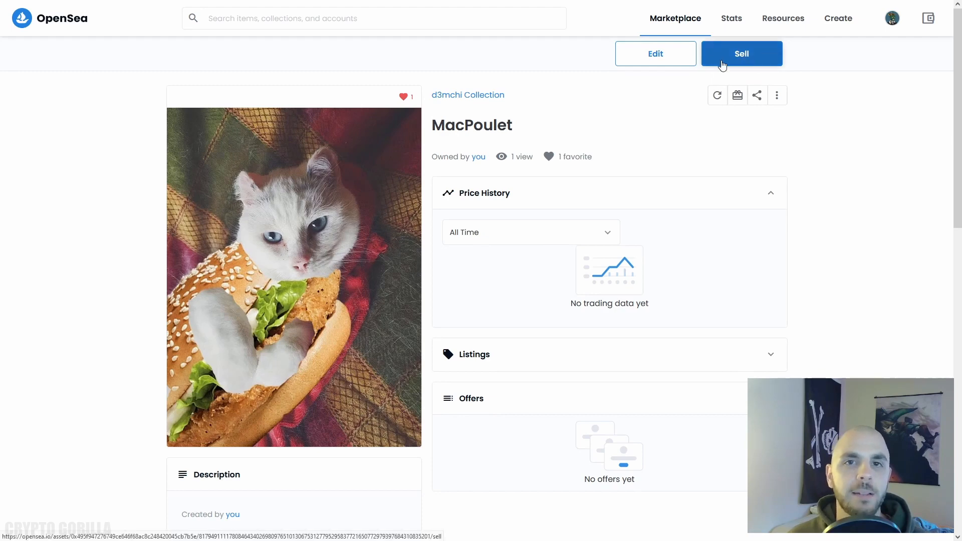
# Start selling MacPoulet with Set Price and an amount of 1 ETH
pyautogui.click(740, 53)
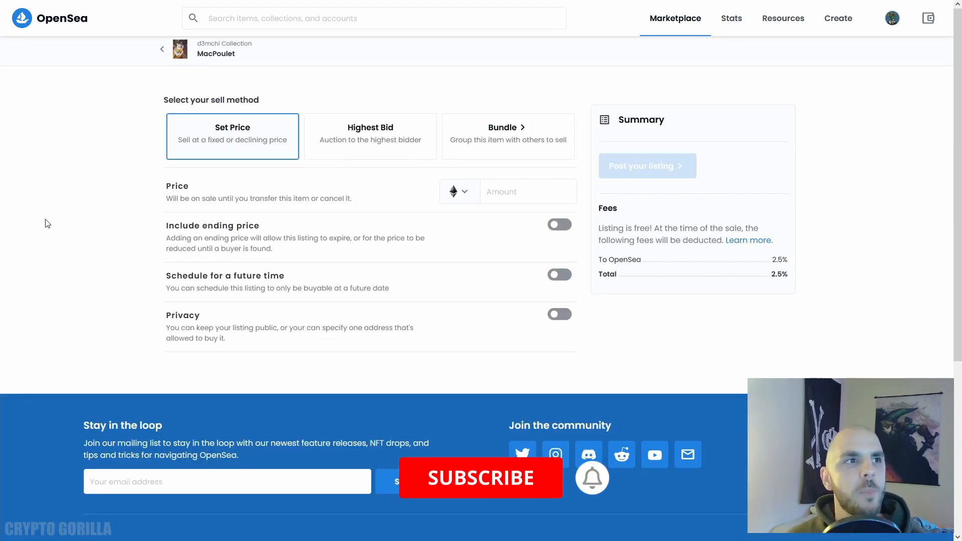
pyautogui.moveTo(258, 145)
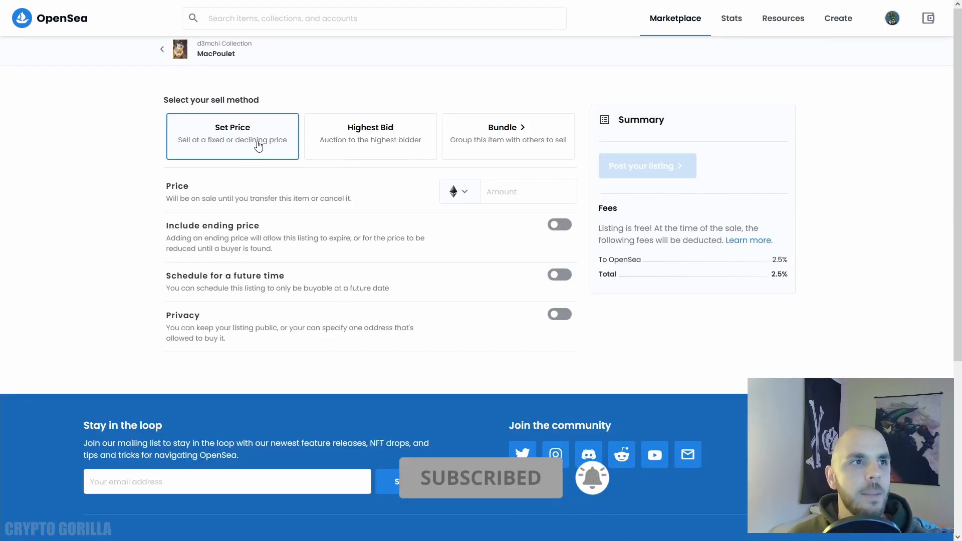
pyautogui.click(370, 135)
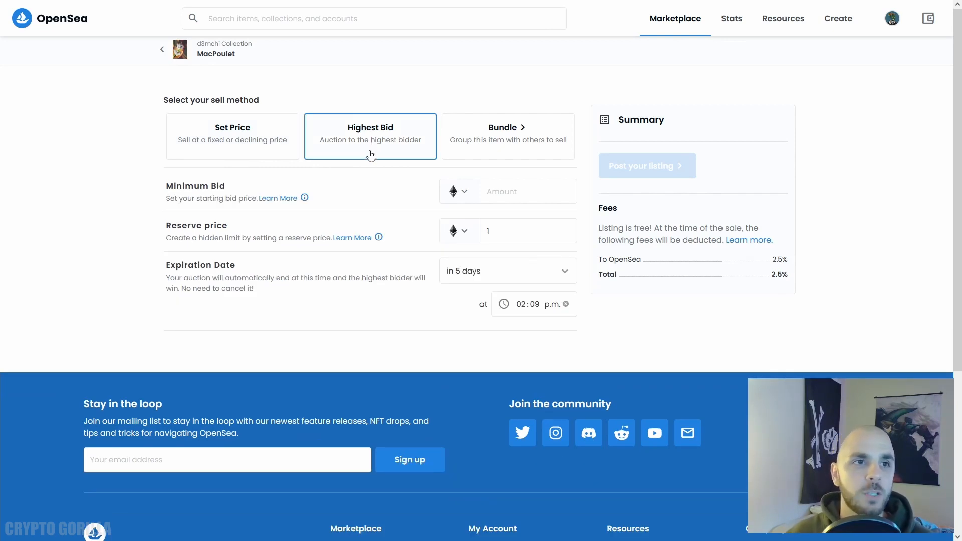
pyautogui.moveTo(526, 141)
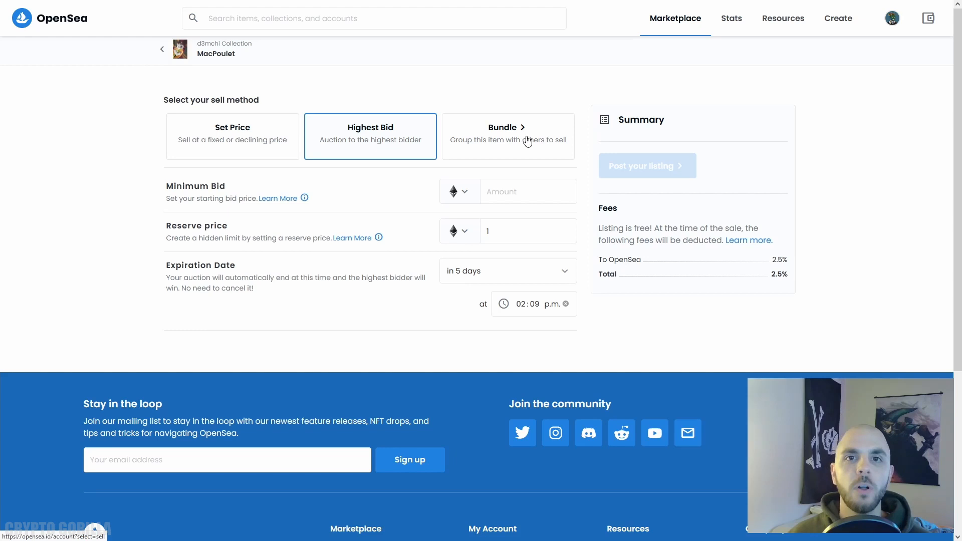
pyautogui.moveTo(535, 121)
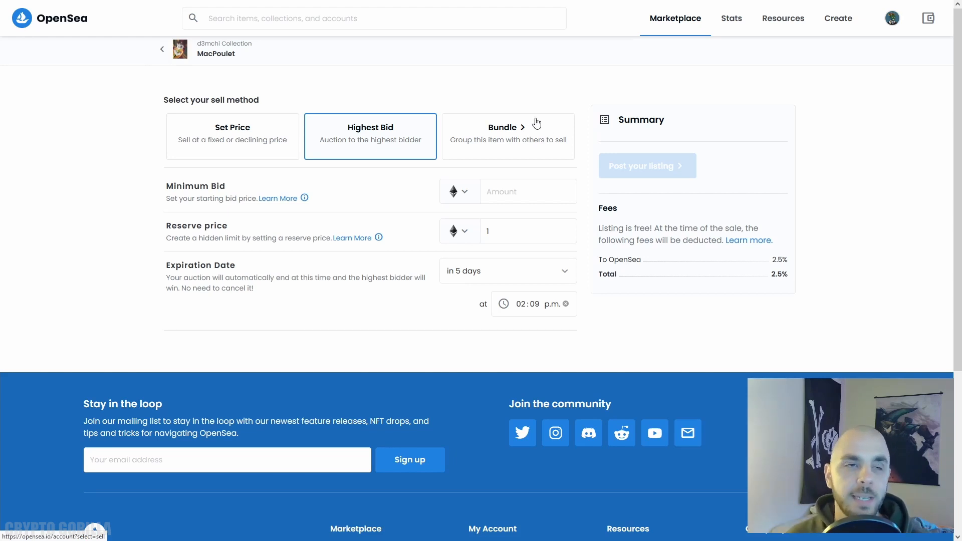
pyautogui.click(232, 137)
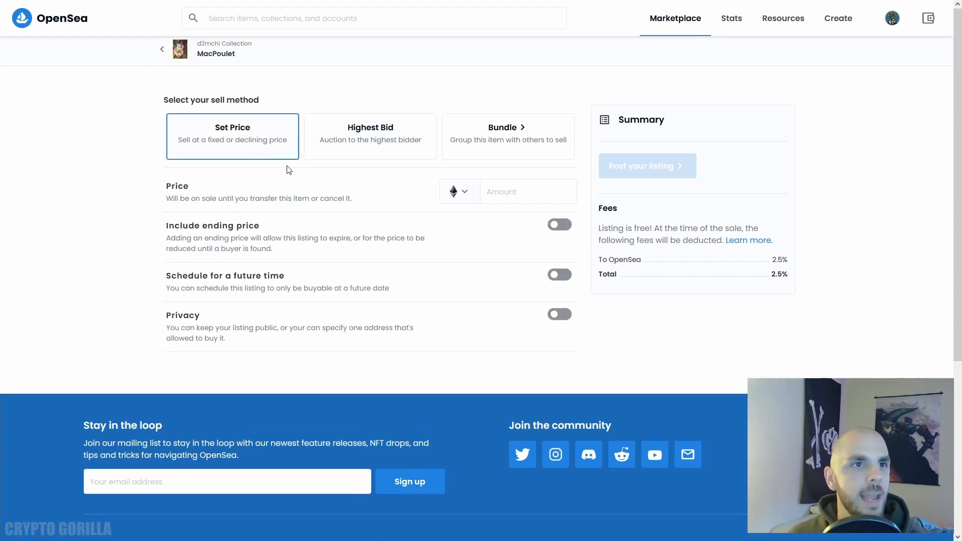
pyautogui.write('1')
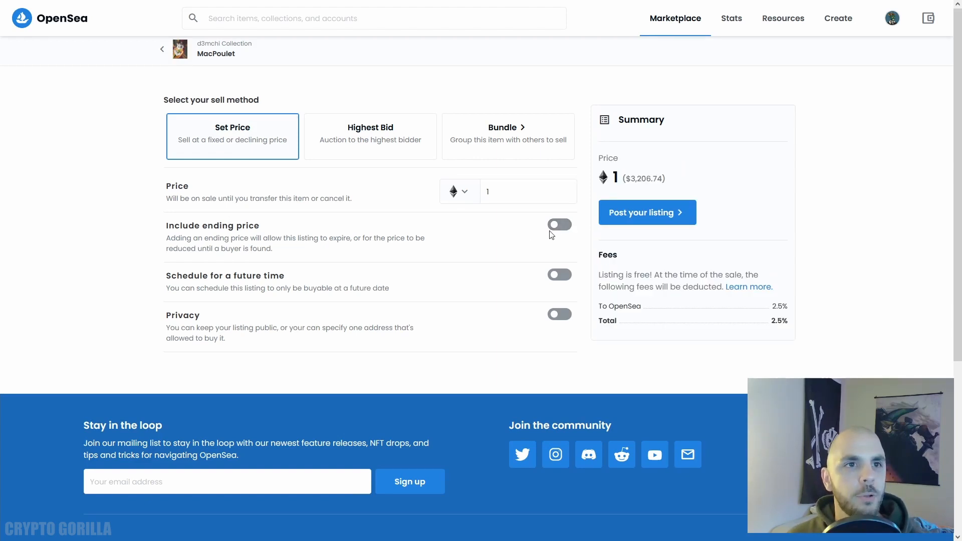
# Toggle ending price, scheduled start and privacy on and back off, leaving a plain public listing
pyautogui.click(559, 223)
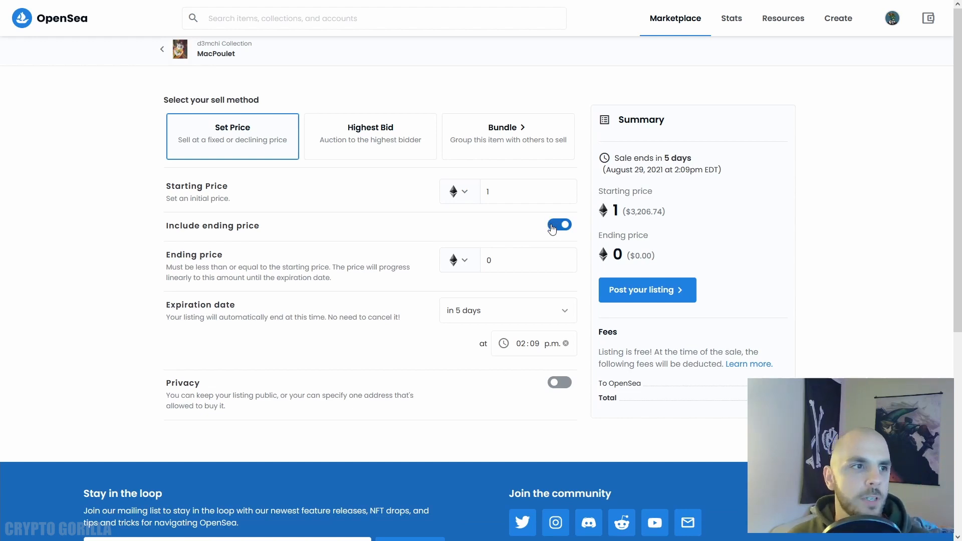
pyautogui.moveTo(562, 233)
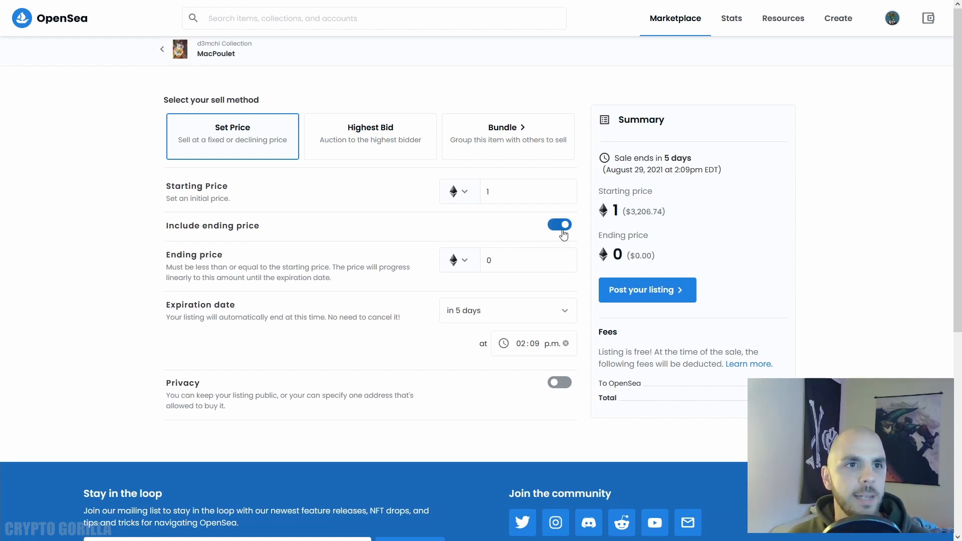
pyautogui.click(559, 225)
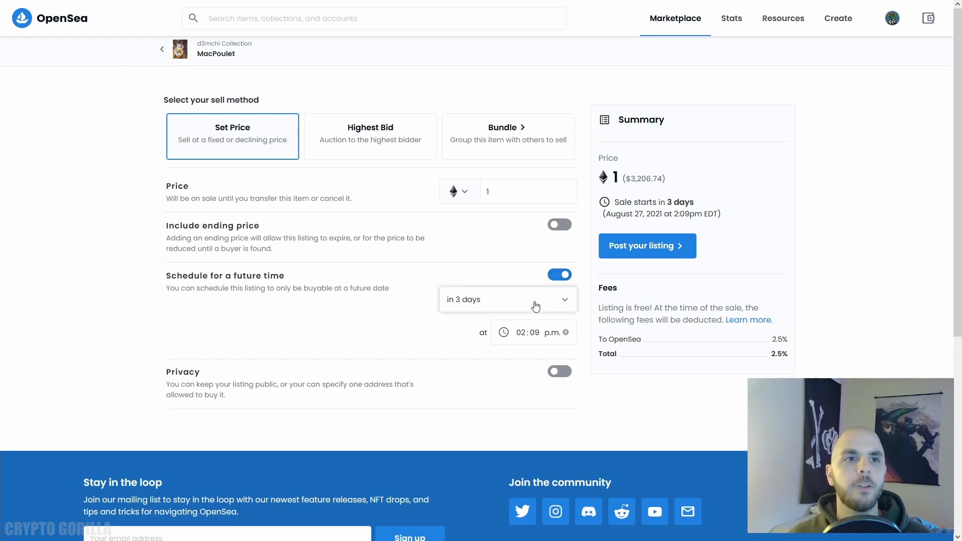
pyautogui.click(506, 299)
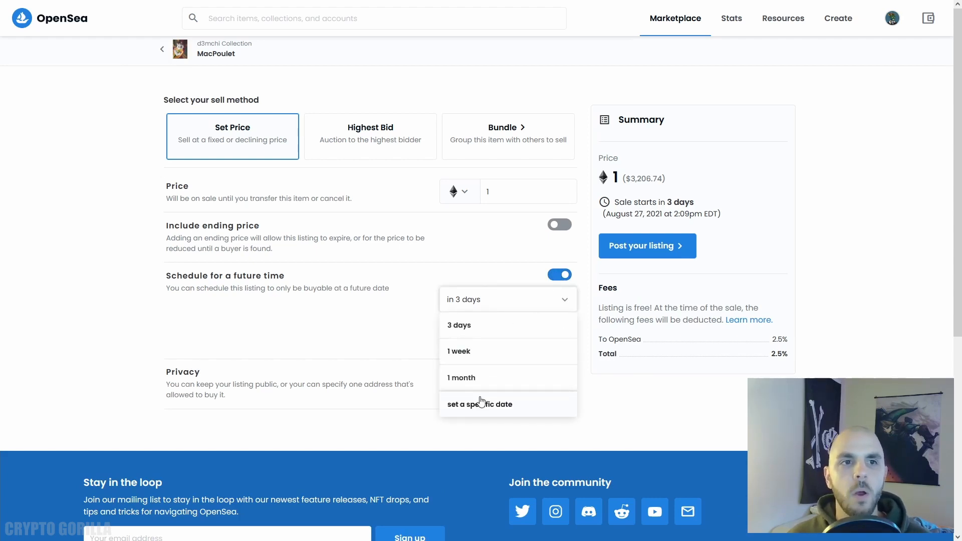
pyautogui.click(559, 275)
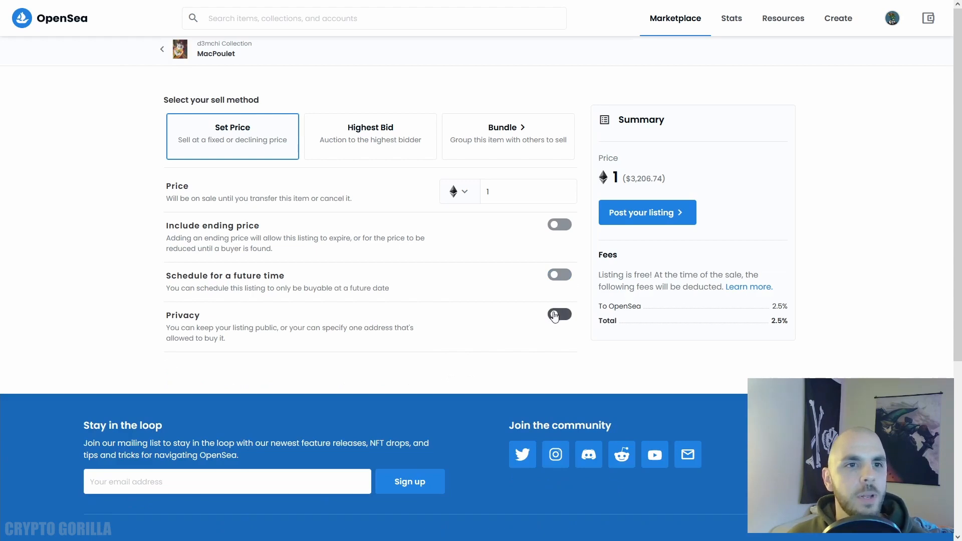
pyautogui.click(558, 314)
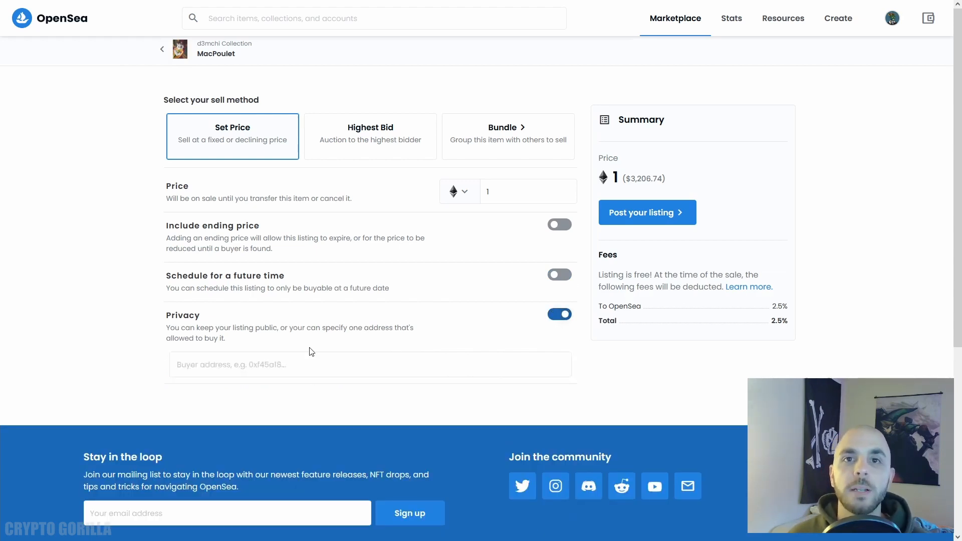
pyautogui.moveTo(305, 351)
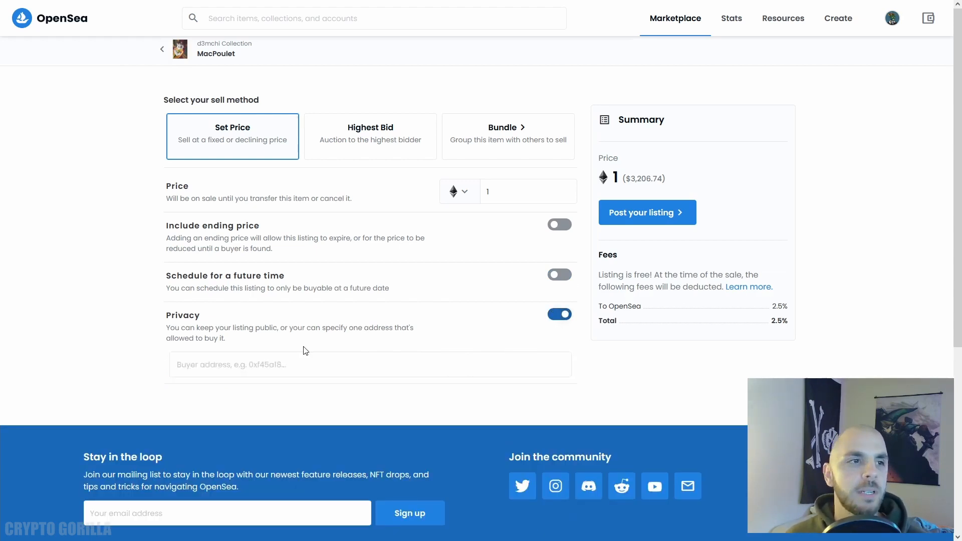
pyautogui.moveTo(352, 353)
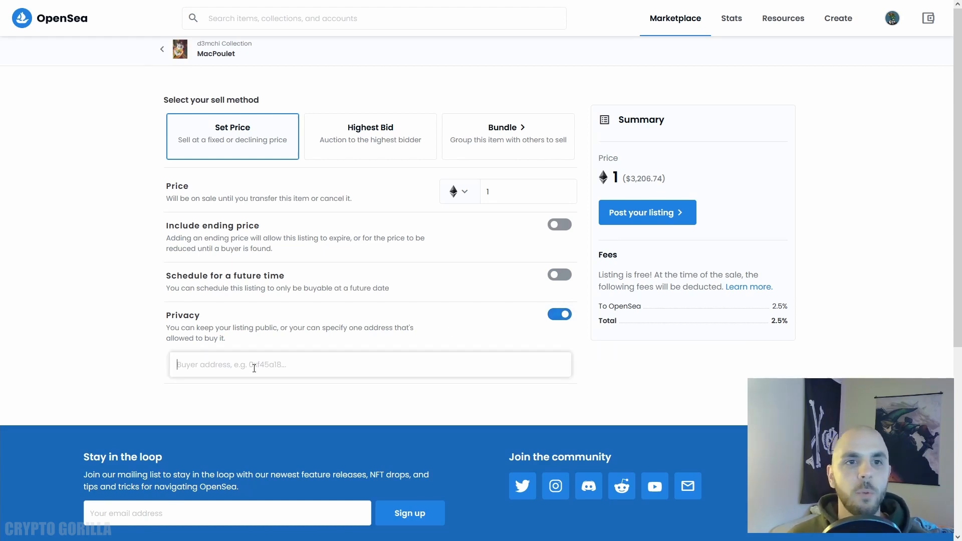
pyautogui.moveTo(379, 322)
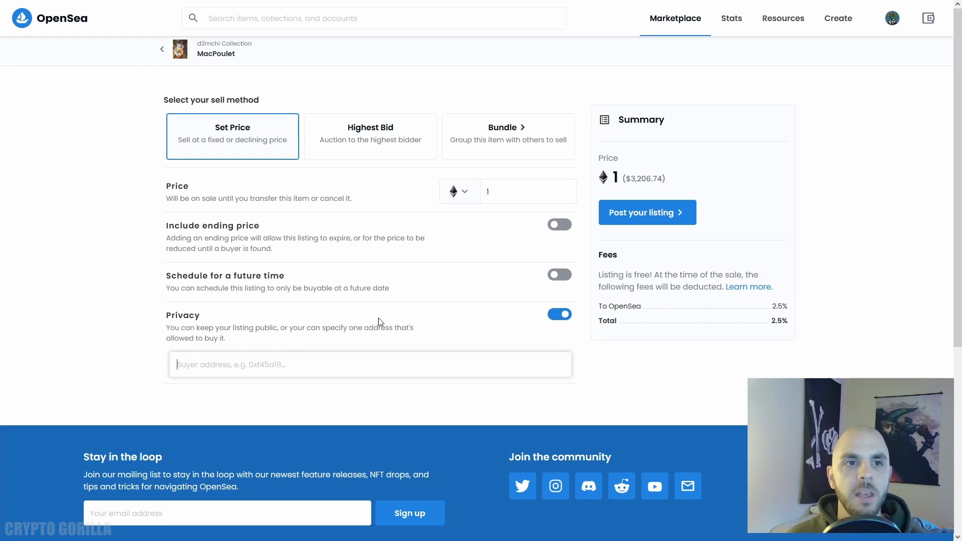
pyautogui.moveTo(526, 327)
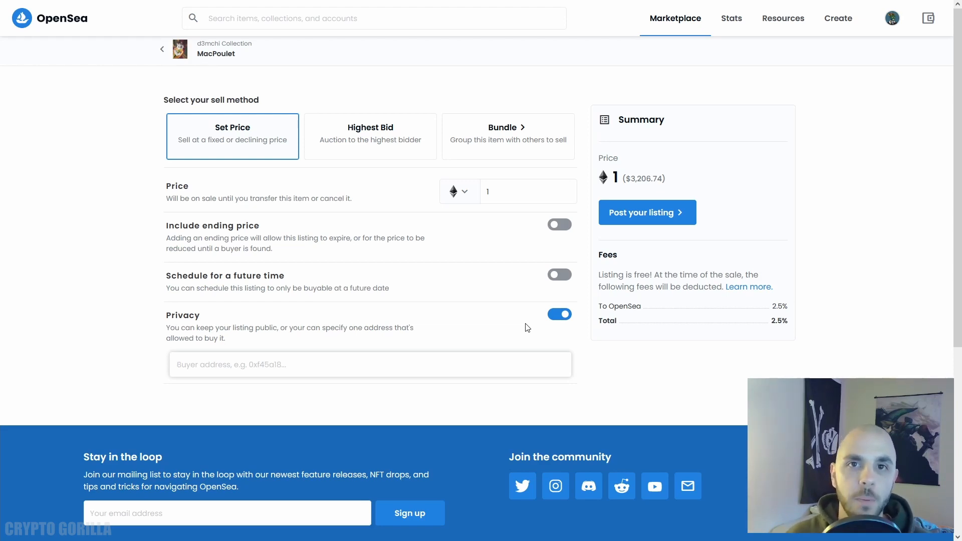
pyautogui.click(560, 314)
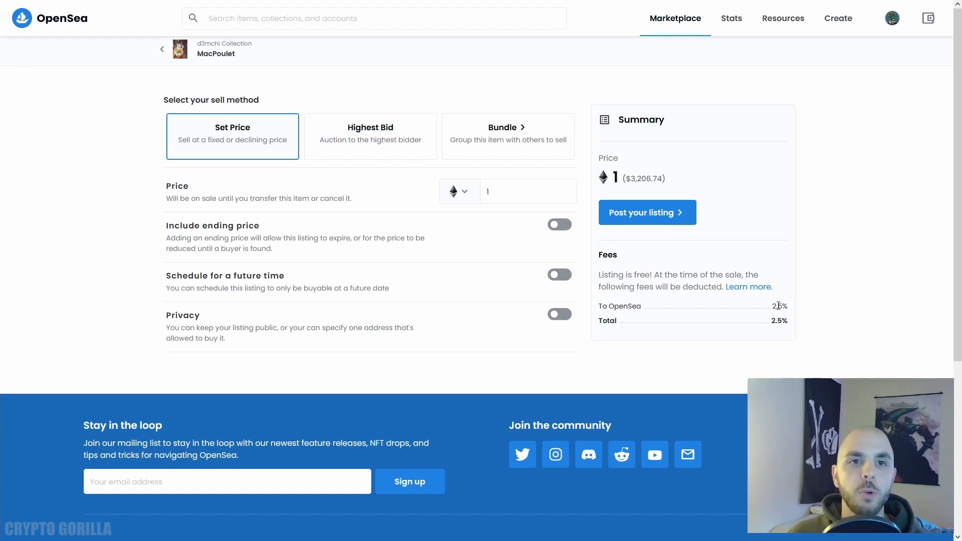
pyautogui.moveTo(749, 309)
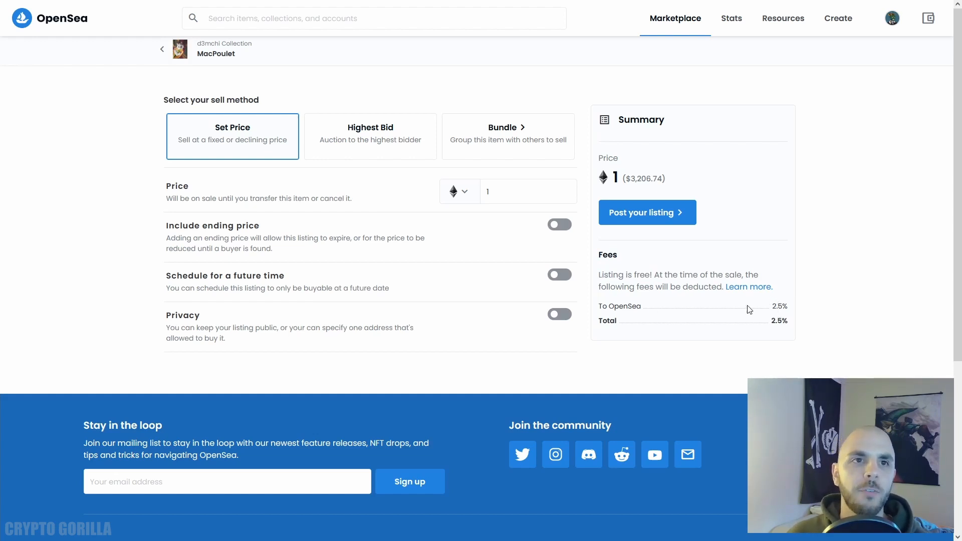
pyautogui.moveTo(709, 301)
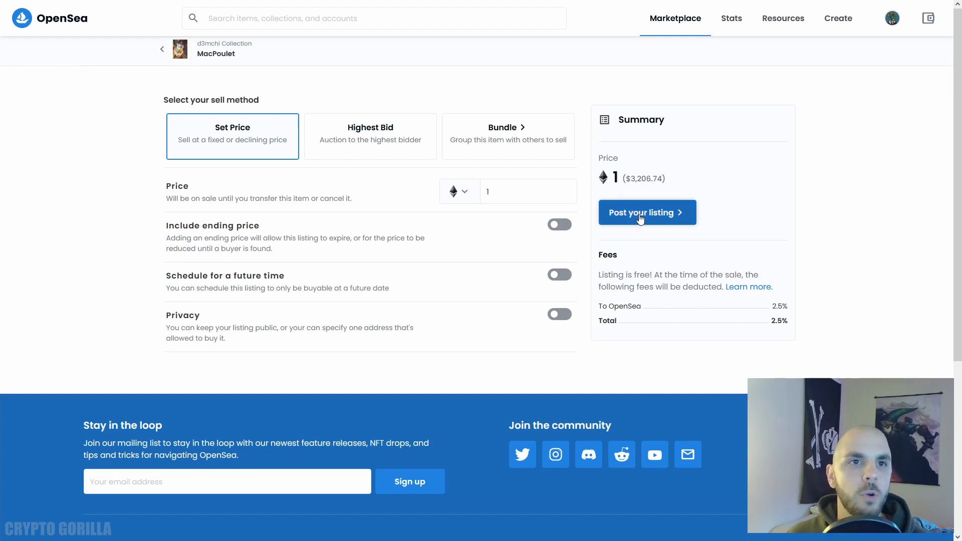
# Post the 1 ETH listing and decline the wallet initialization gas fee in MetaMask
pyautogui.click(641, 213)
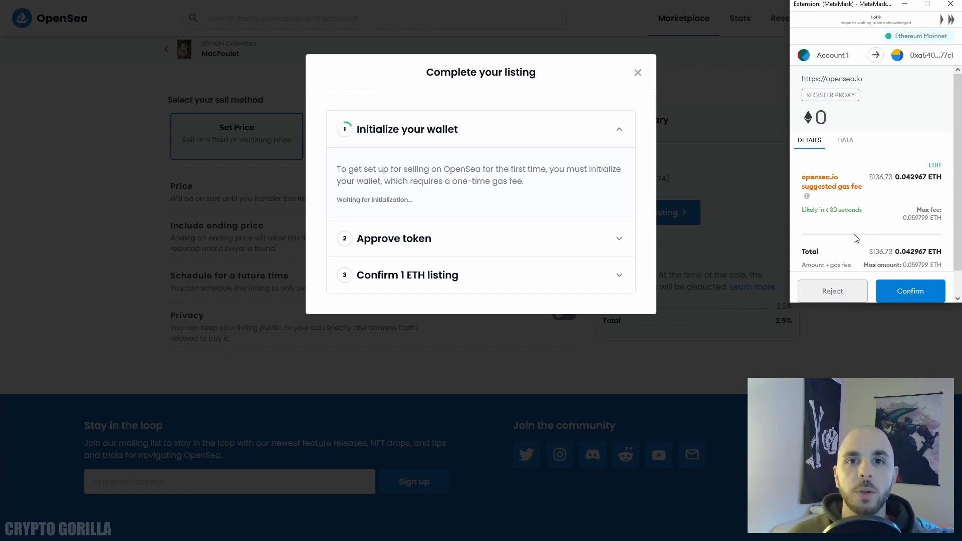
pyautogui.click(831, 290)
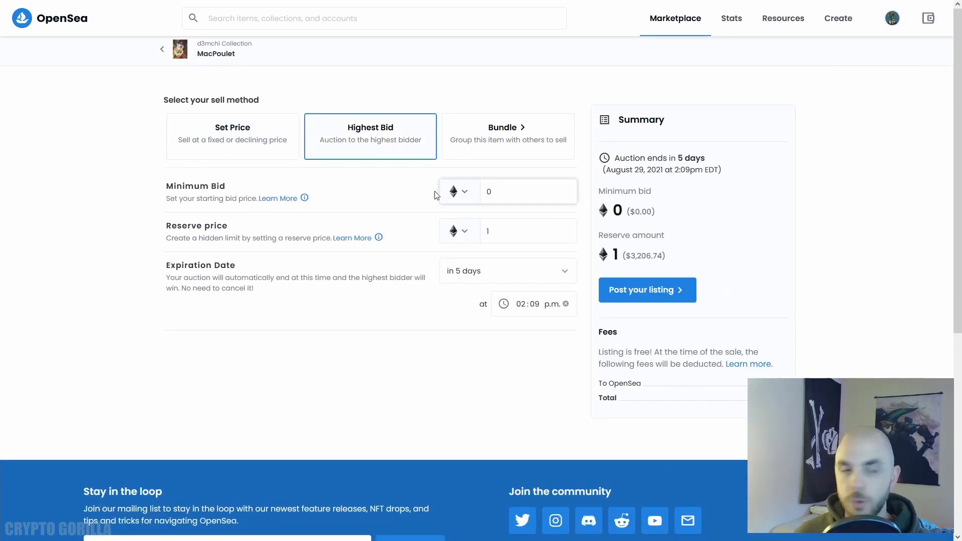
# Set a 0.1 ETH minimum bid for the Highest Bid auction, ending in a month
pyautogui.write('0.1')
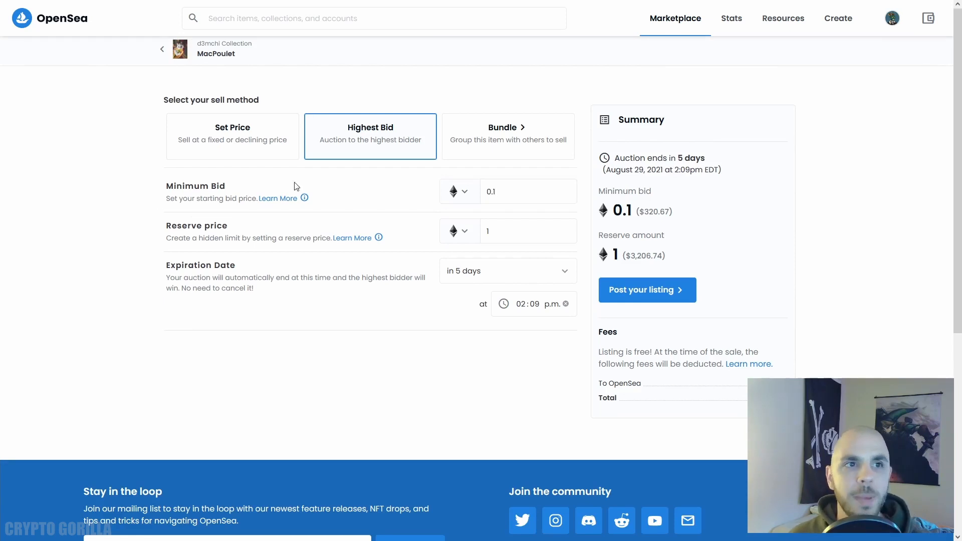
pyautogui.moveTo(445, 182)
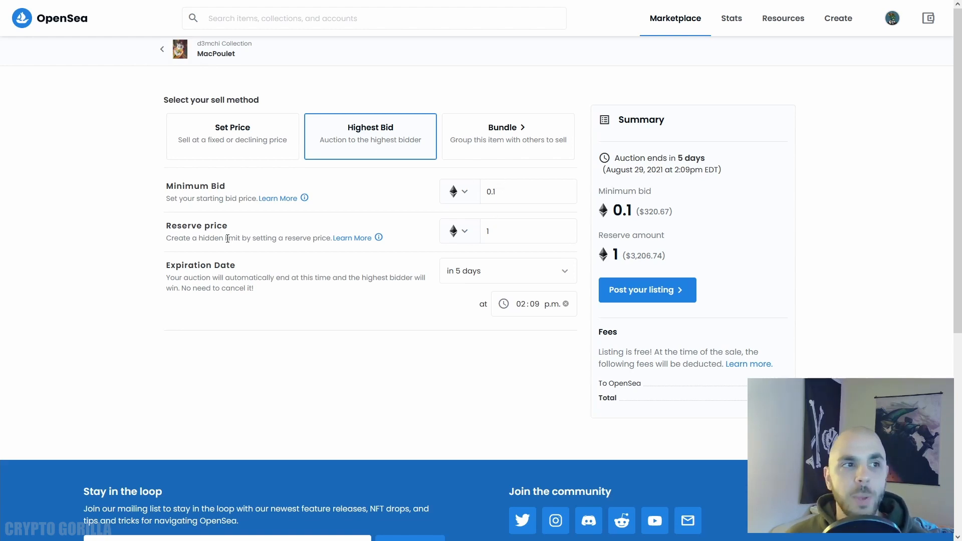
pyautogui.moveTo(448, 207)
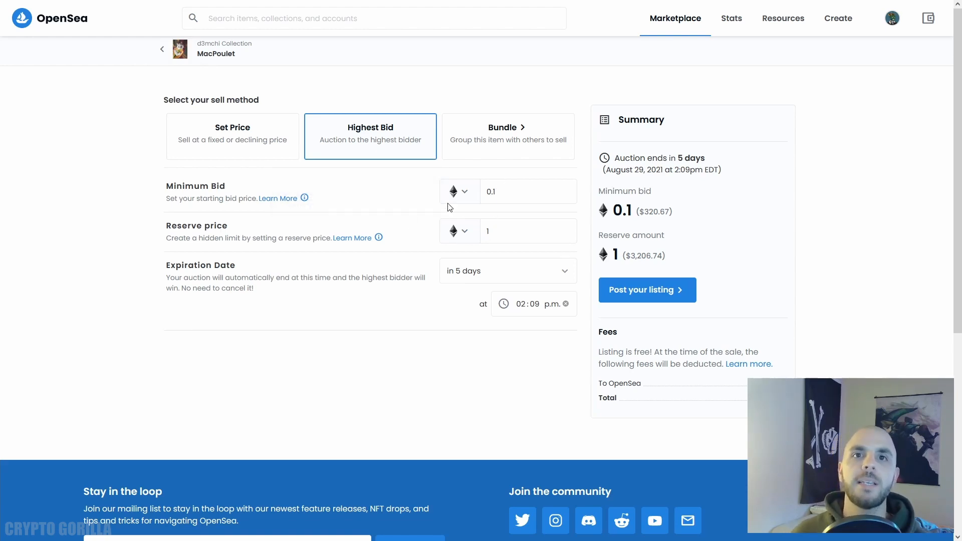
pyautogui.moveTo(393, 272)
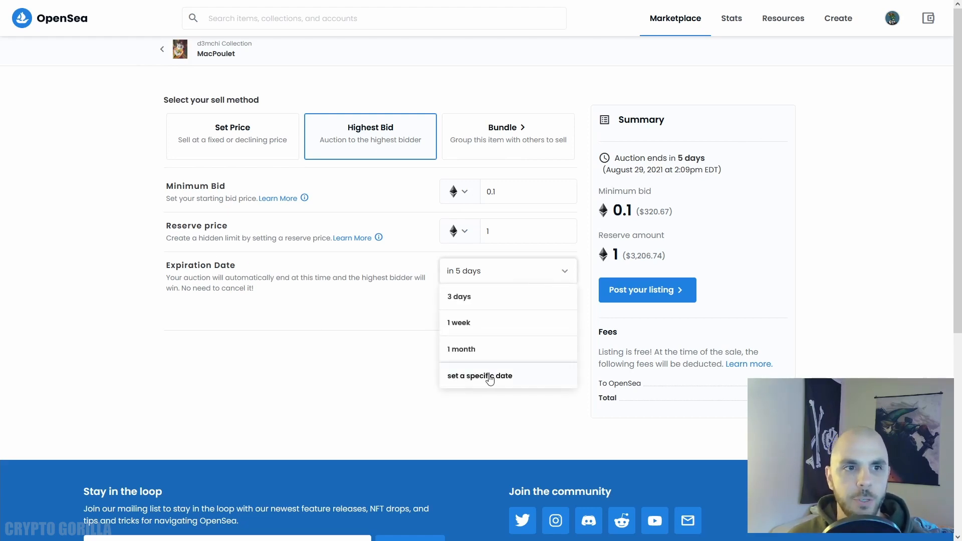
pyautogui.click(461, 349)
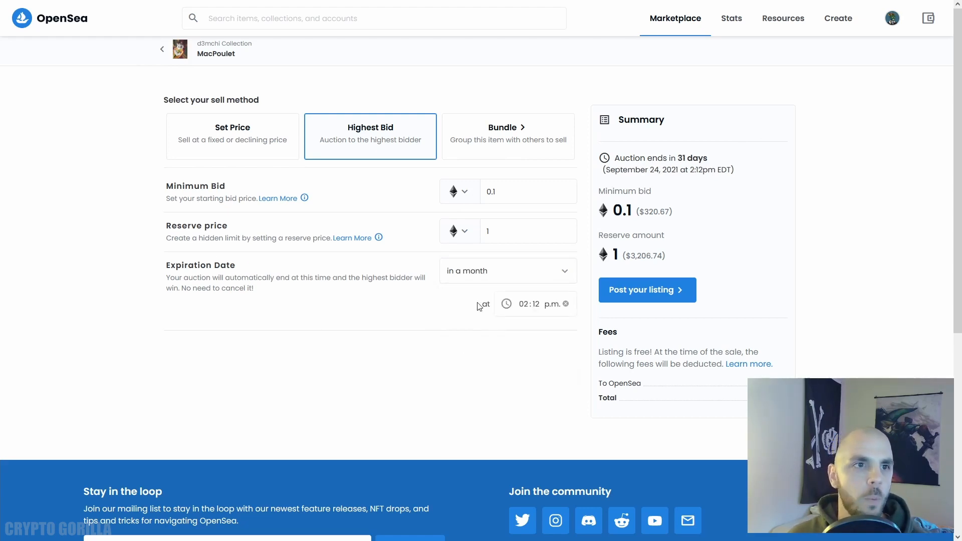
pyautogui.moveTo(395, 203)
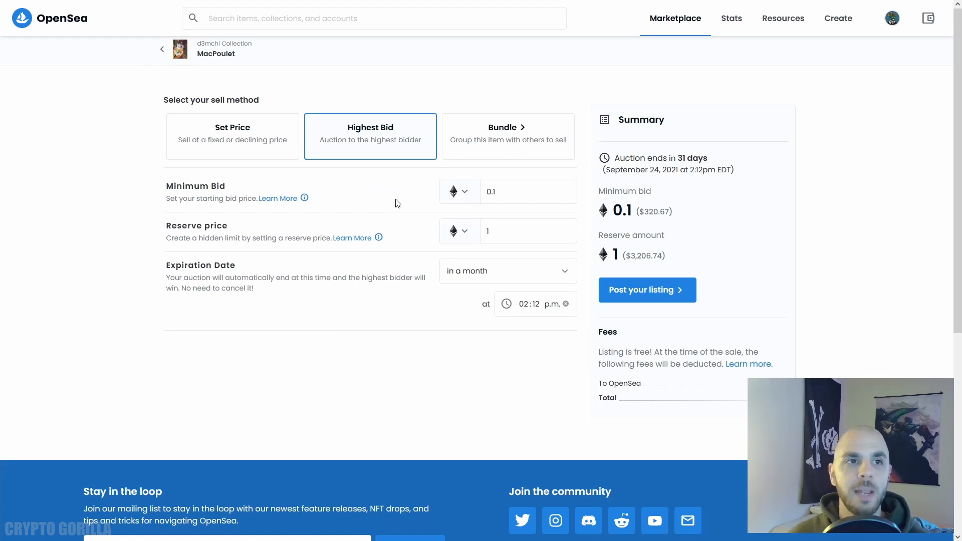
pyautogui.click(528, 230)
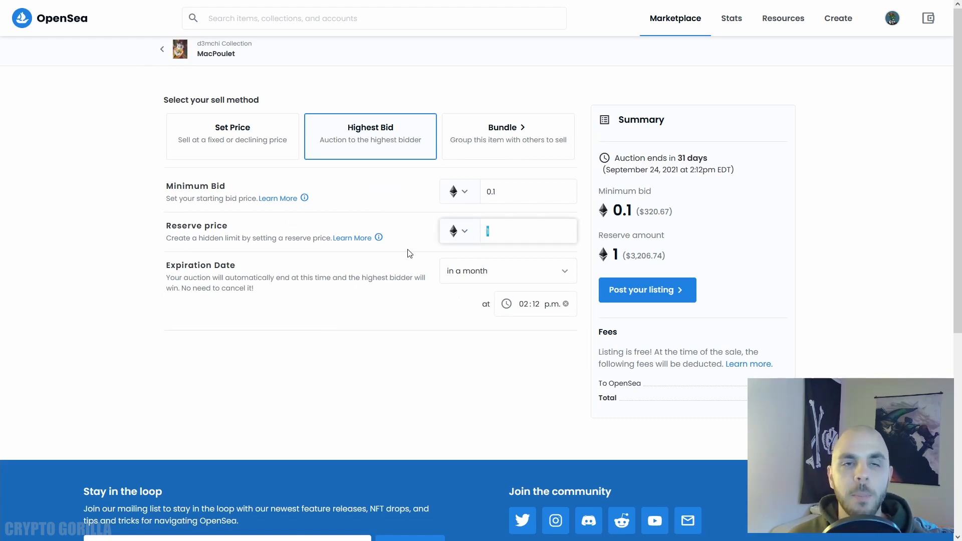
pyautogui.moveTo(272, 273)
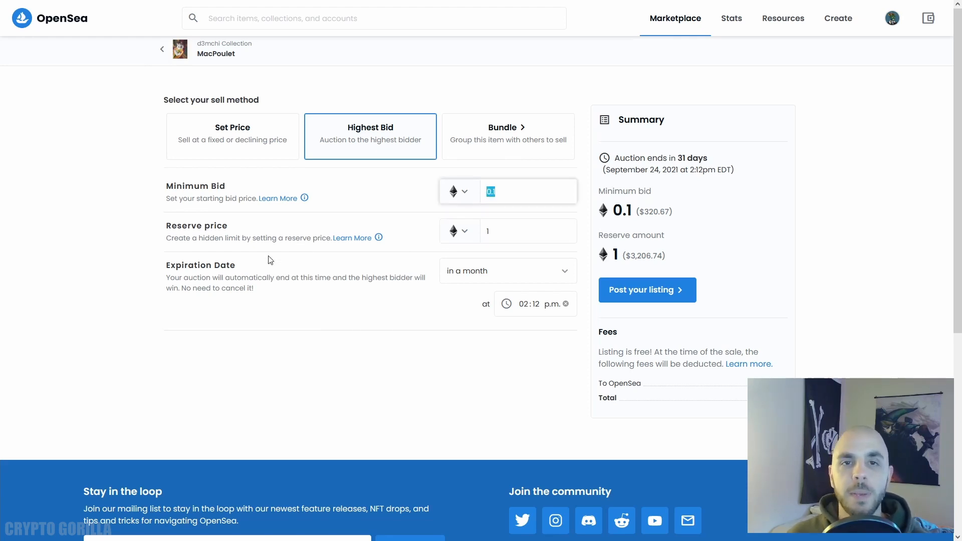
pyautogui.click(58, 254)
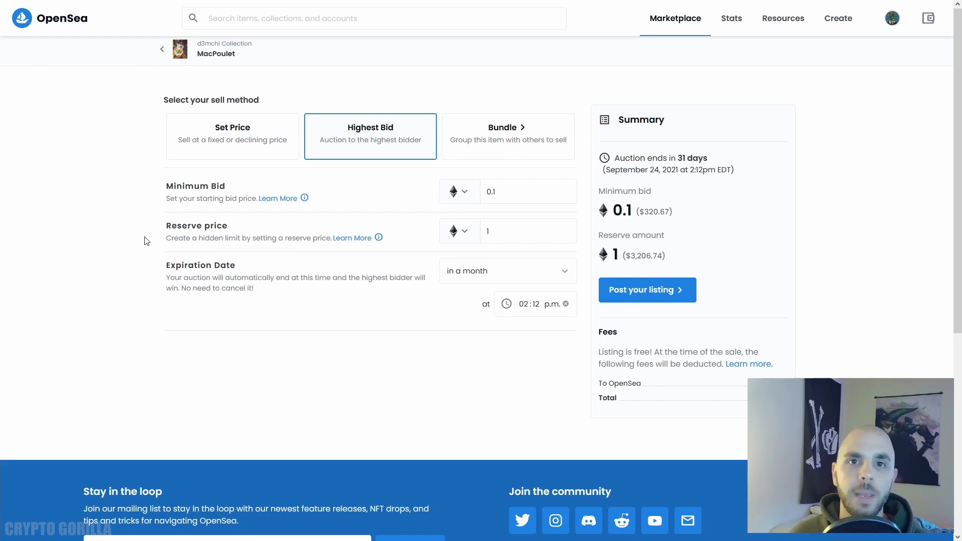
pyautogui.moveTo(494, 249)
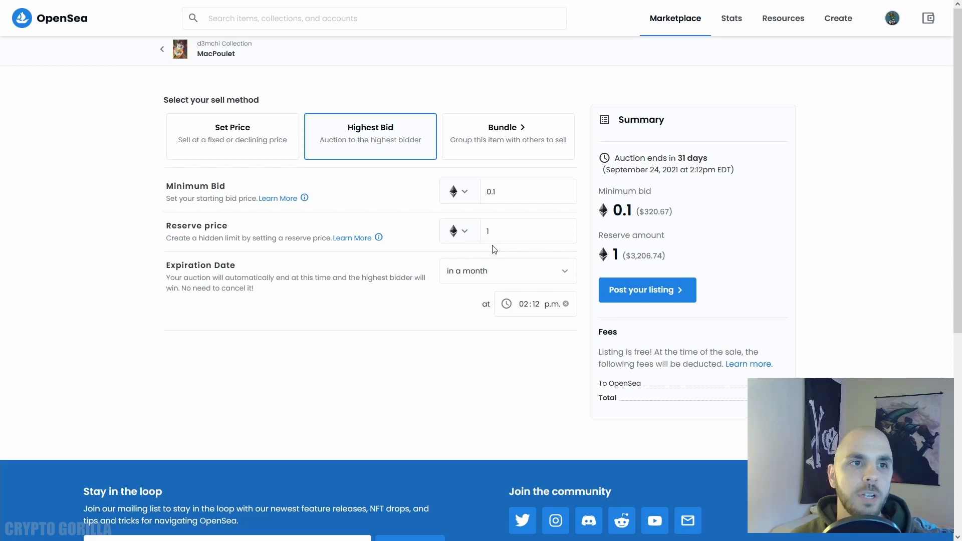
# Set the reserve price to 1 ETH after trying 0.5 and 0.02
pyautogui.click(528, 231)
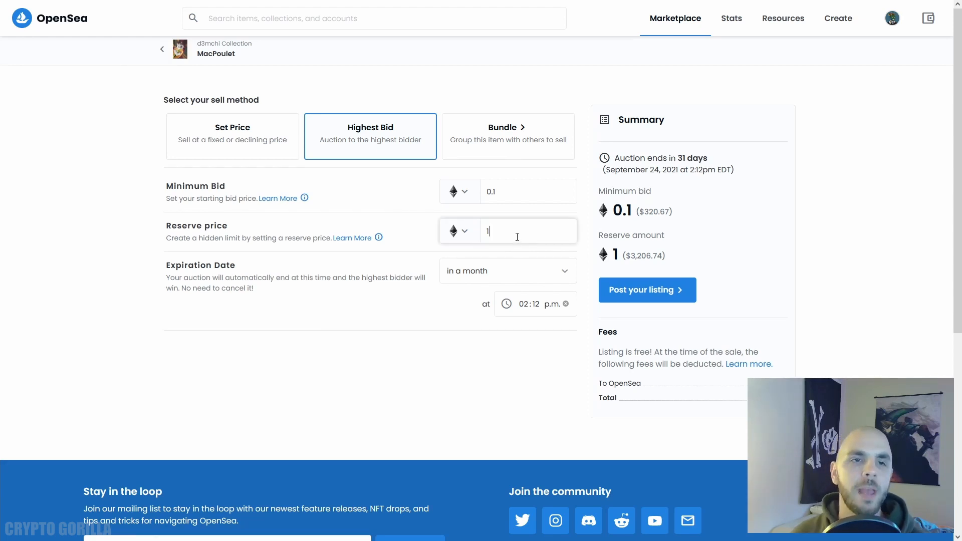
pyautogui.write('0.5')
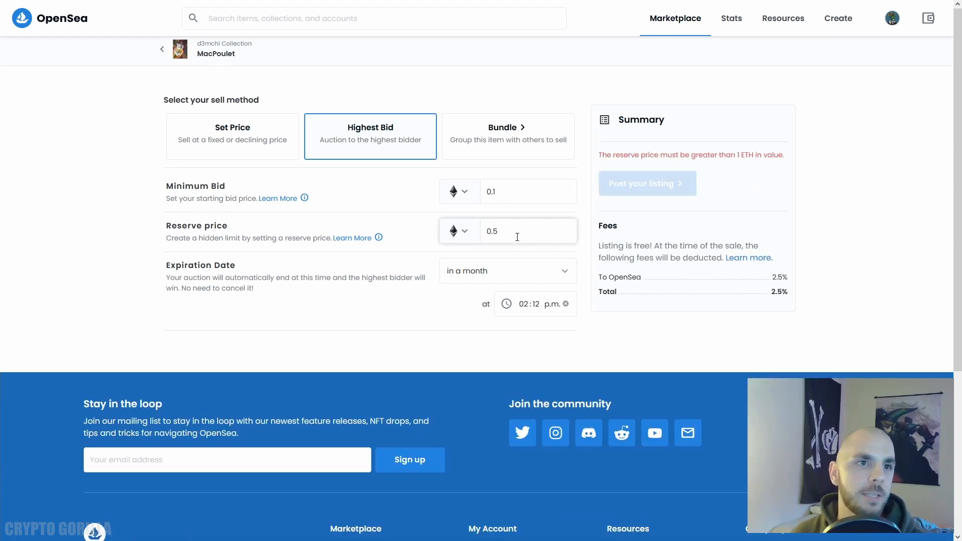
pyautogui.moveTo(535, 220)
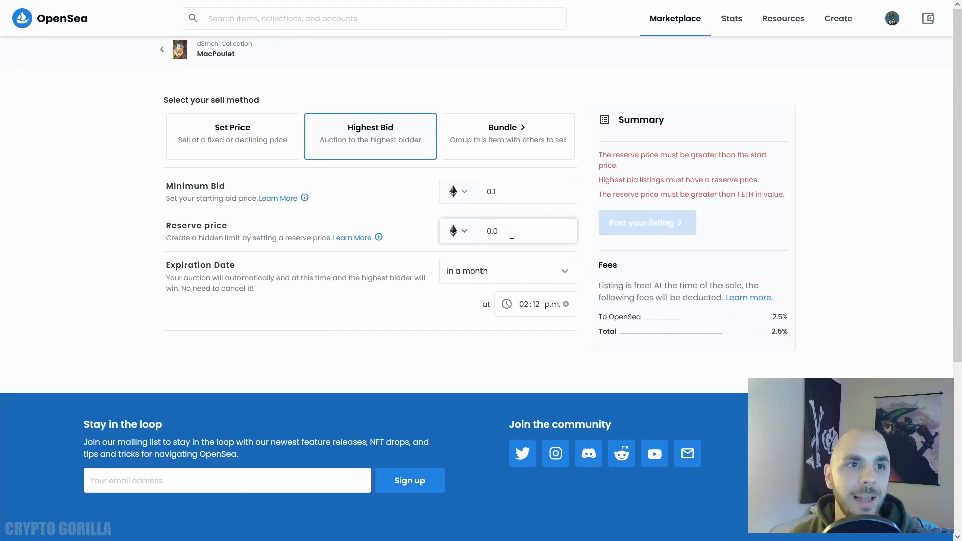
pyautogui.write('0.02')
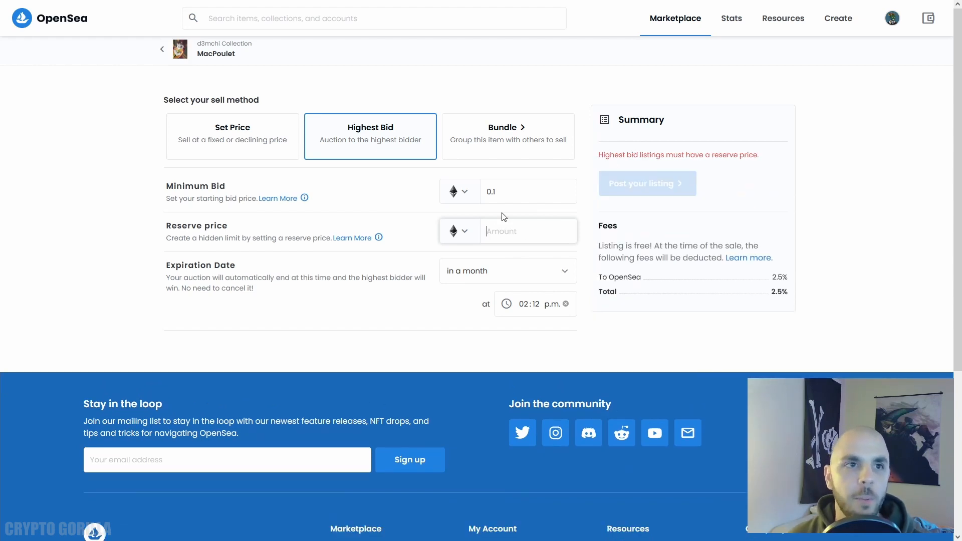
pyautogui.write('1')
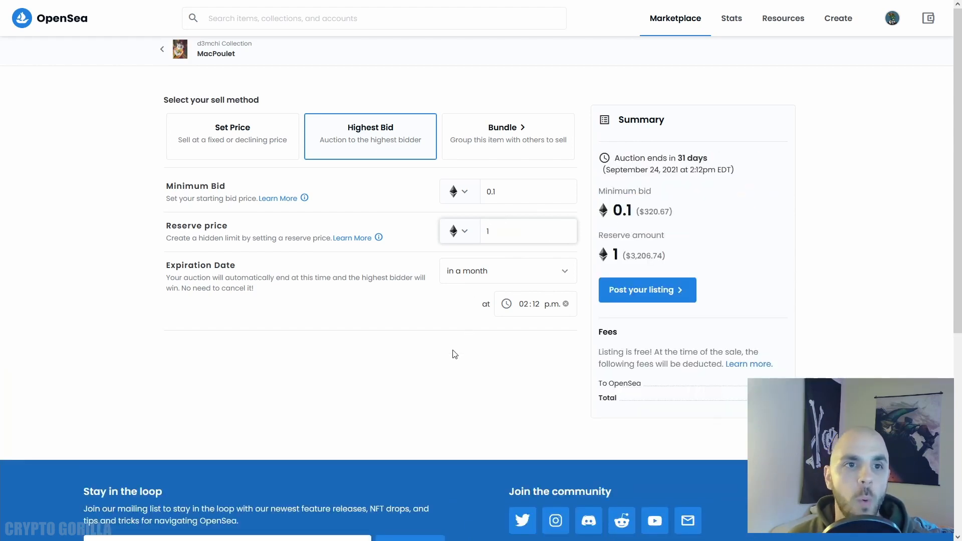
pyautogui.moveTo(675, 303)
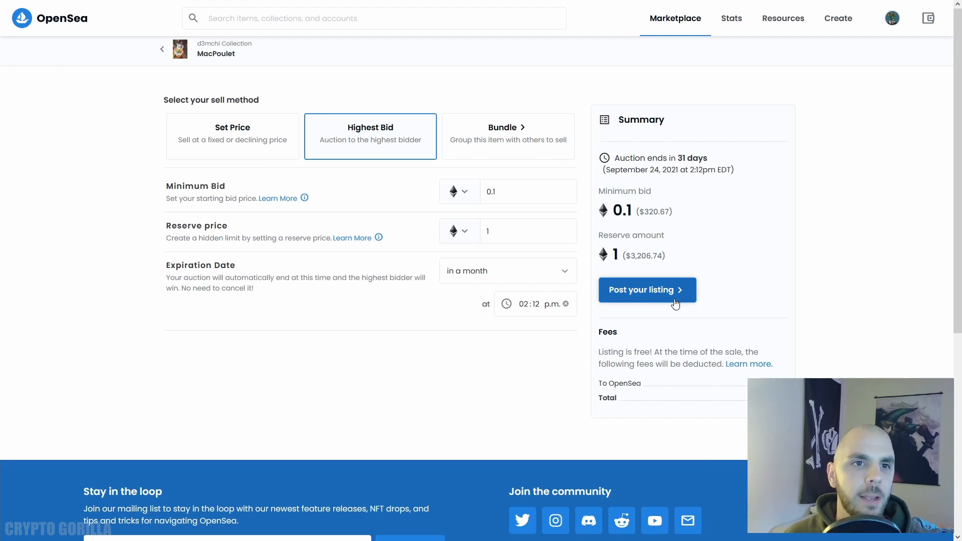
# Post the auction listing, bringing up the MetaMask wallet initialization gas fee request
pyautogui.click(646, 289)
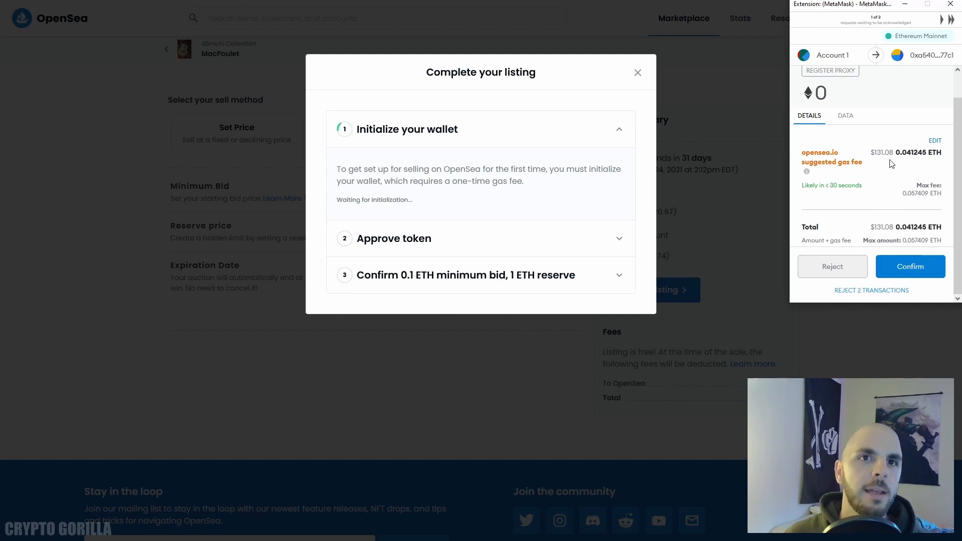
pyautogui.moveTo(859, 159)
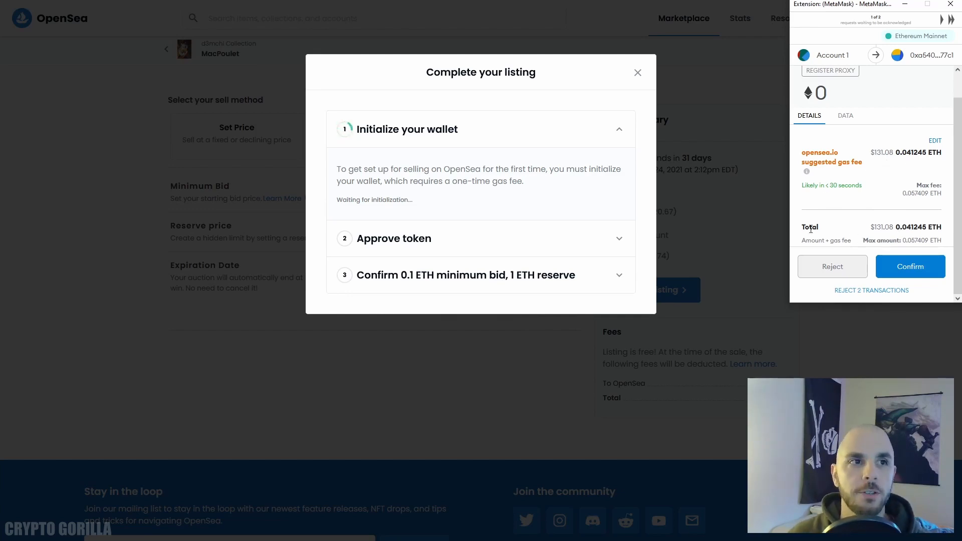
pyautogui.moveTo(769, 229)
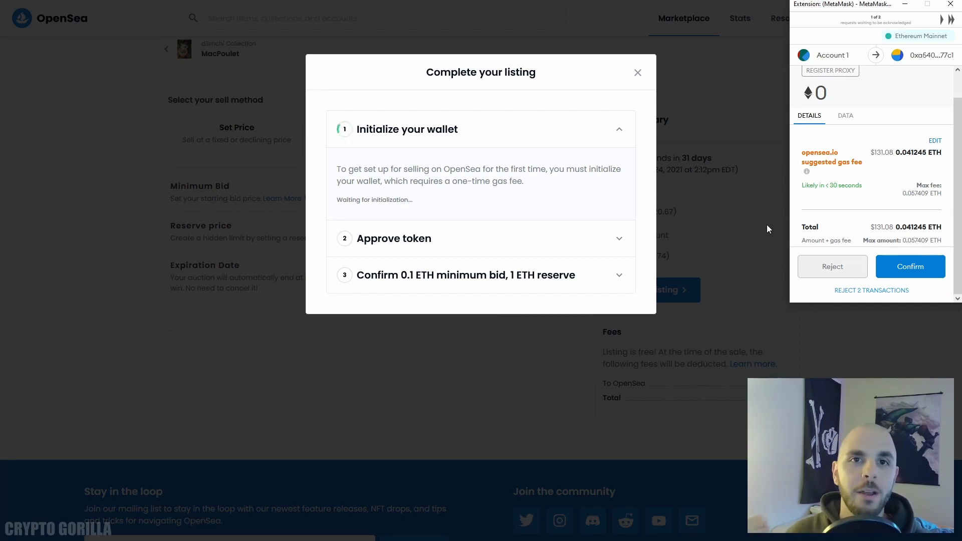
pyautogui.moveTo(832, 187)
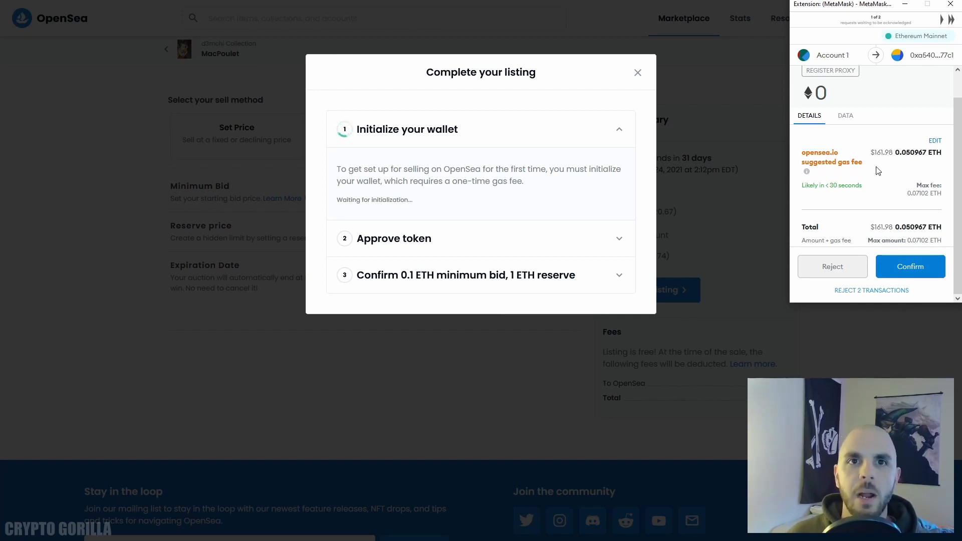
pyautogui.moveTo(896, 170)
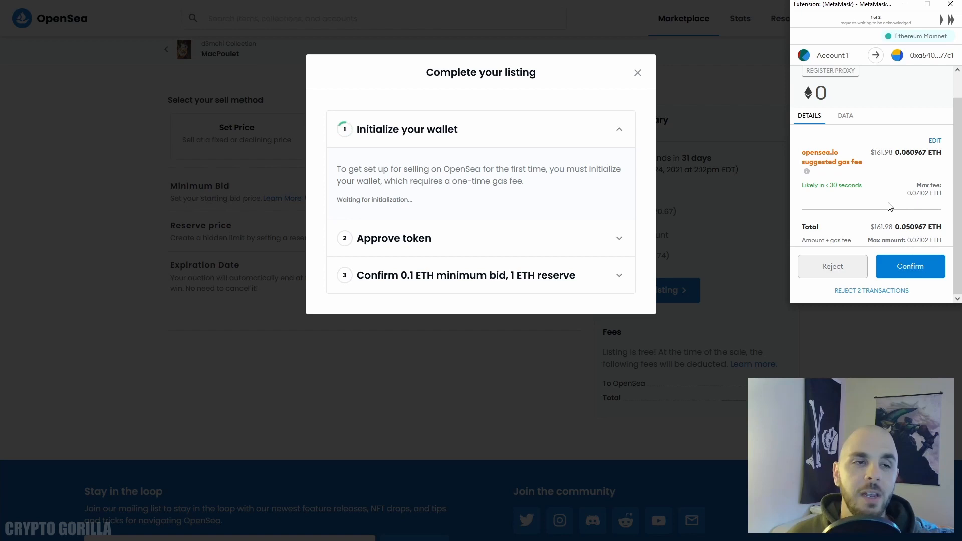
pyautogui.moveTo(867, 188)
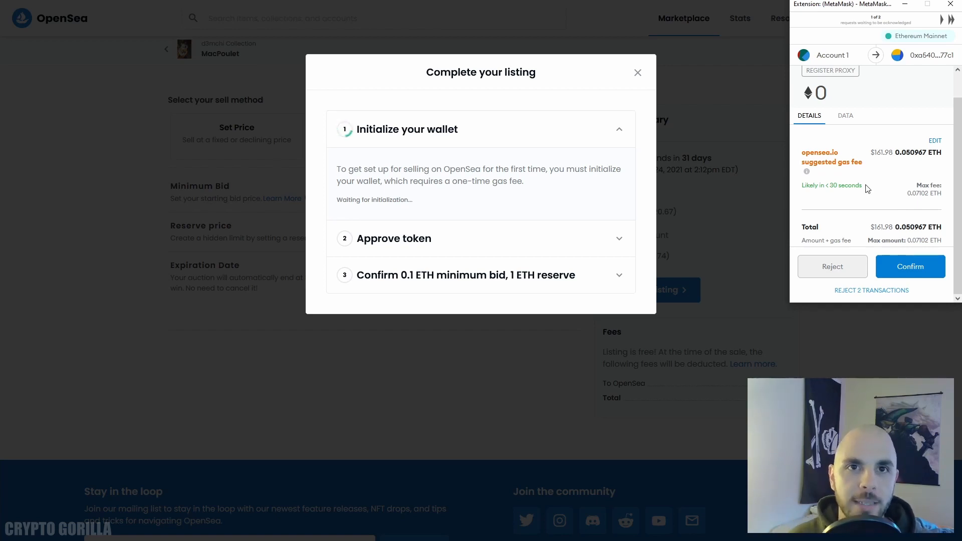
# Compare Low, Medium and High gas fees in MetaMask, then save Low and send the initialization
pyautogui.click(934, 140)
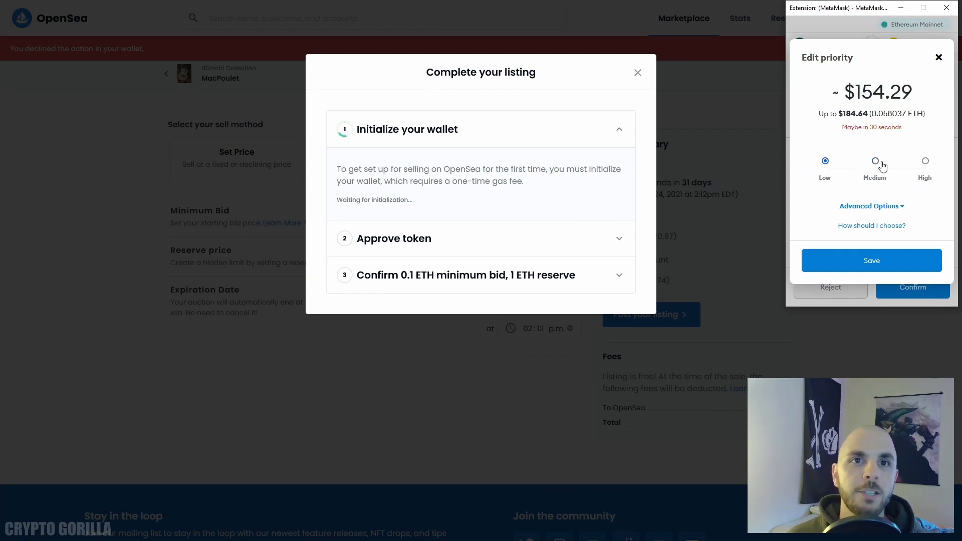
pyautogui.click(925, 161)
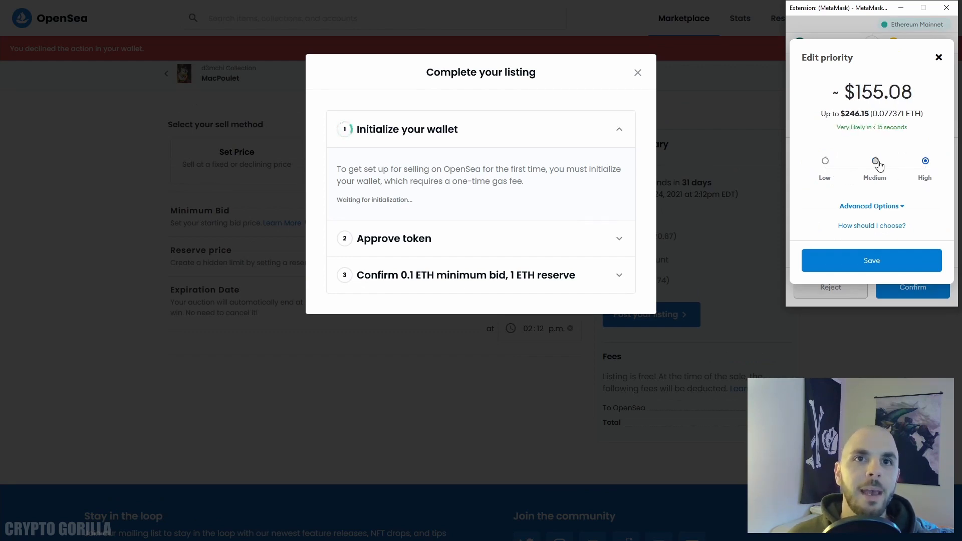
pyautogui.click(871, 260)
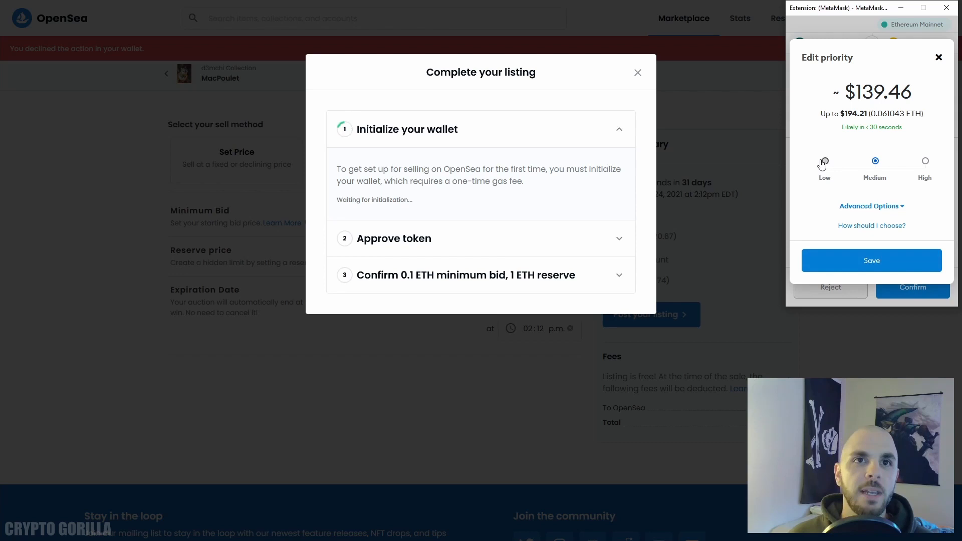
pyautogui.click(825, 160)
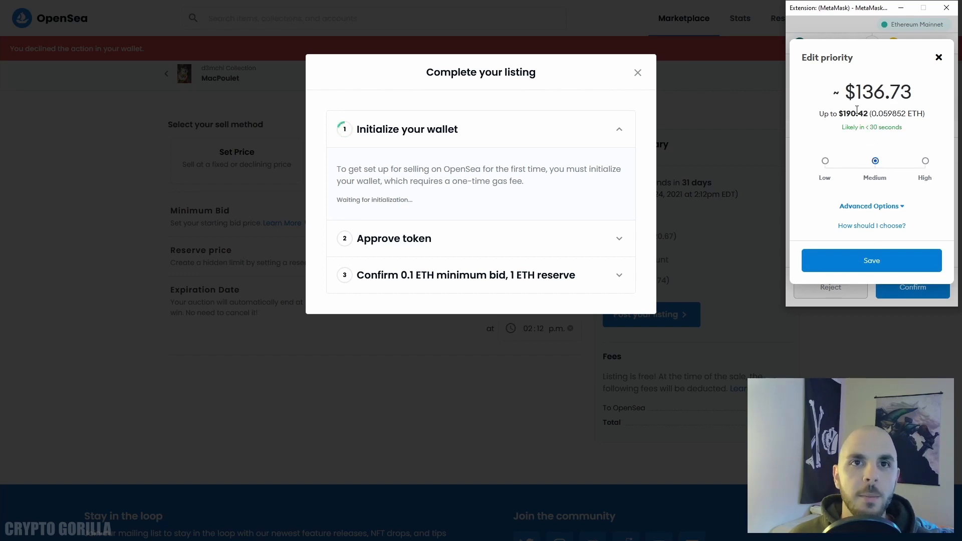
pyautogui.click(925, 161)
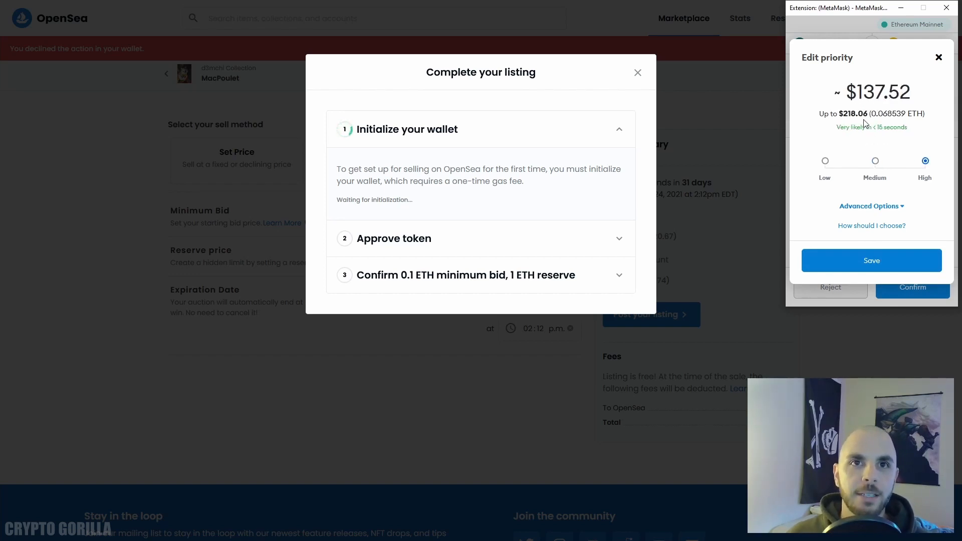
pyautogui.click(825, 160)
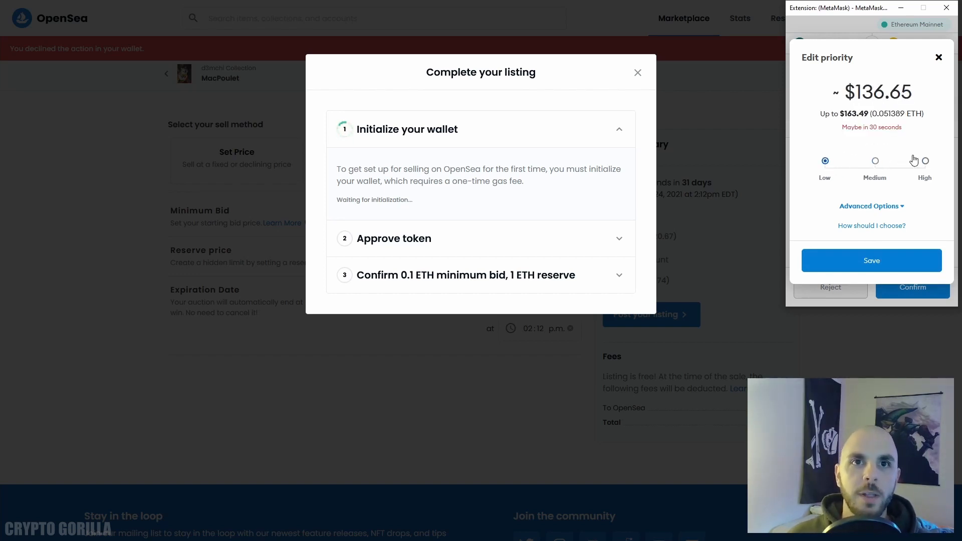
pyautogui.click(925, 161)
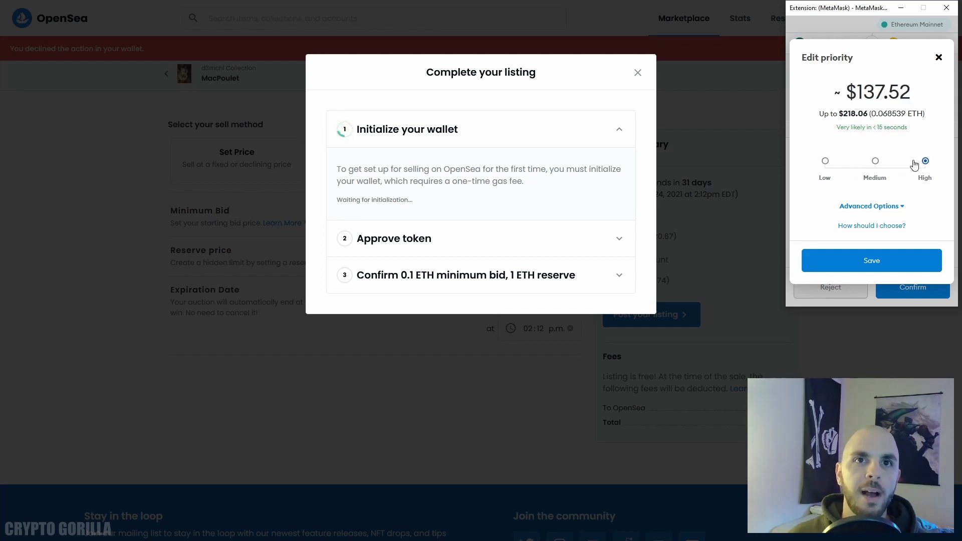
pyautogui.click(824, 161)
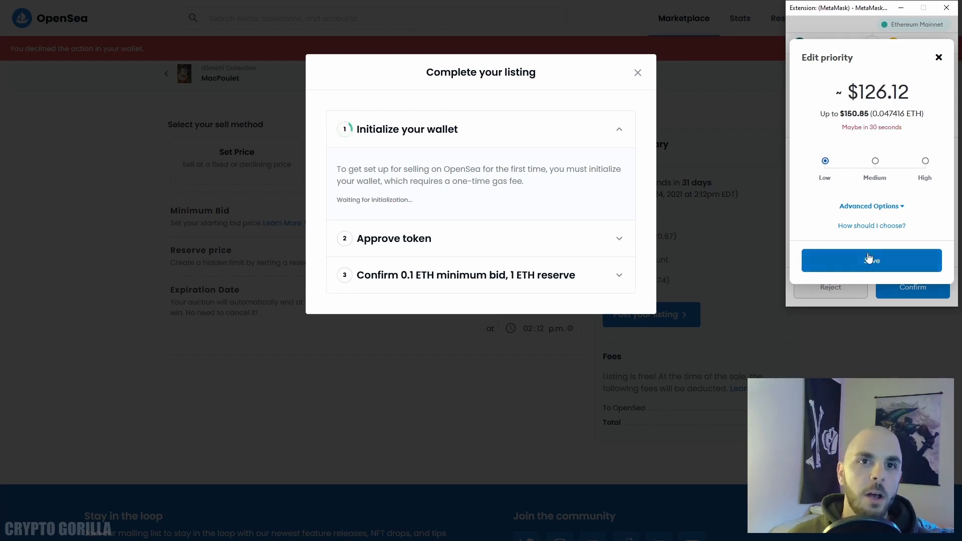
pyautogui.click(870, 260)
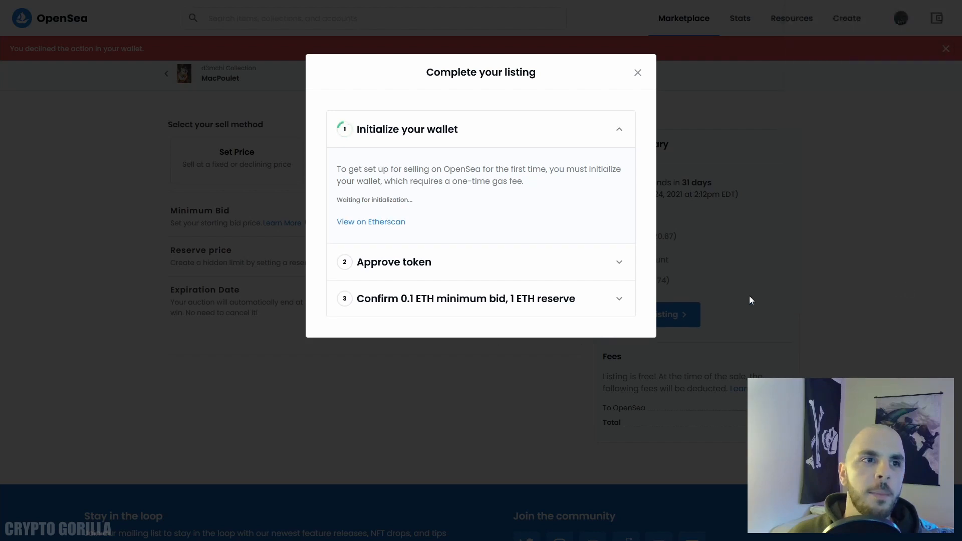
pyautogui.moveTo(660, 159)
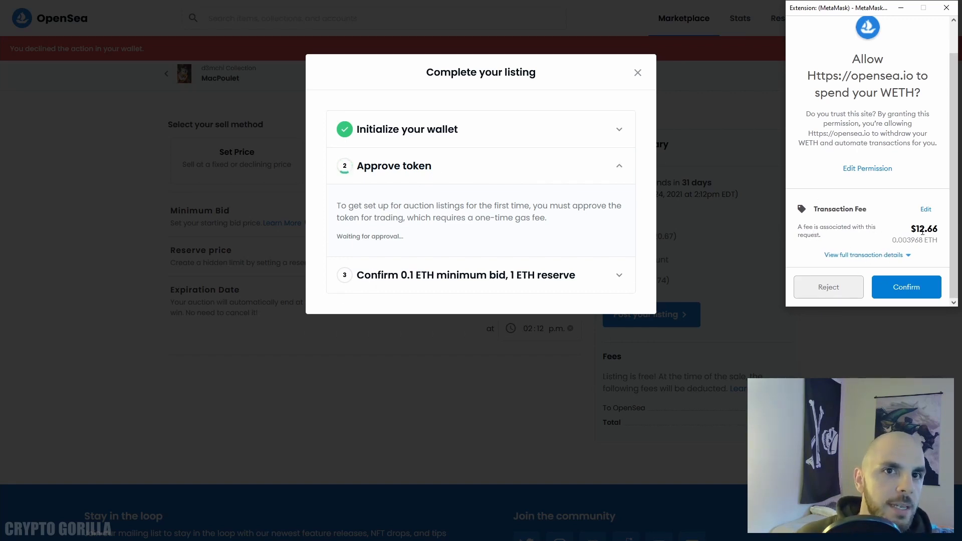
pyautogui.moveTo(829, 286)
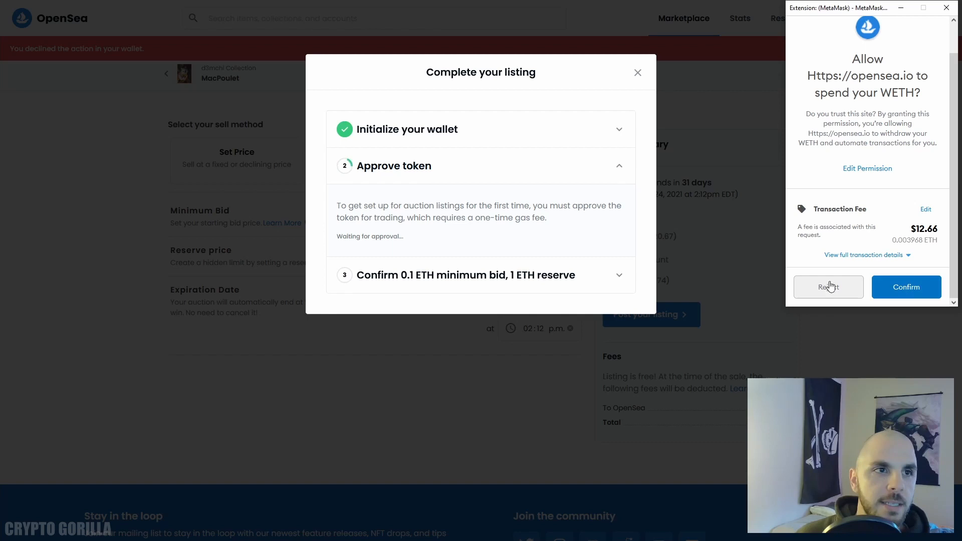
# Confirm the WETH token approval and sign the listing request in MetaMask
pyautogui.click(906, 287)
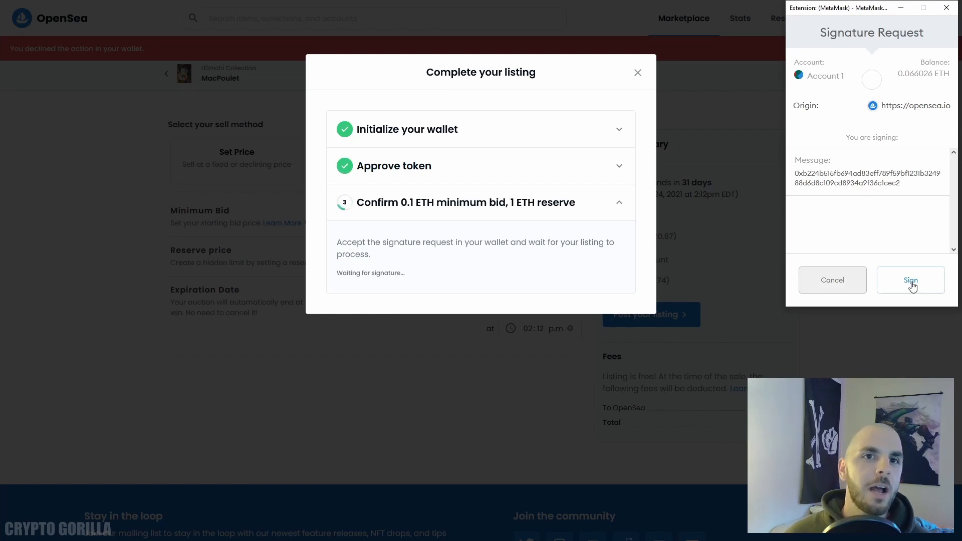
pyautogui.click(910, 280)
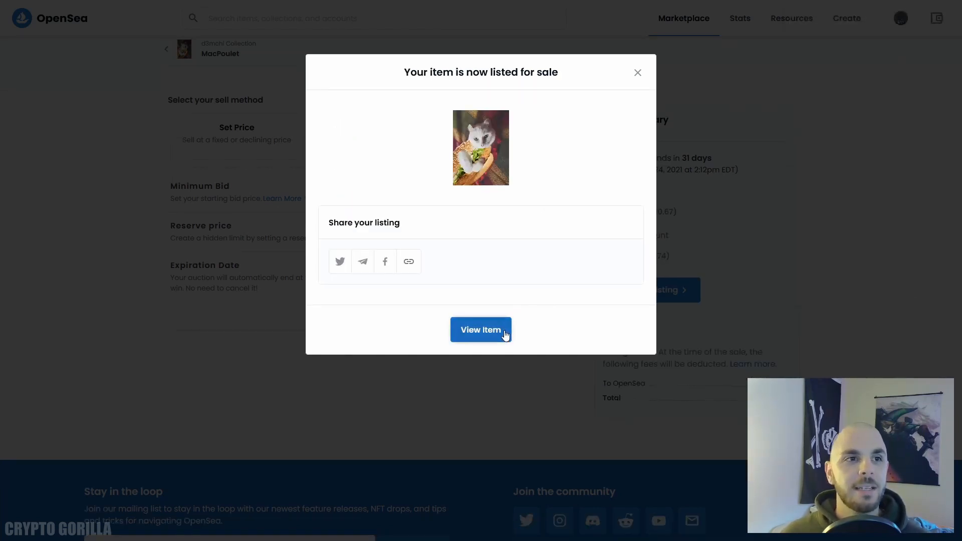
# Attempt to cancel MacPoulet's listing, decline the wallet transaction and back out
pyautogui.click(480, 330)
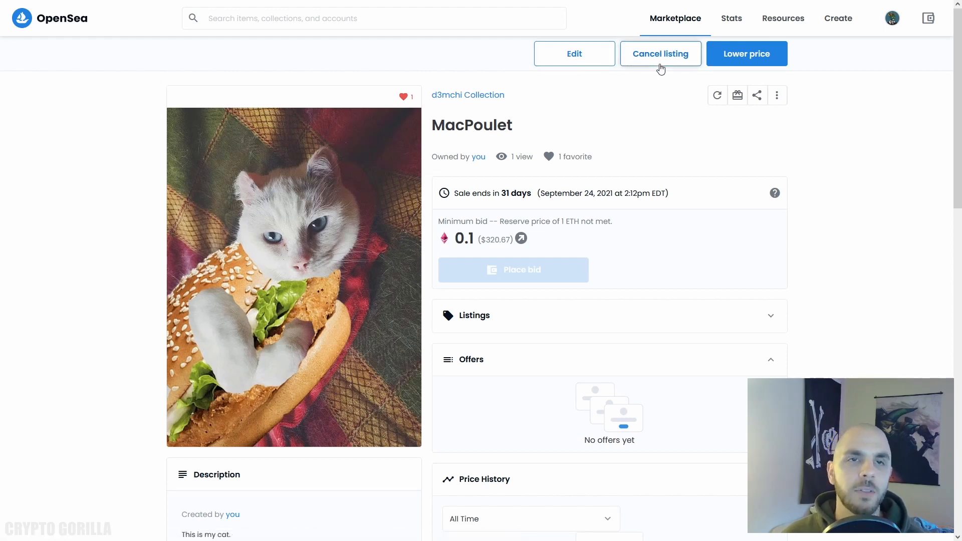
pyautogui.moveTo(611, 92)
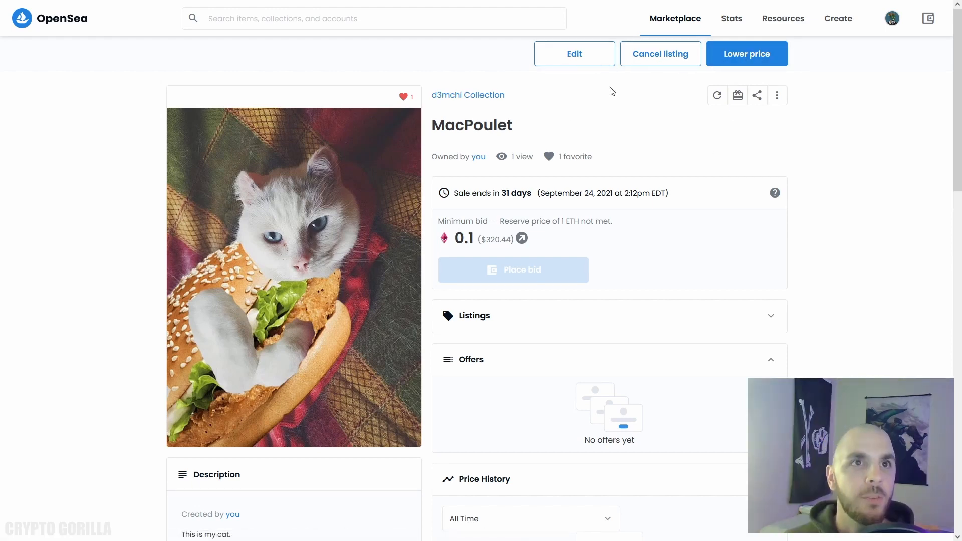
pyautogui.click(660, 53)
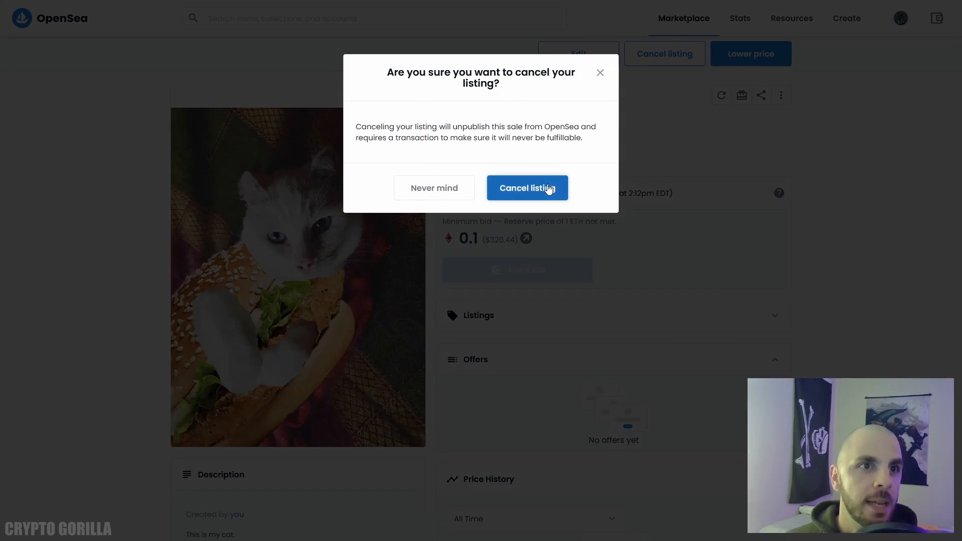
pyautogui.click(526, 187)
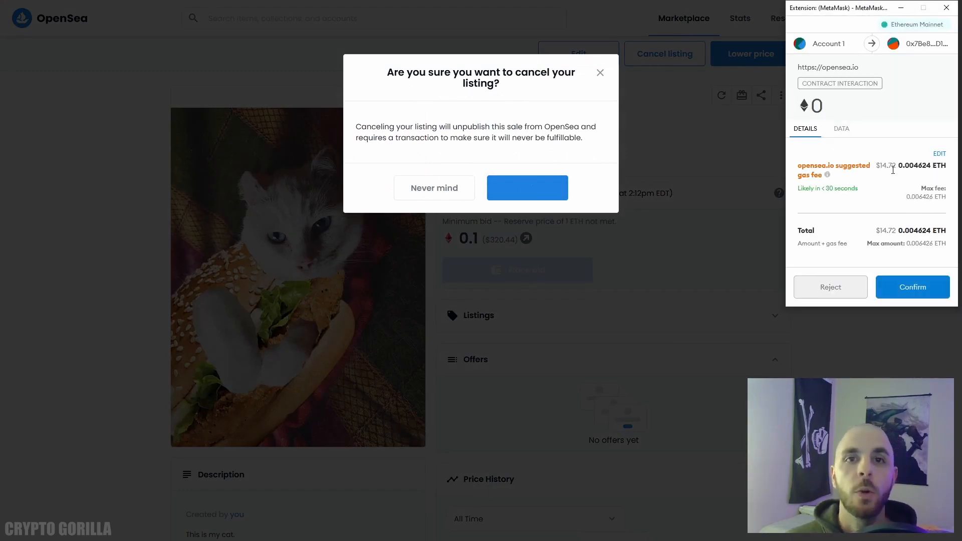
pyautogui.click(830, 287)
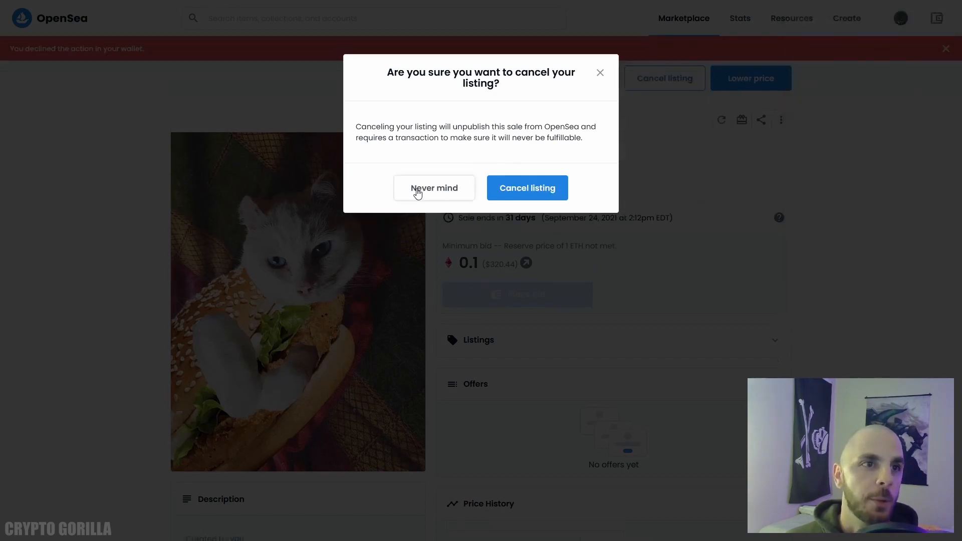
pyautogui.click(434, 188)
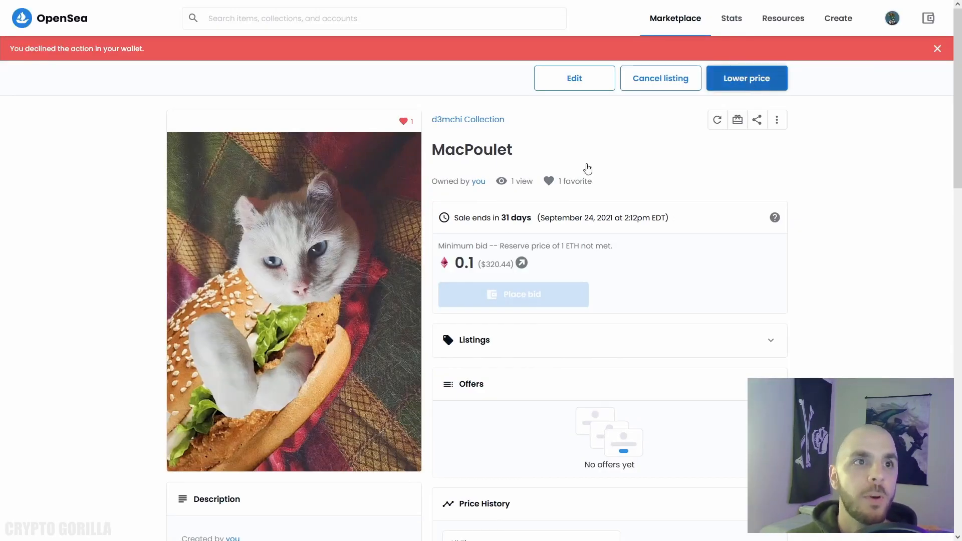
# Request lowering the listing price to 0.05 ETH, triggering a MetaMask signature request
pyautogui.click(745, 78)
pyautogui.write('0.05')
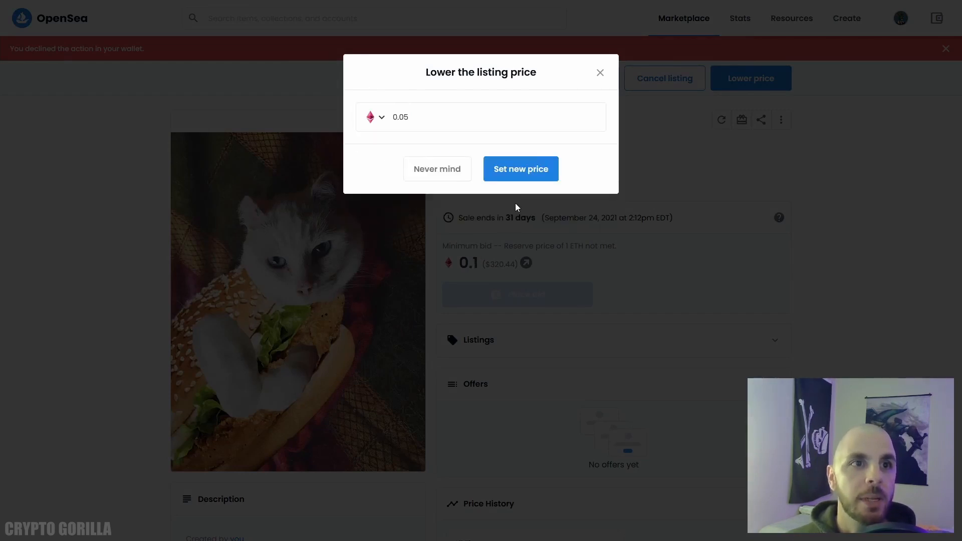
pyautogui.click(520, 169)
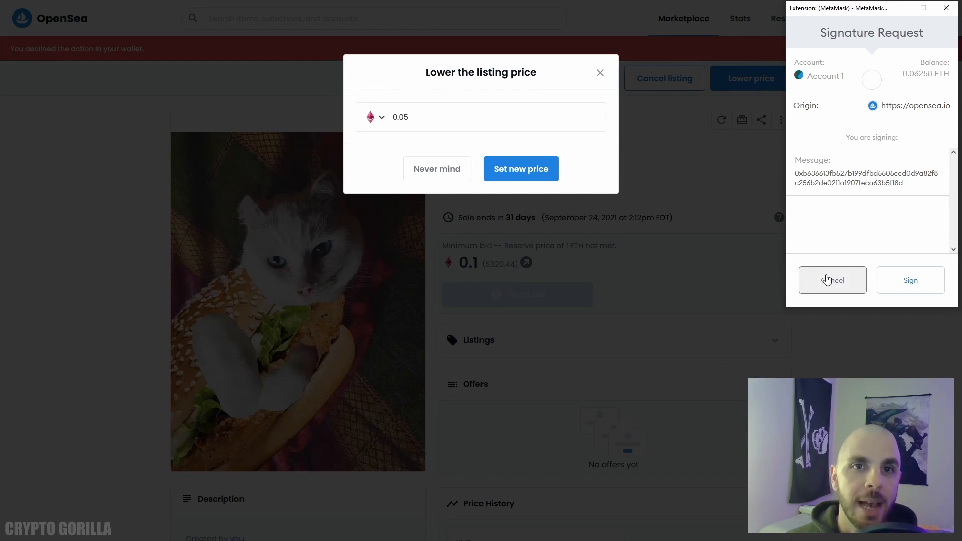
pyautogui.moveTo(822, 275)
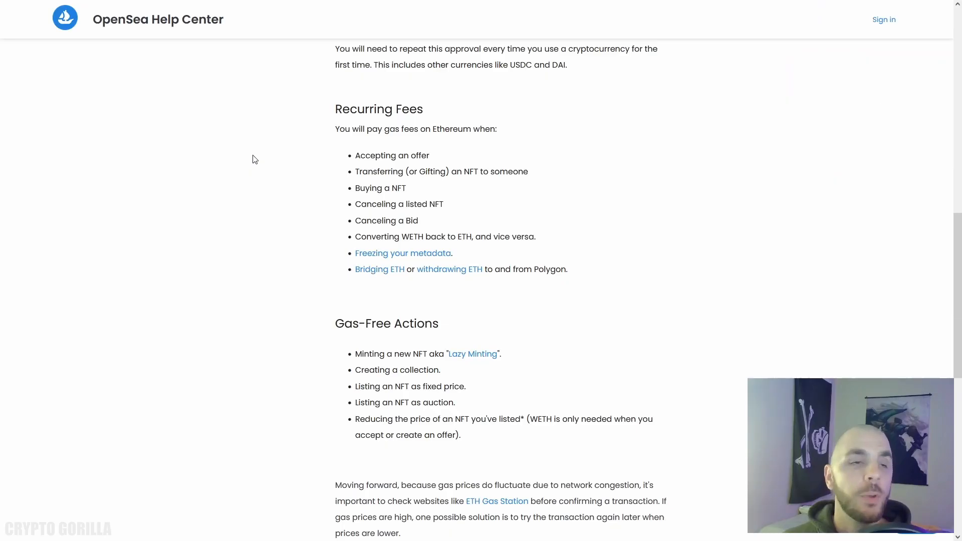
pyautogui.moveTo(357, 153)
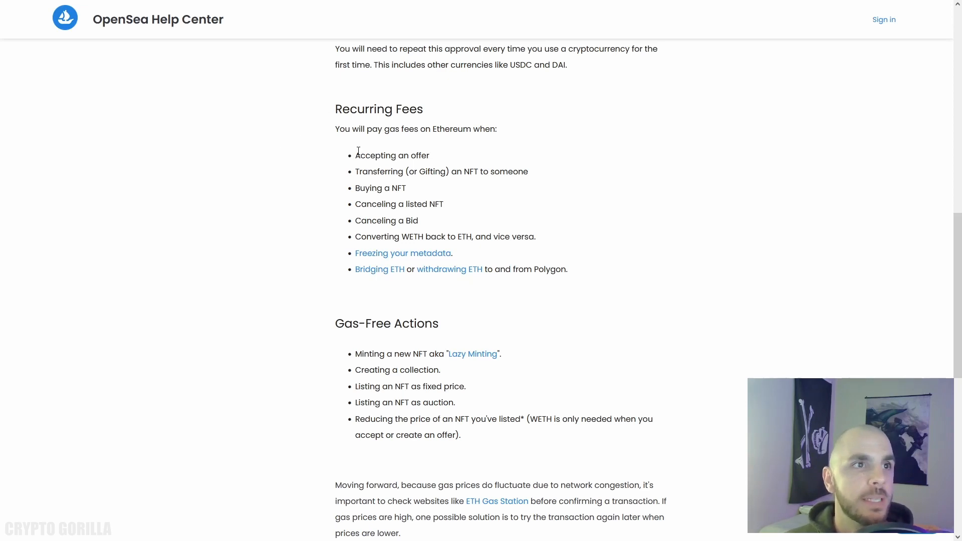
pyautogui.moveTo(354, 159)
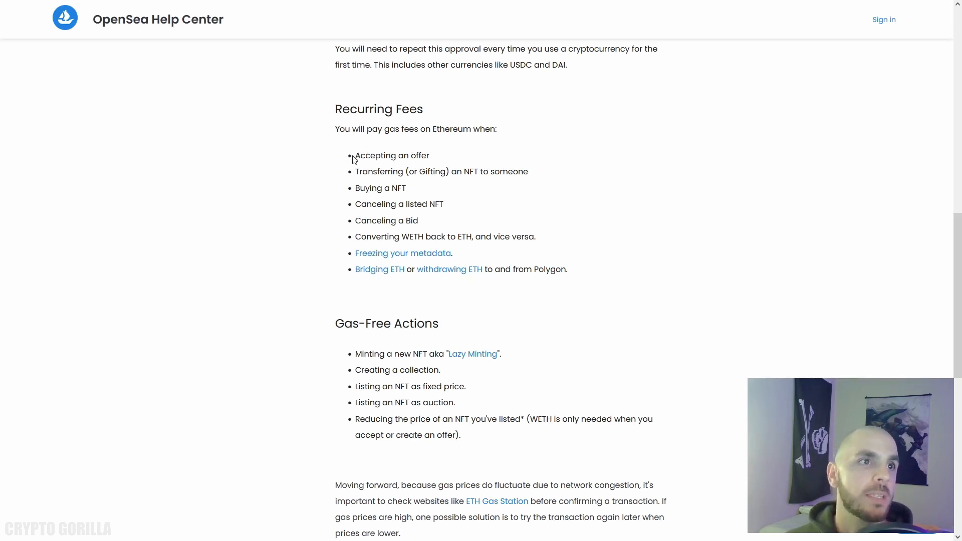
pyautogui.moveTo(366, 174)
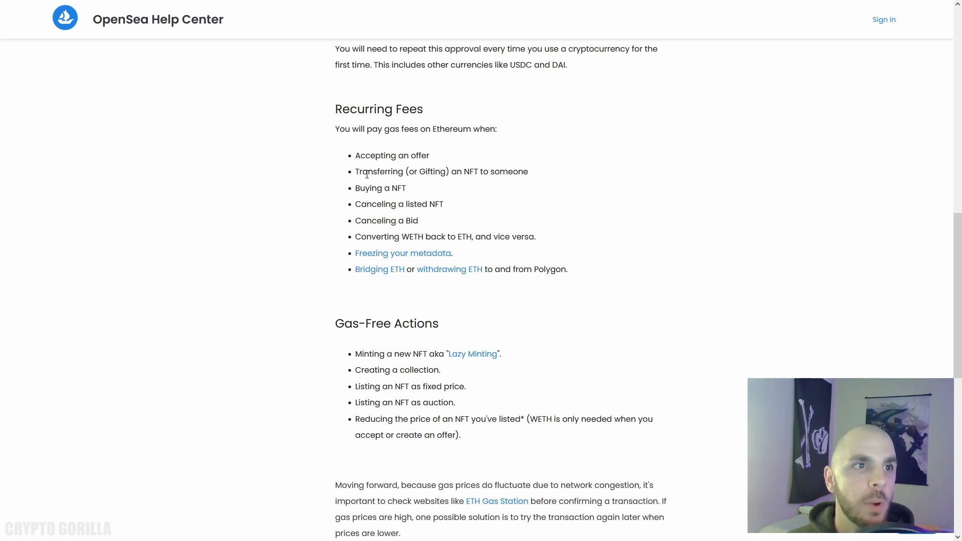
pyautogui.moveTo(366, 218)
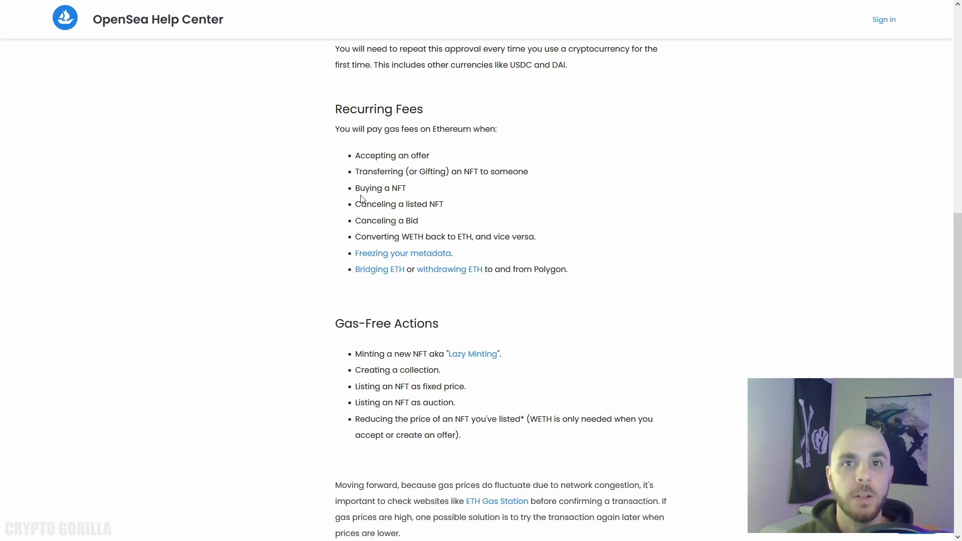
pyautogui.moveTo(365, 234)
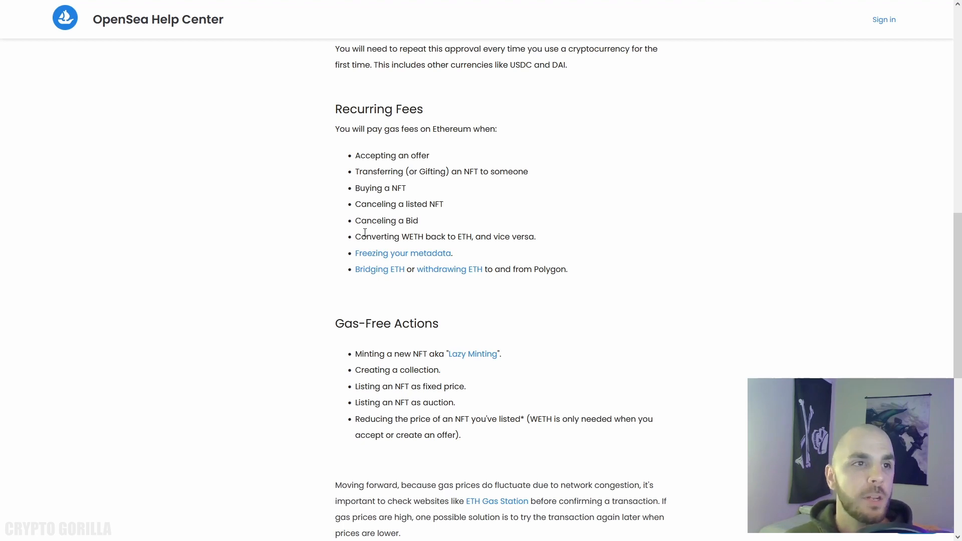
pyautogui.moveTo(302, 256)
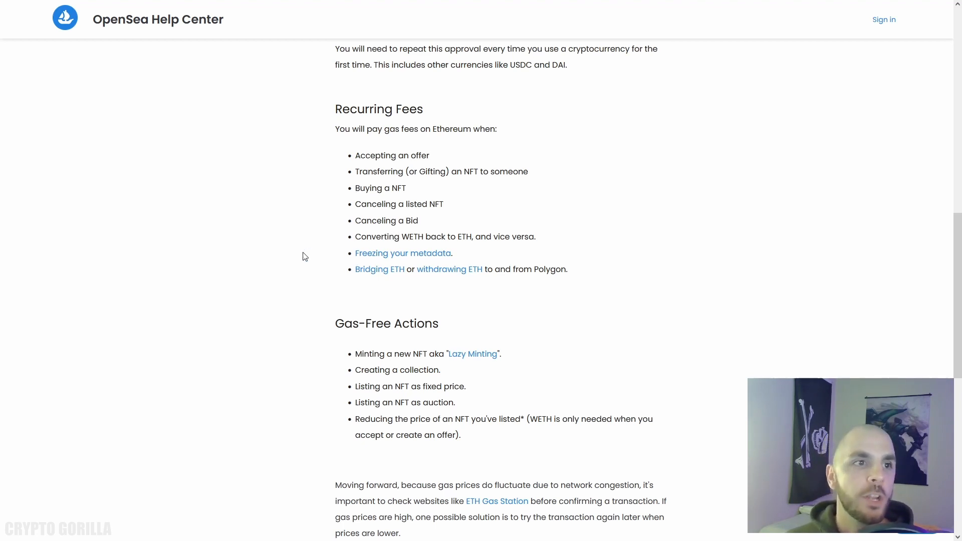
pyautogui.moveTo(436, 283)
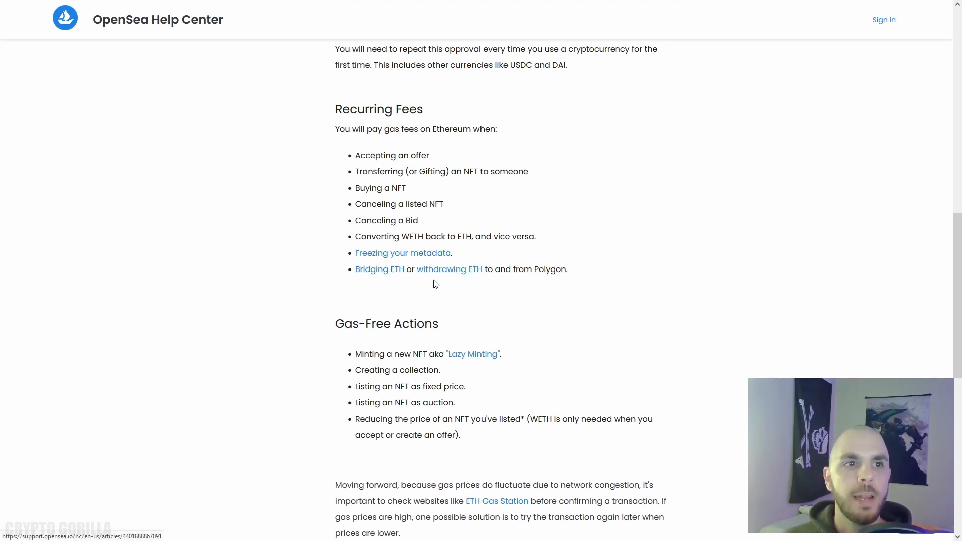
pyautogui.moveTo(525, 283)
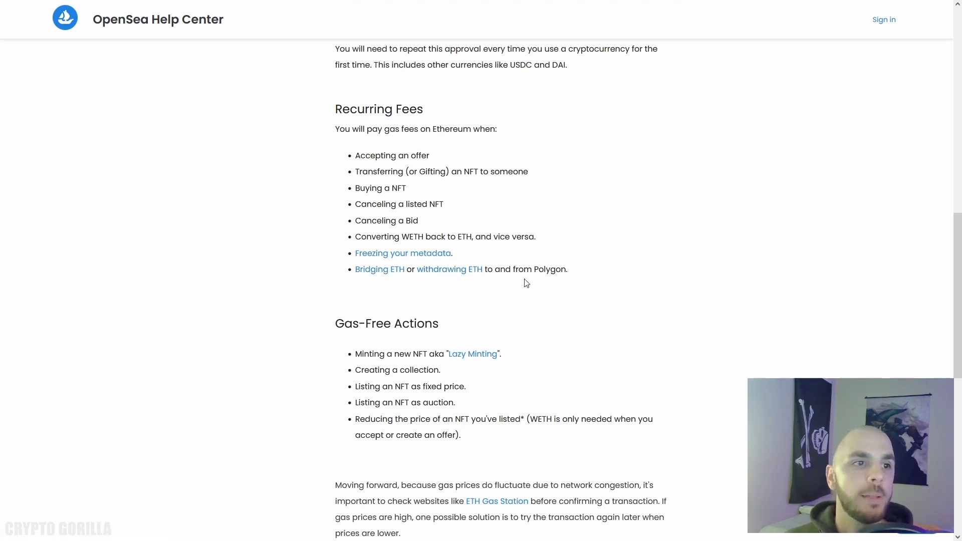
# Scroll the Help Center gas fees article to the Recurring Fees and Gas-Free Actions lists
pyautogui.scroll(3)
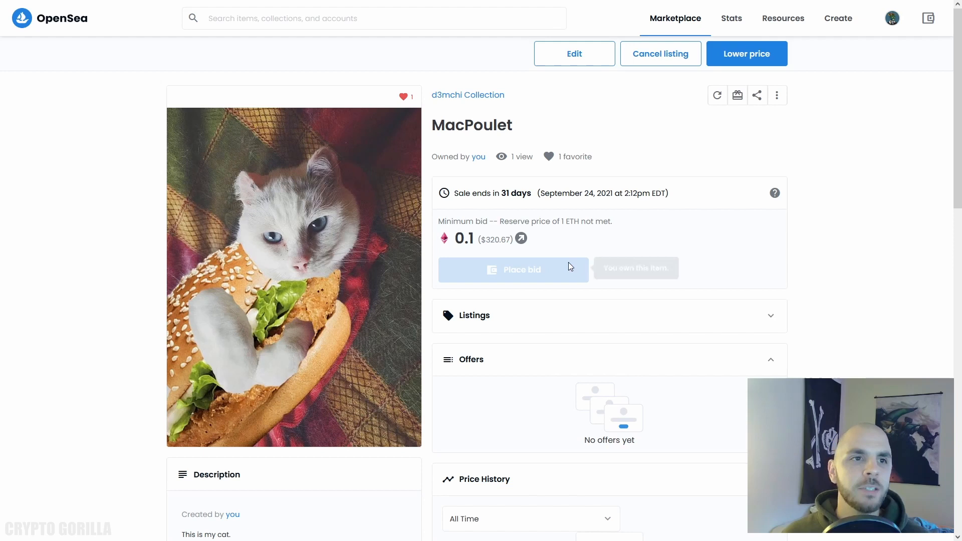
pyautogui.moveTo(892, 18)
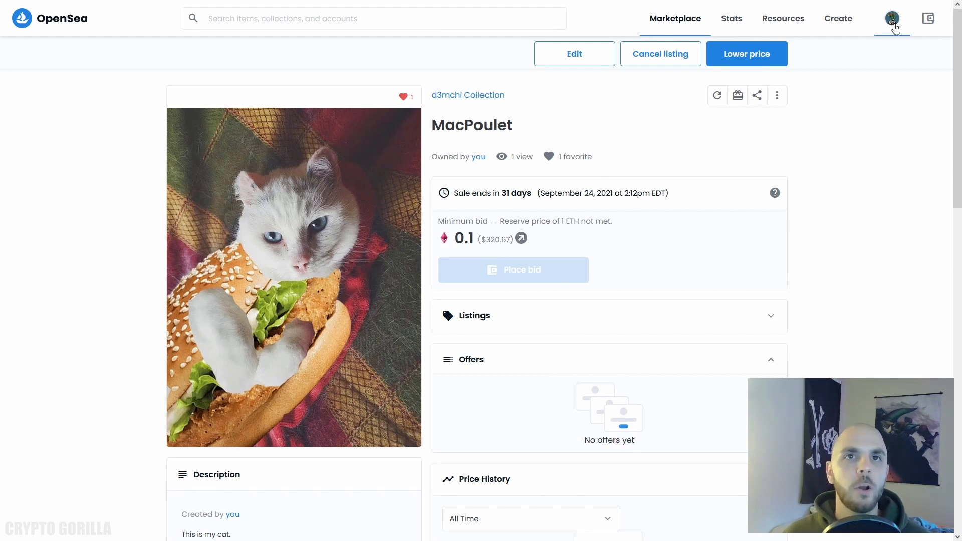
# Reach Not a MacPoulet in the d3mchi Collection and start its sale listing
pyautogui.click(892, 18)
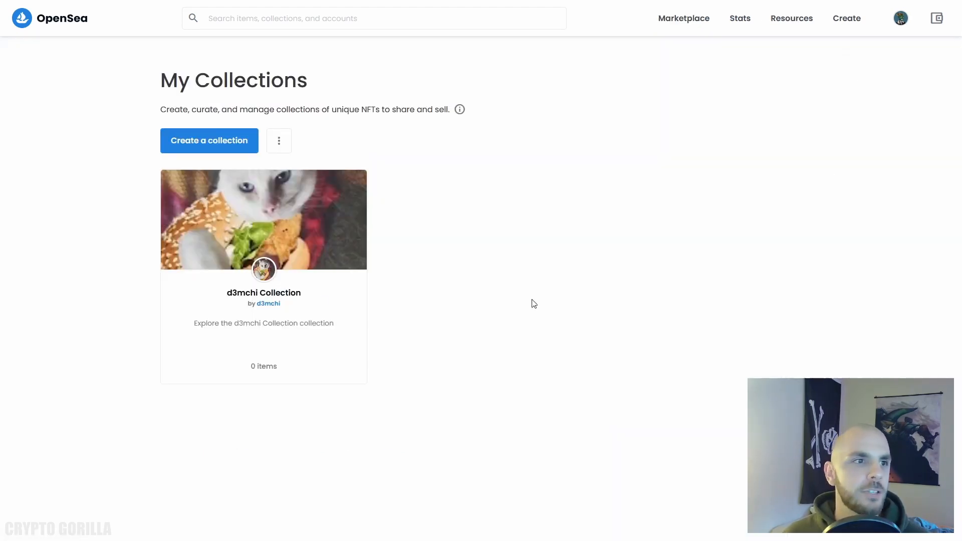
pyautogui.moveTo(231, 266)
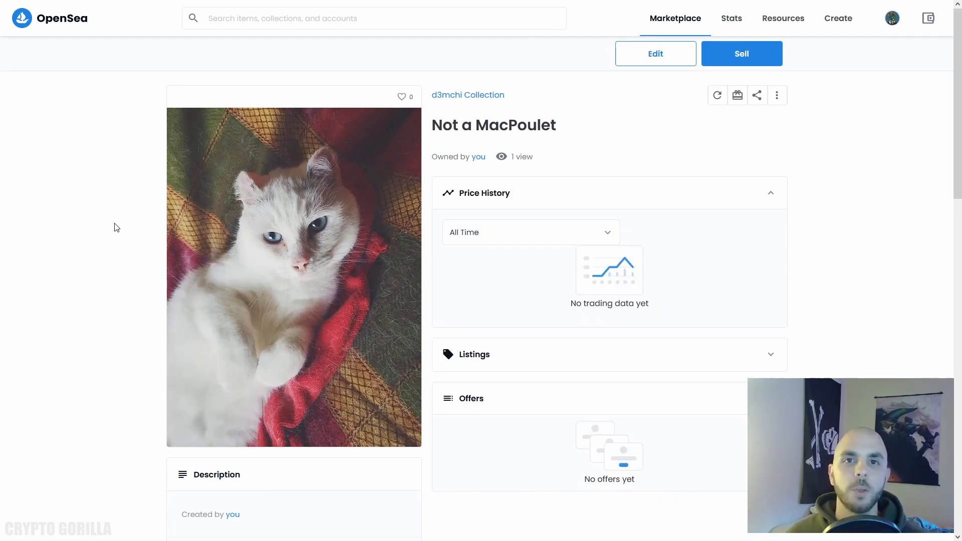
pyautogui.moveTo(164, 223)
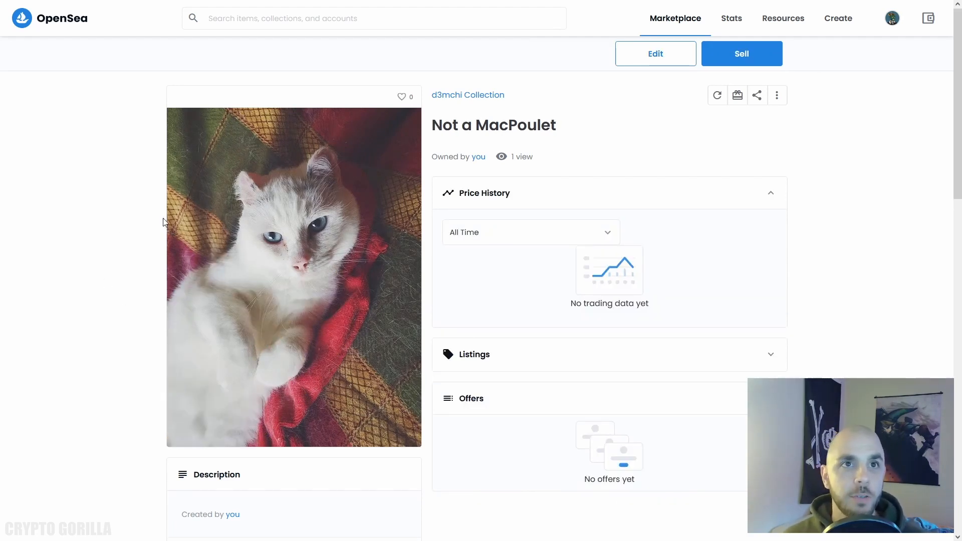
pyautogui.moveTo(251, 289)
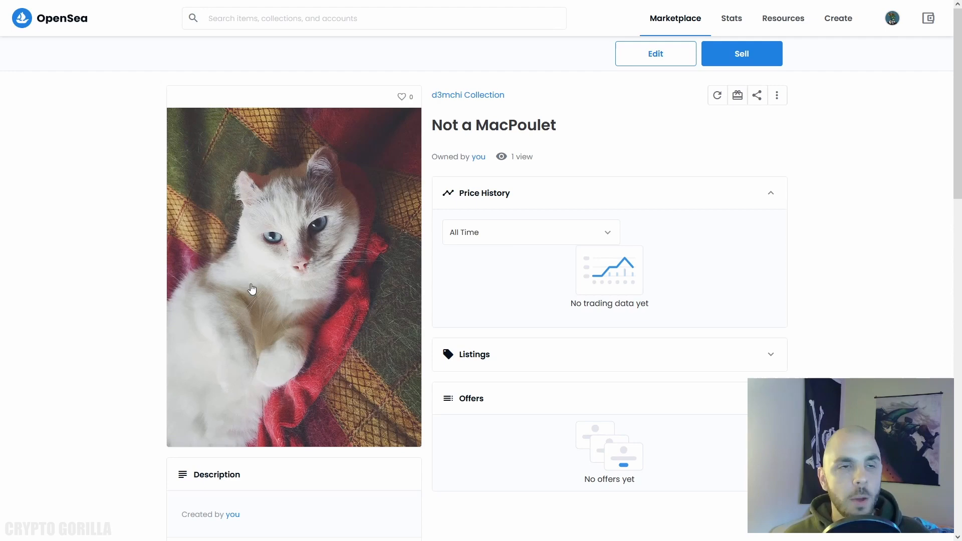
pyautogui.moveTo(559, 190)
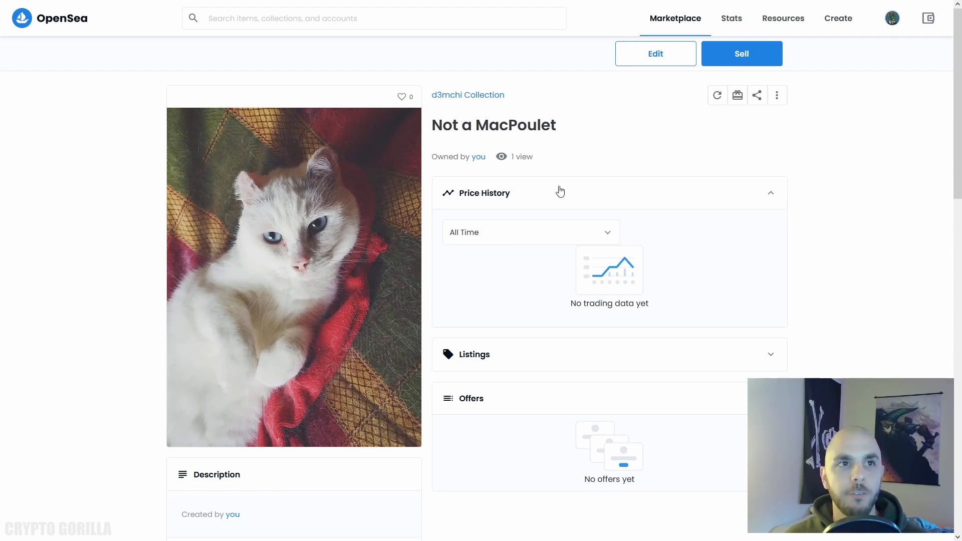
pyautogui.click(675, 18)
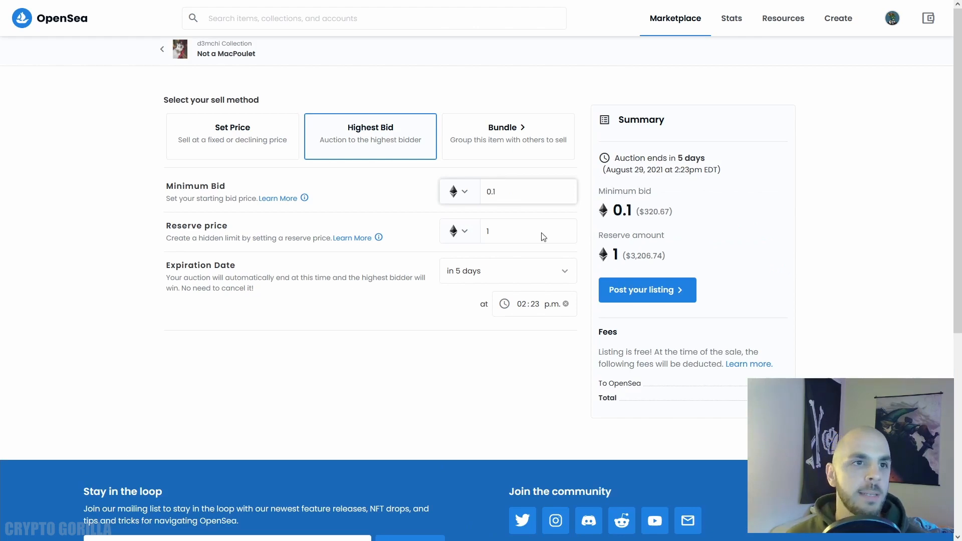
# Post the highest-bid auction (0.1 ETH minimum, 1 ETH reserve) and sign it in MetaMask
pyautogui.click(646, 289)
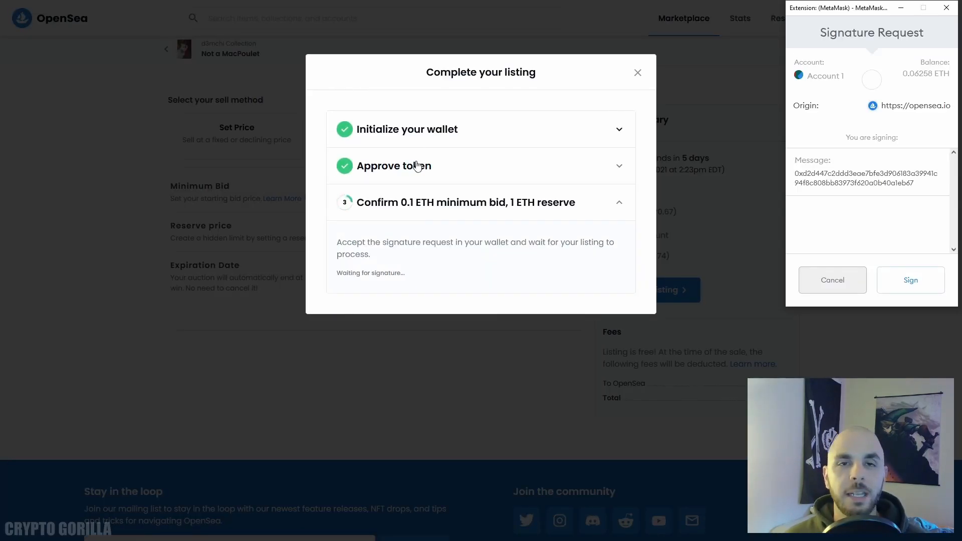
pyautogui.moveTo(537, 225)
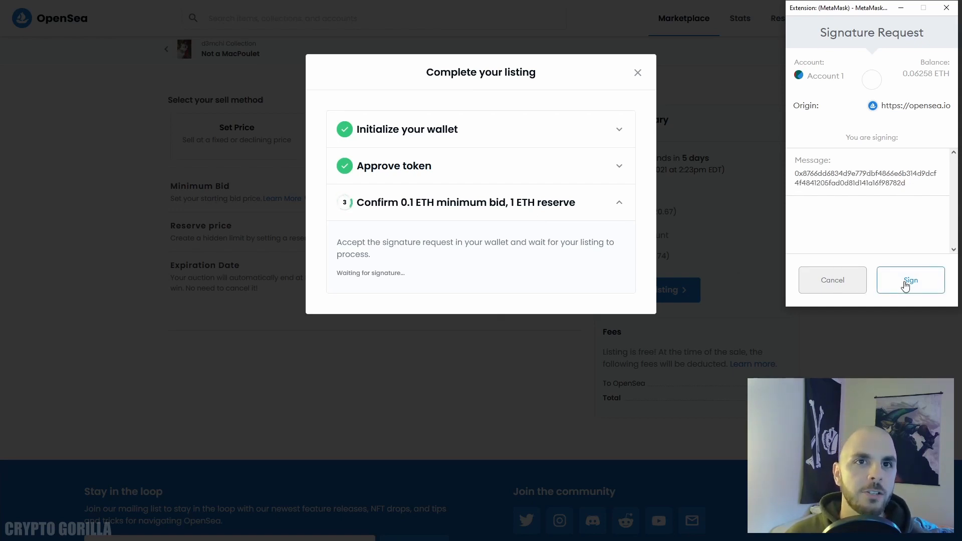
pyautogui.click(911, 279)
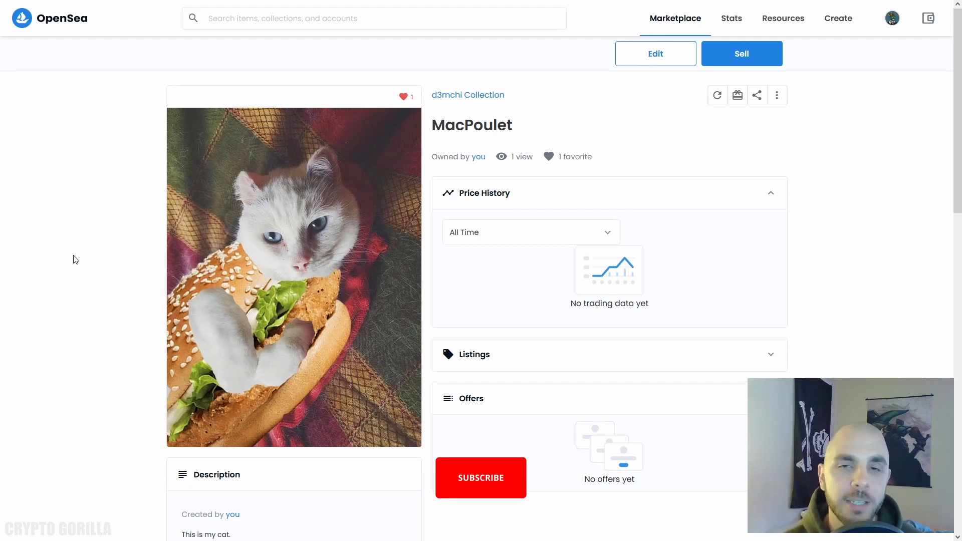
# Navigate back to MacPoulet's item page in the d3mchi Collection
pyautogui.click(480, 477)
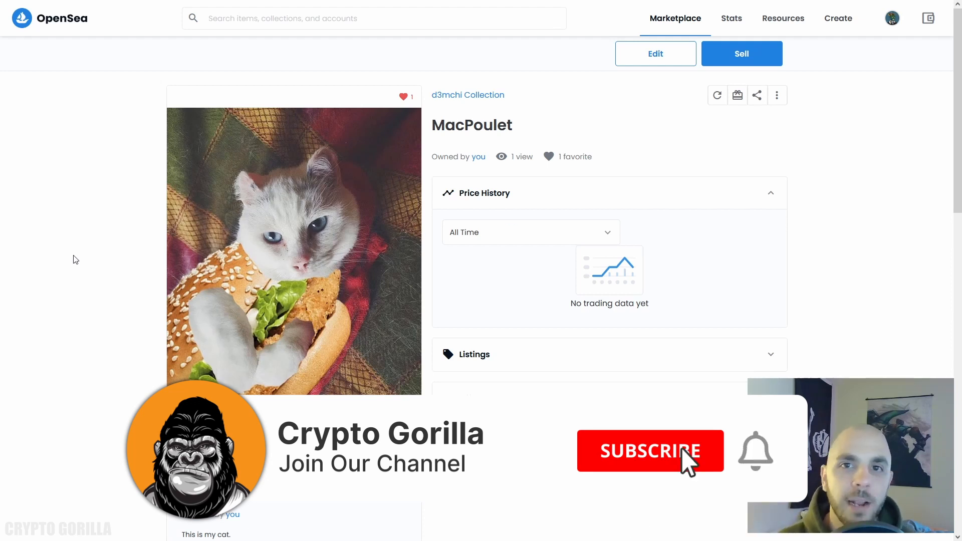
pyautogui.click(649, 451)
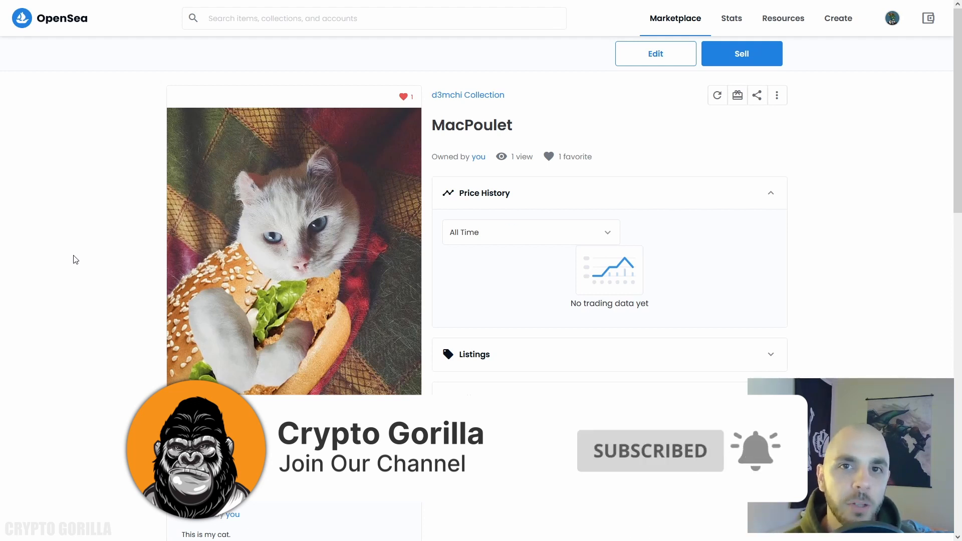